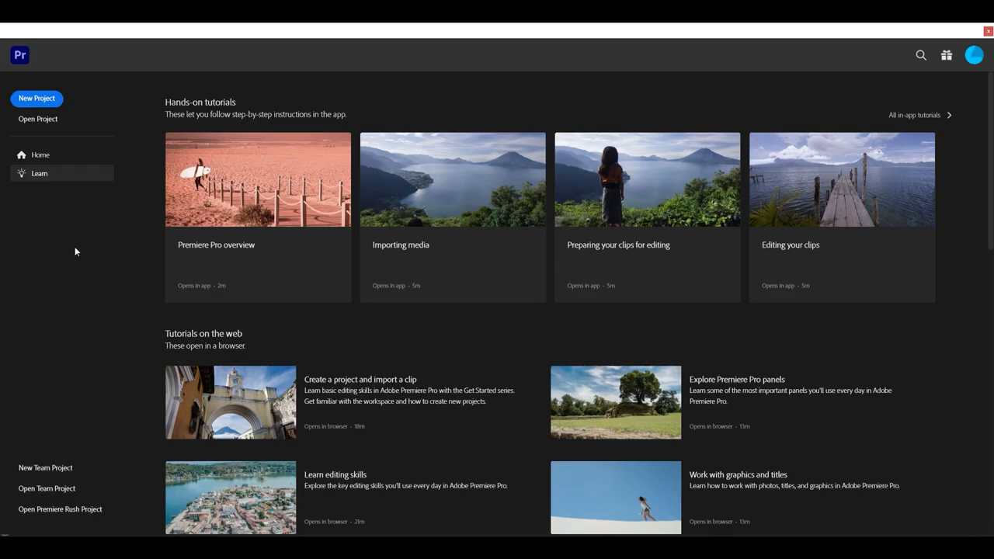
mouse_move(50, 286)
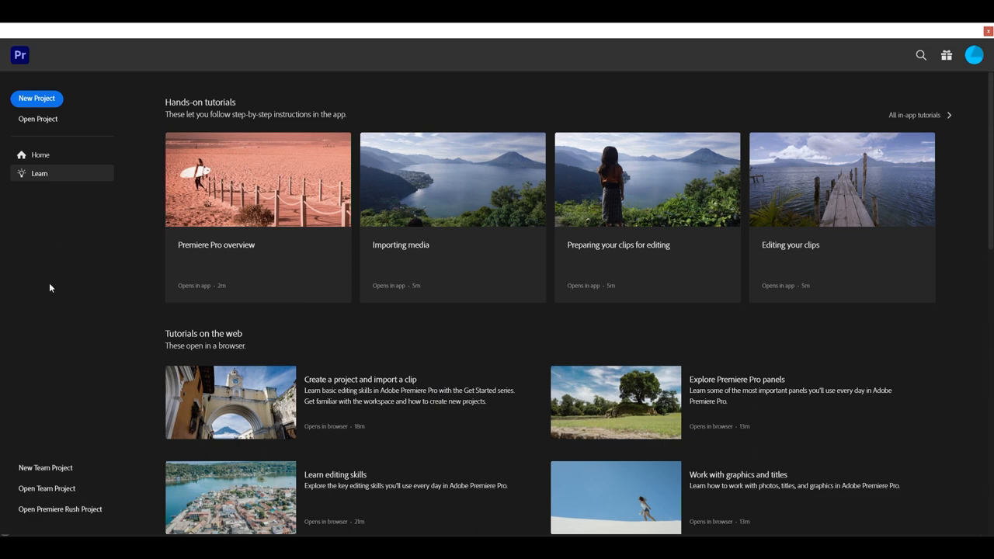
Create a project named Tutorial in the Premiere Pro 22.0 folder, keeping GPU rendering.
left_click(37, 98)
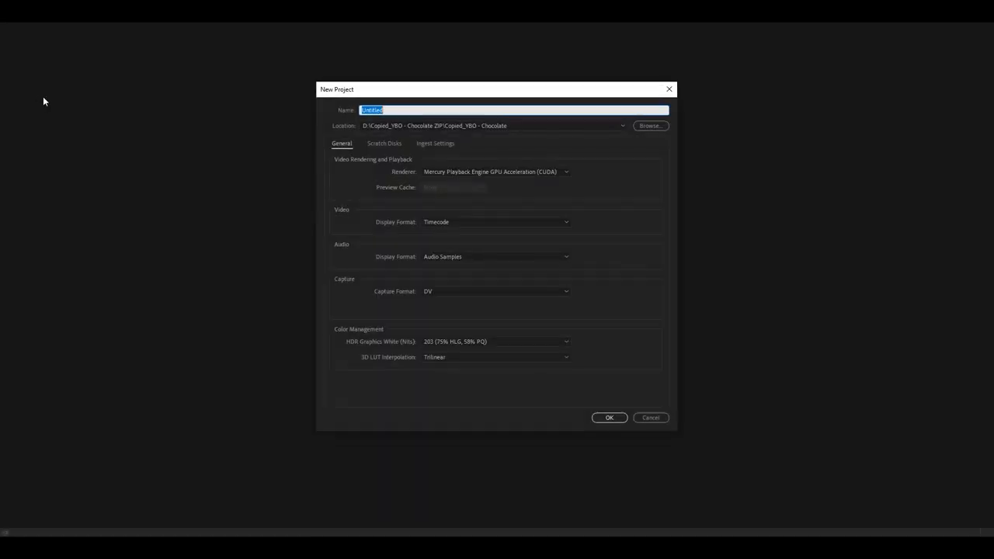
mouse_move(117, 165)
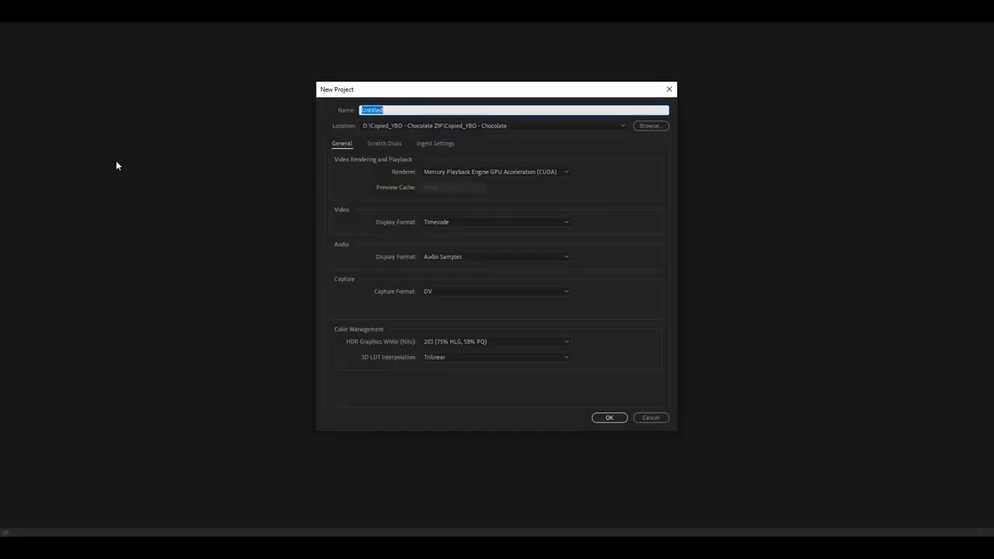
left_click(621, 126)
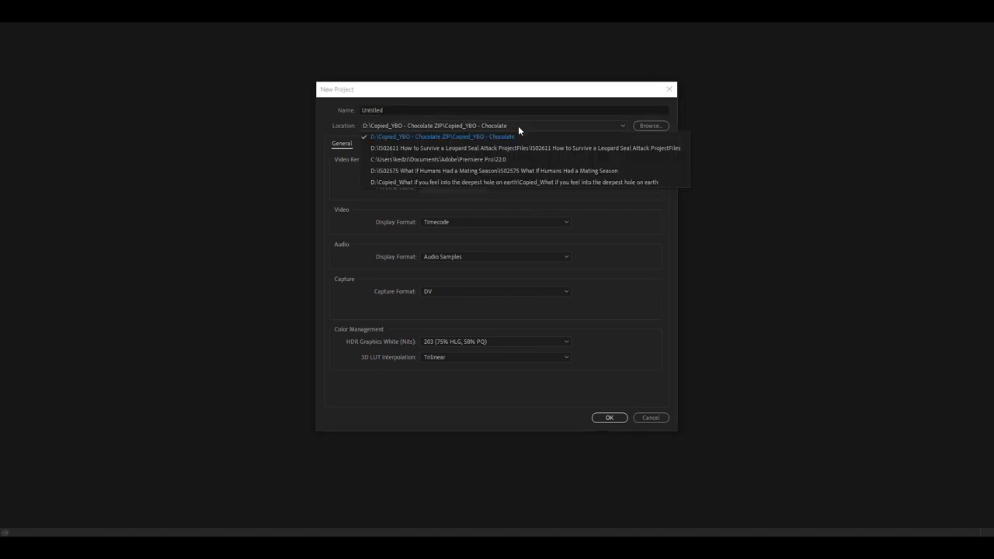
left_click(439, 159)
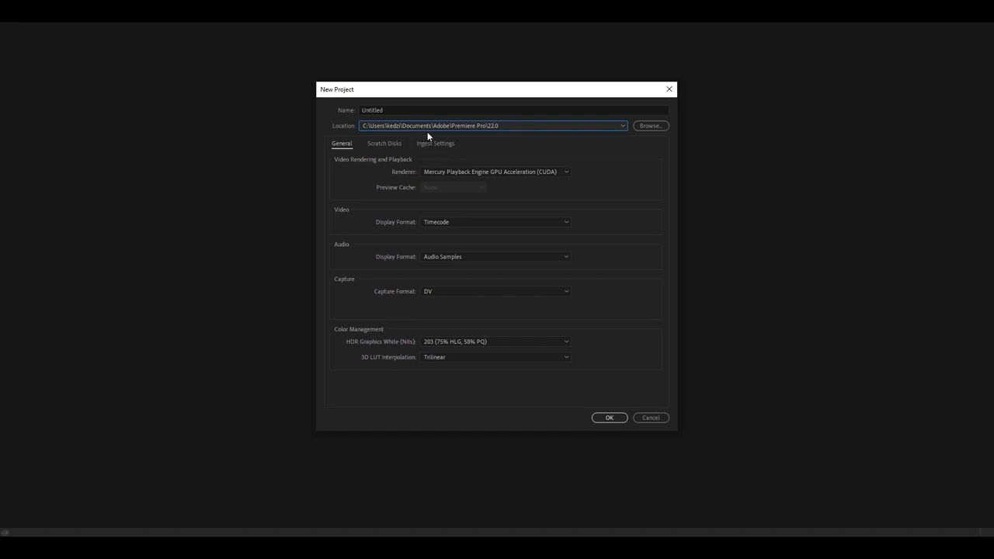
mouse_move(445, 132)
type("Tut")
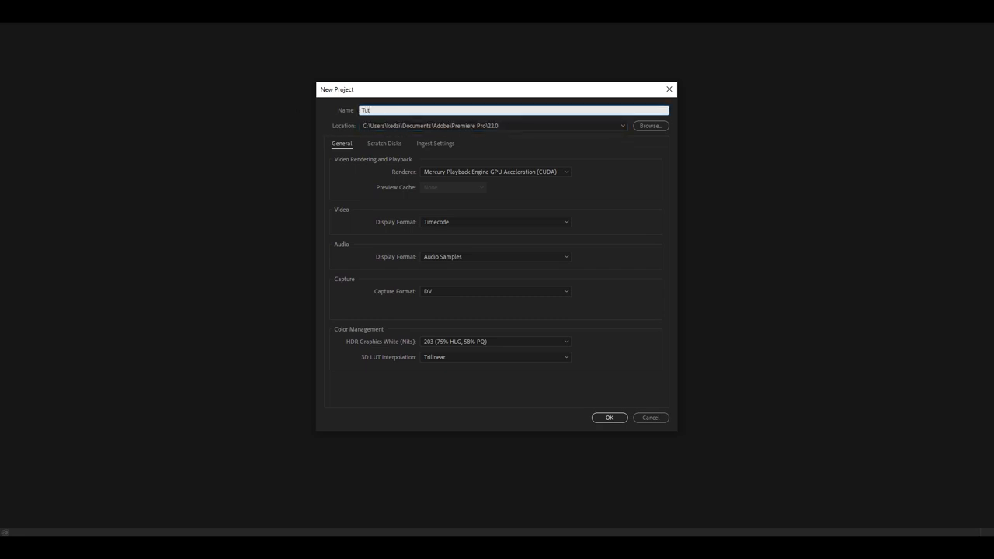
type("orial")
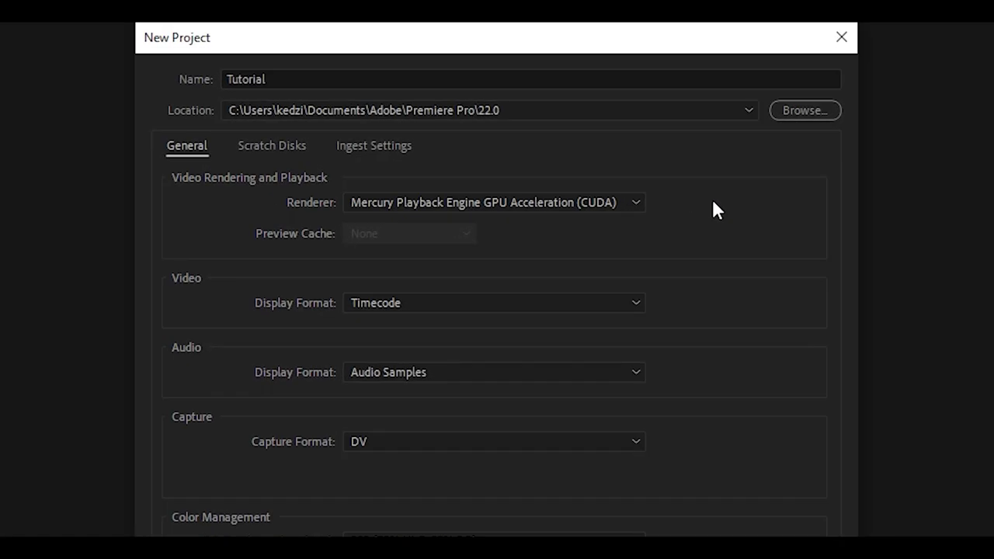
mouse_move(556, 213)
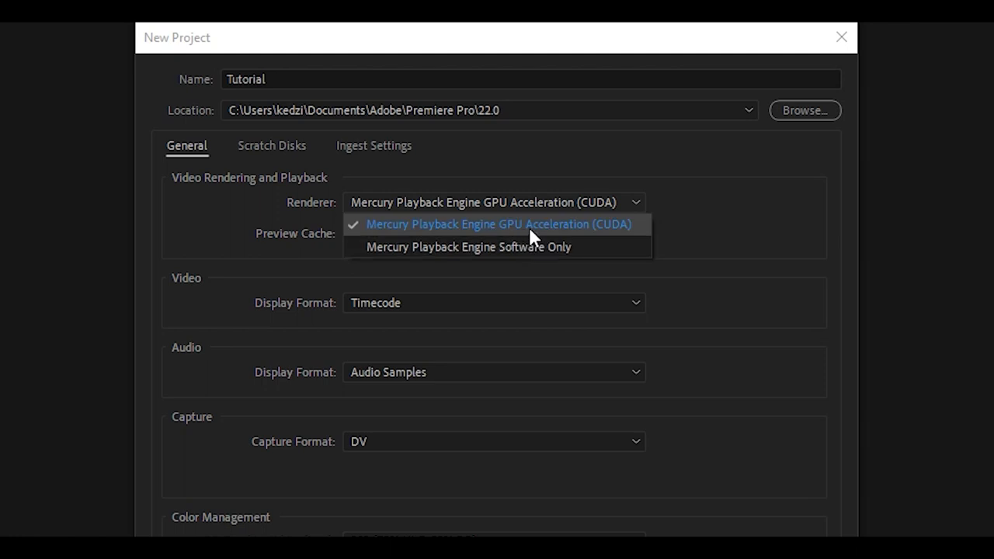
mouse_move(501, 243)
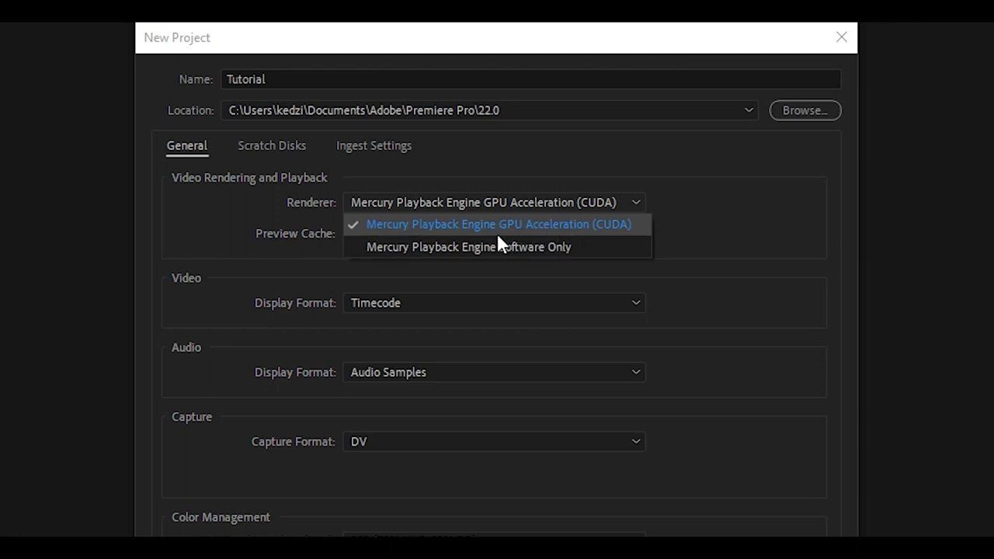
mouse_move(611, 239)
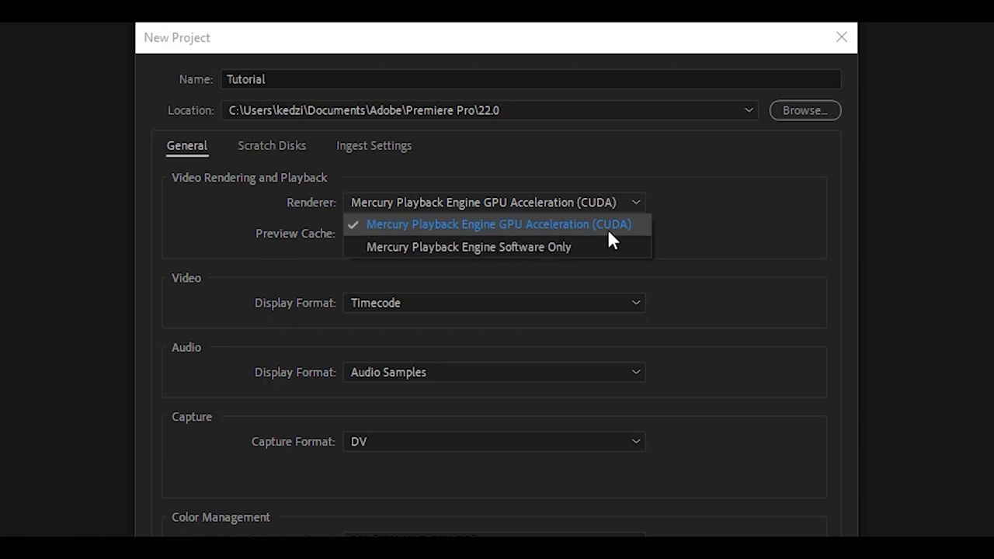
left_click(498, 224)
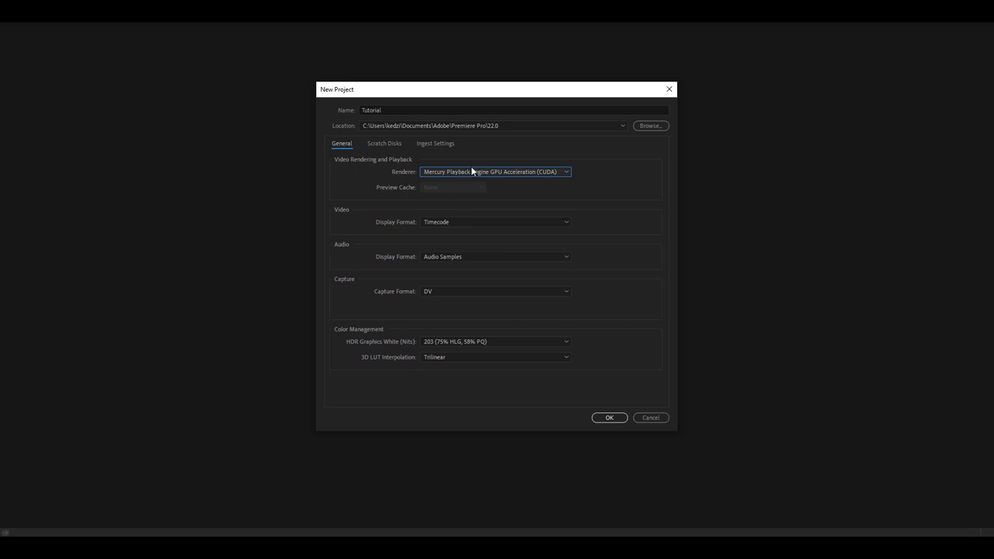
mouse_move(500, 269)
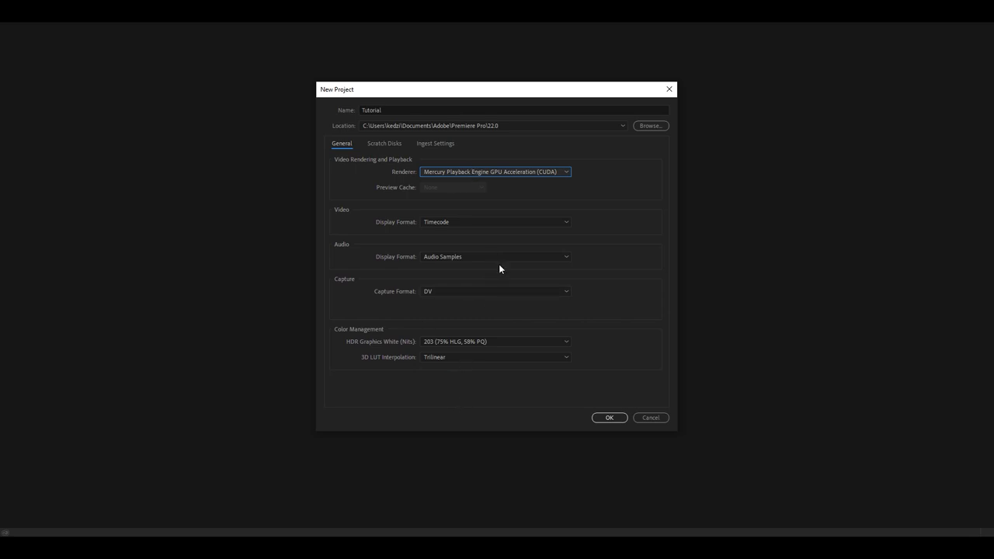
mouse_move(614, 390)
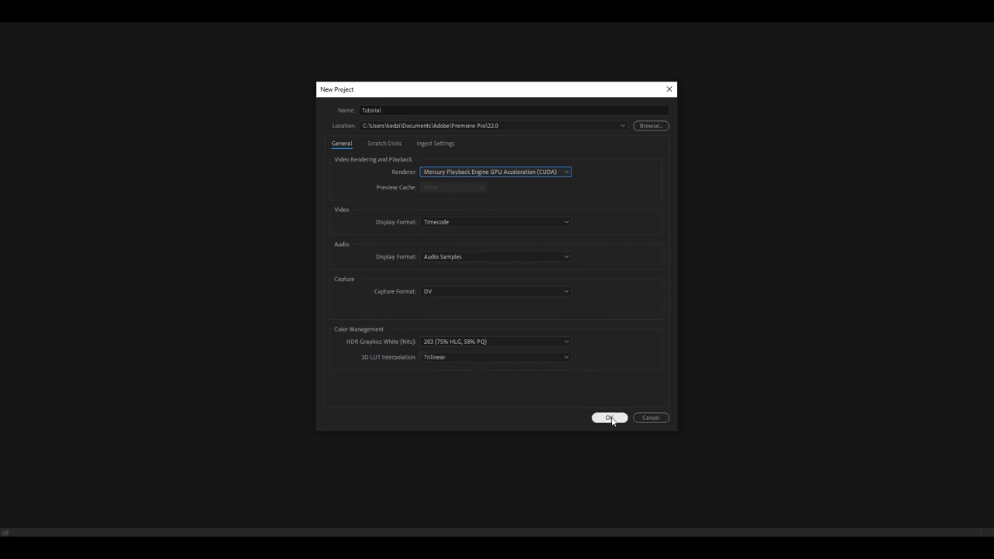
Confirm the Tutorial project, apply the Editing workspace, and peek at Libraries before returning to Project.
left_click(609, 418)
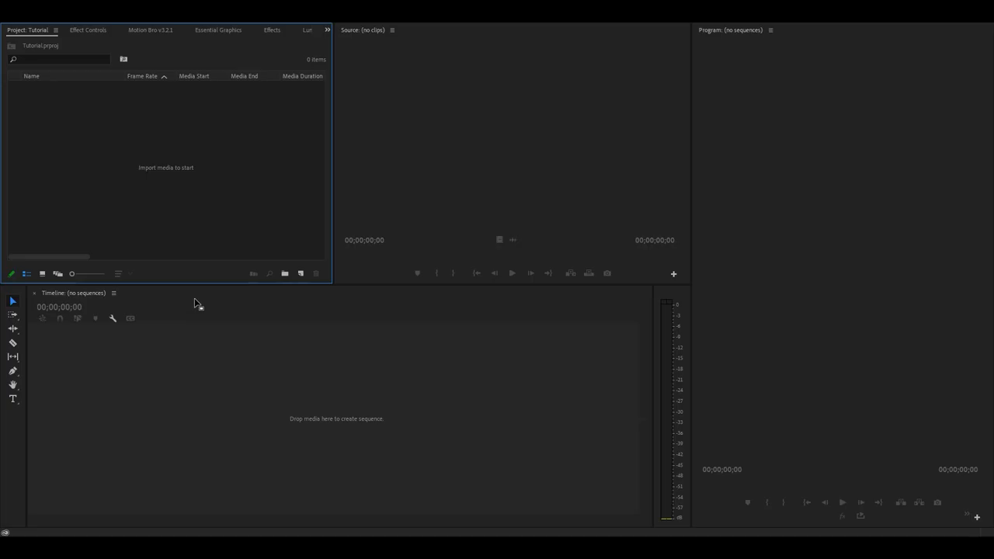
mouse_move(119, 226)
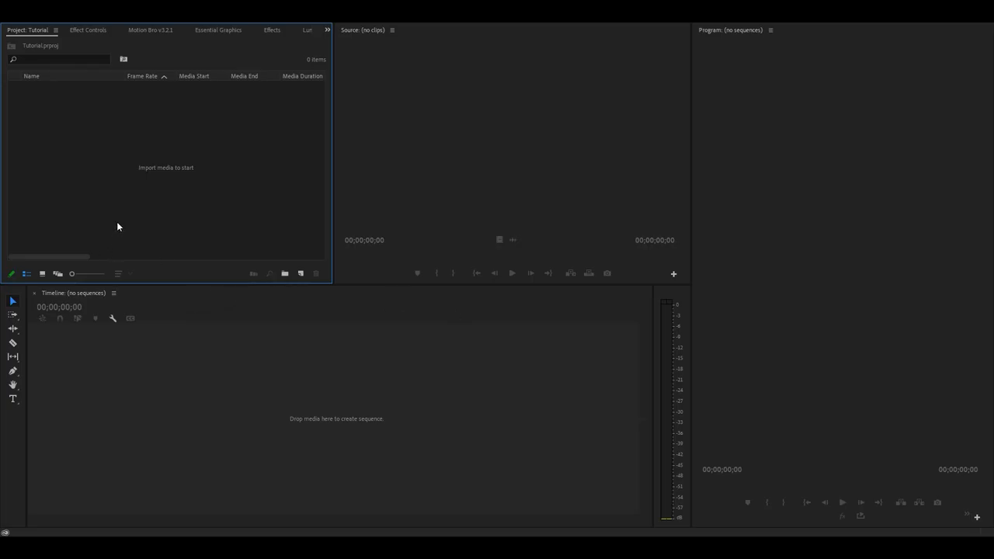
mouse_move(353, 220)
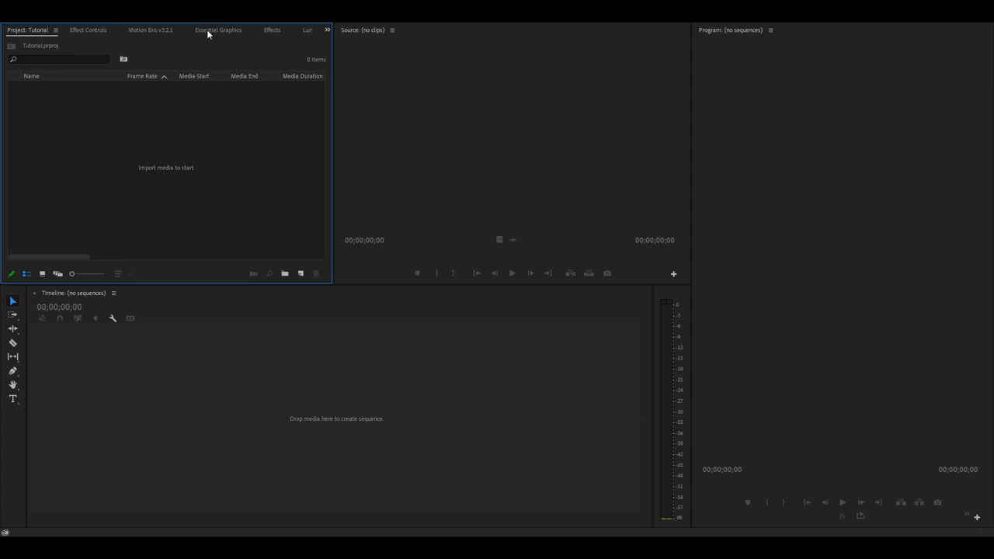
left_click(218, 30)
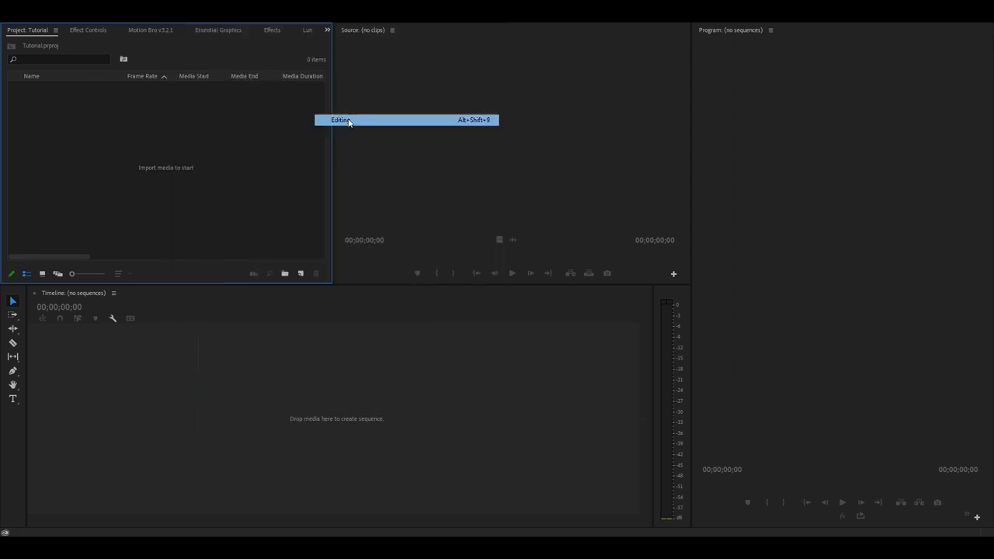
left_click(339, 119)
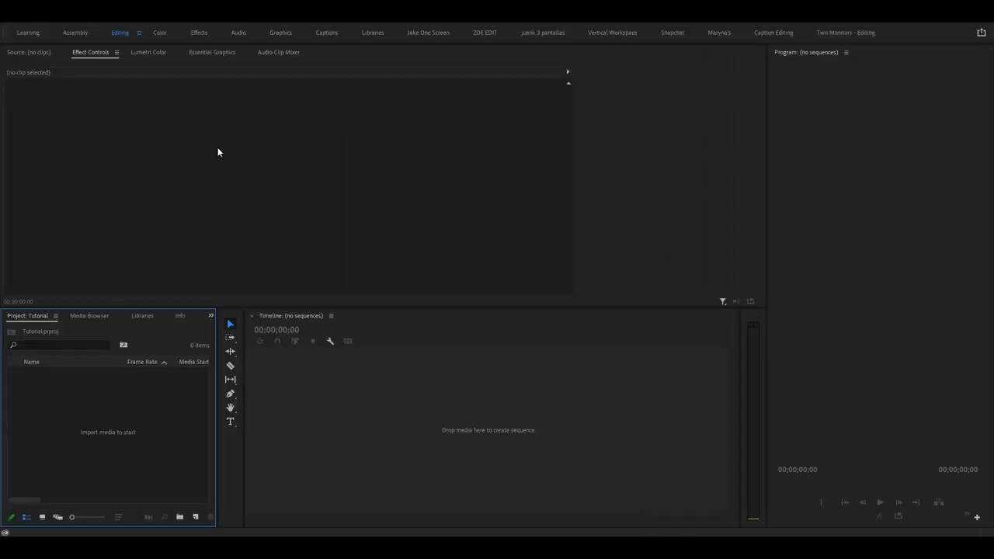
mouse_move(224, 143)
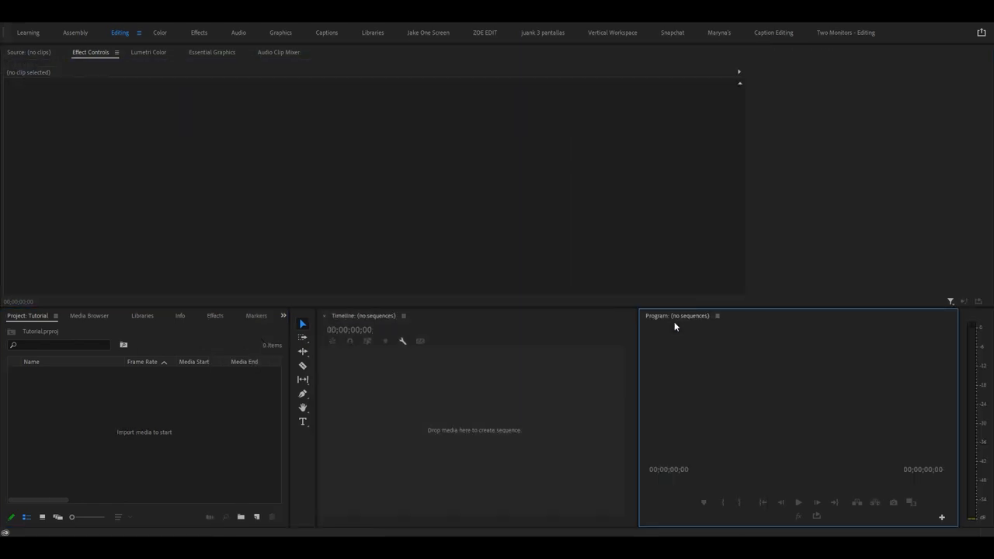
left_click(142, 315)
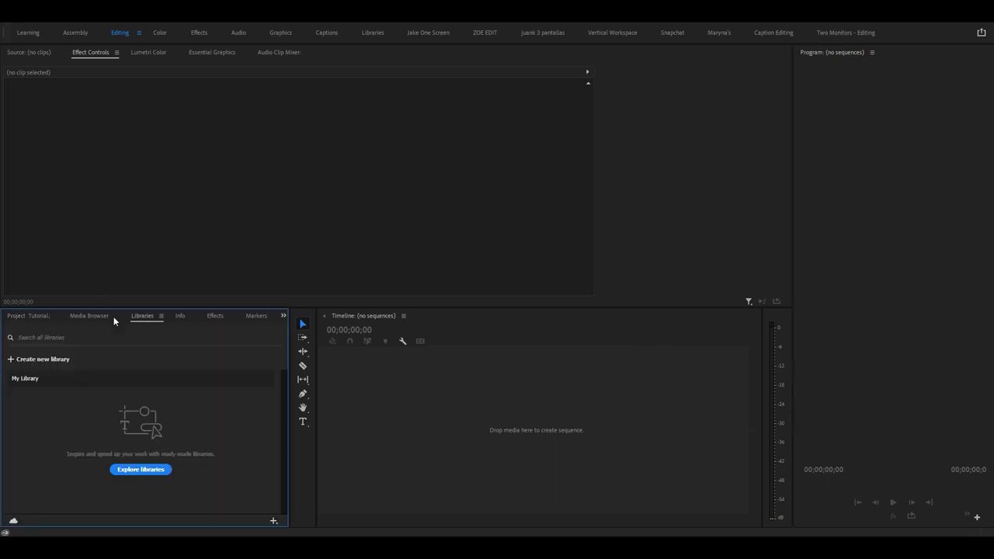
left_click(16, 315)
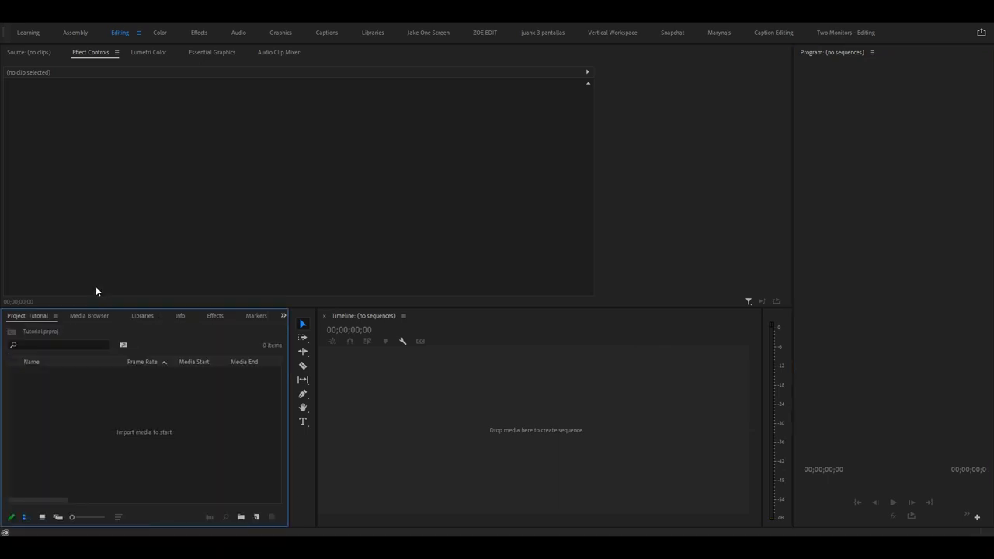
mouse_move(86, 234)
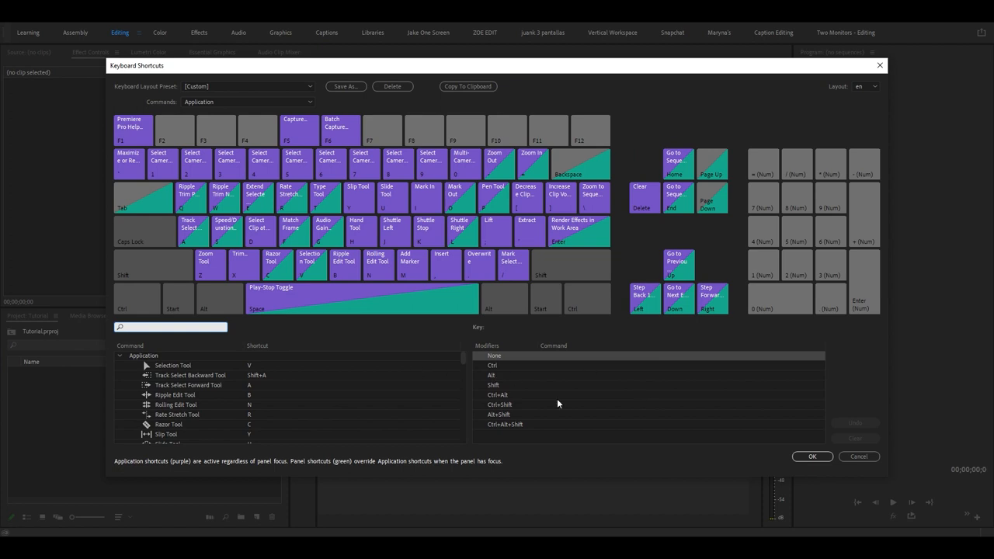
mouse_move(323, 227)
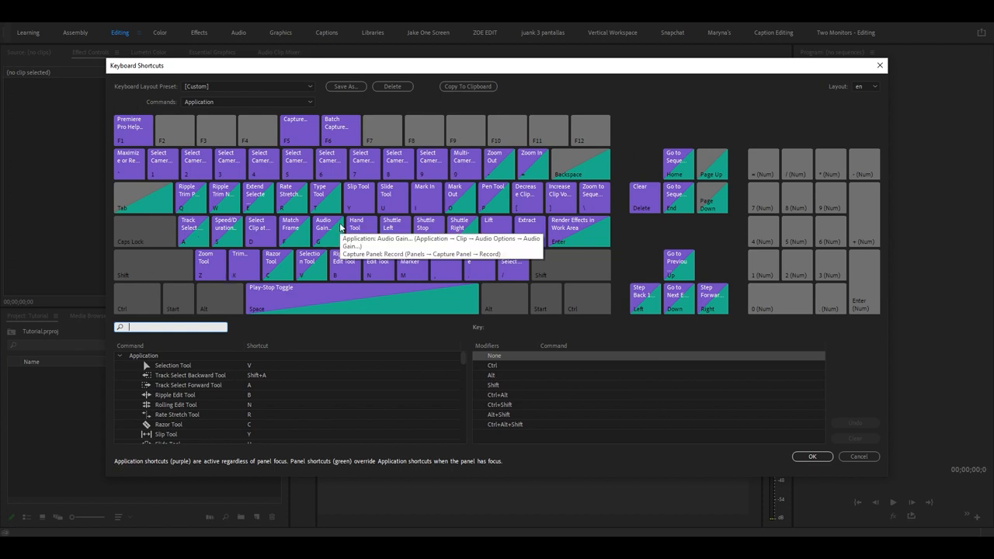
mouse_move(488, 309)
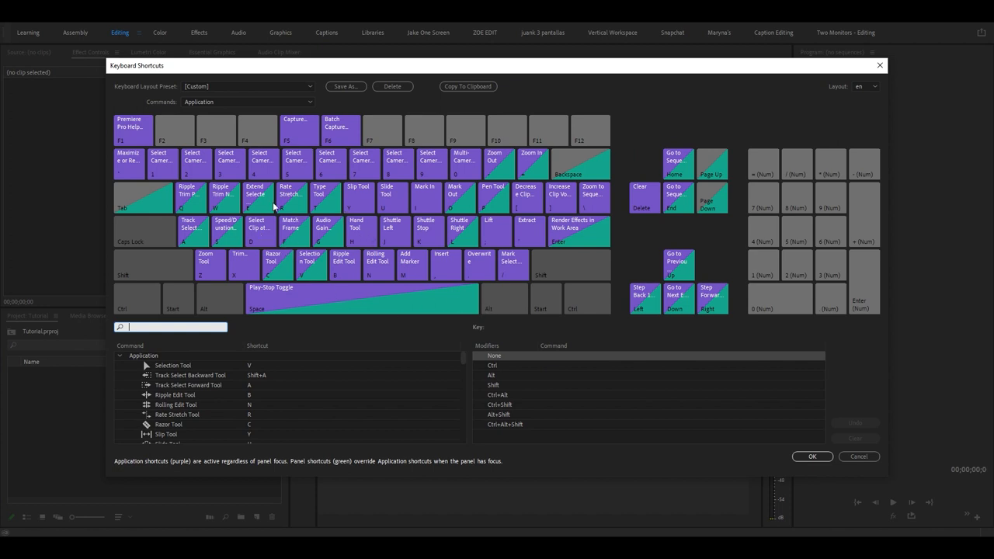
mouse_move(256, 206)
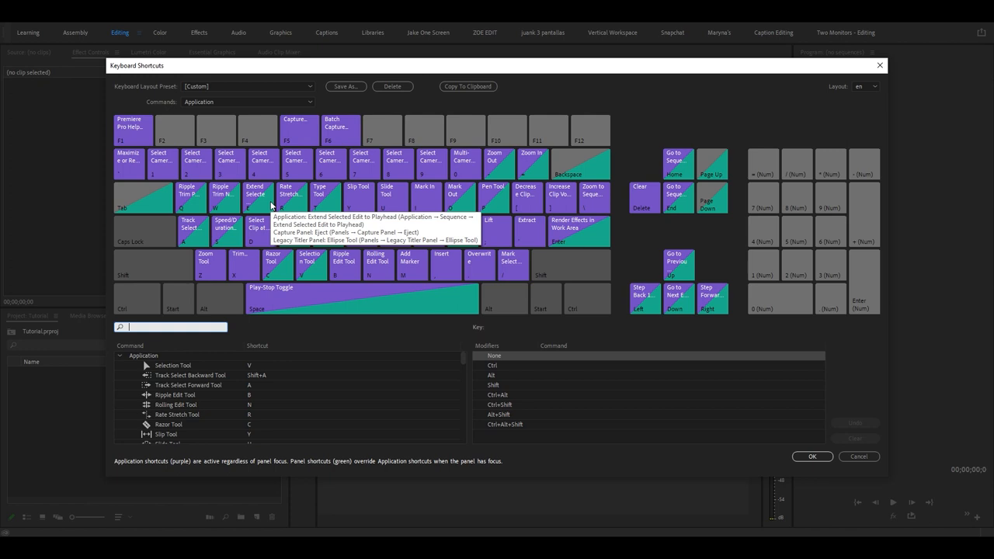
mouse_move(204, 225)
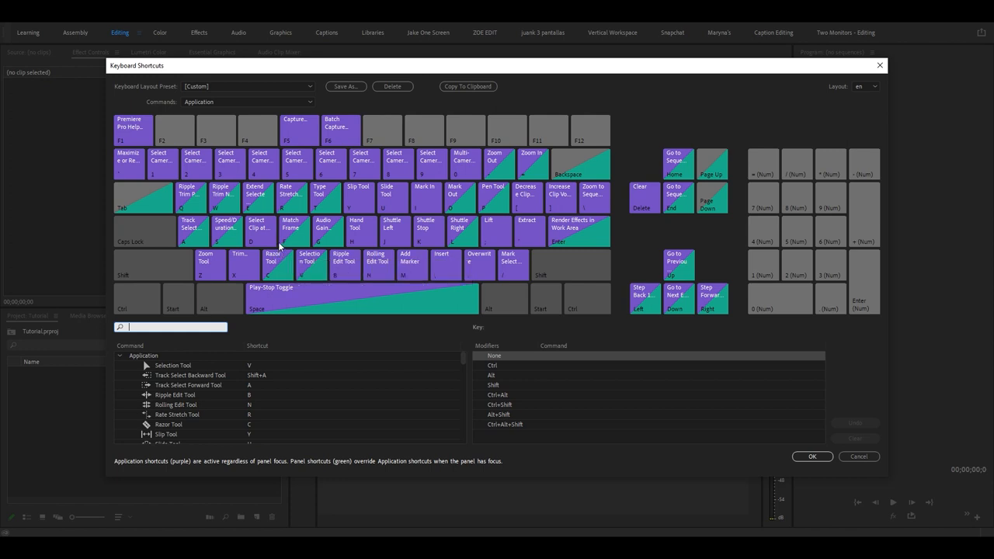
mouse_move(858, 456)
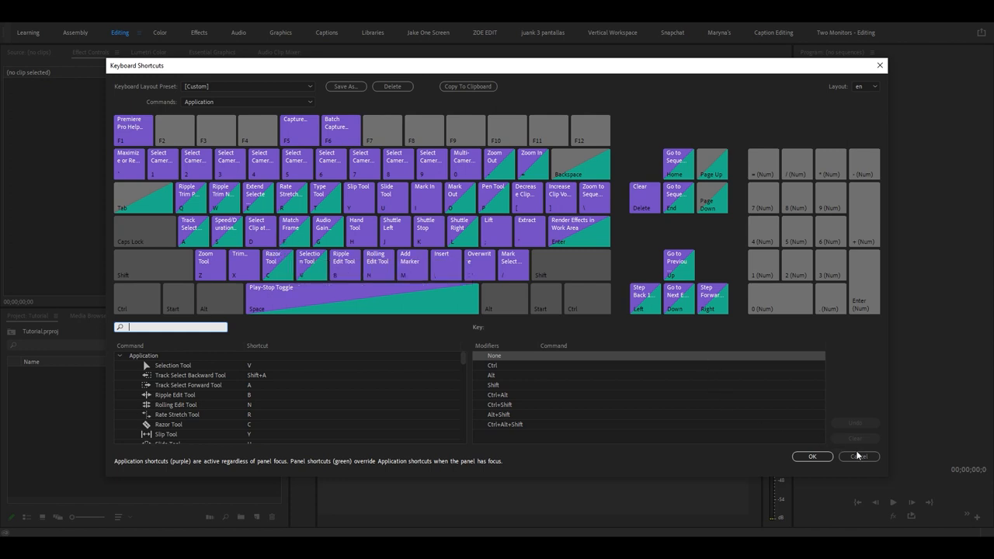
Dismiss the shortcut overview and import DJI_0489.MP4 and C2496.MP4 into the project.
left_click(859, 456)
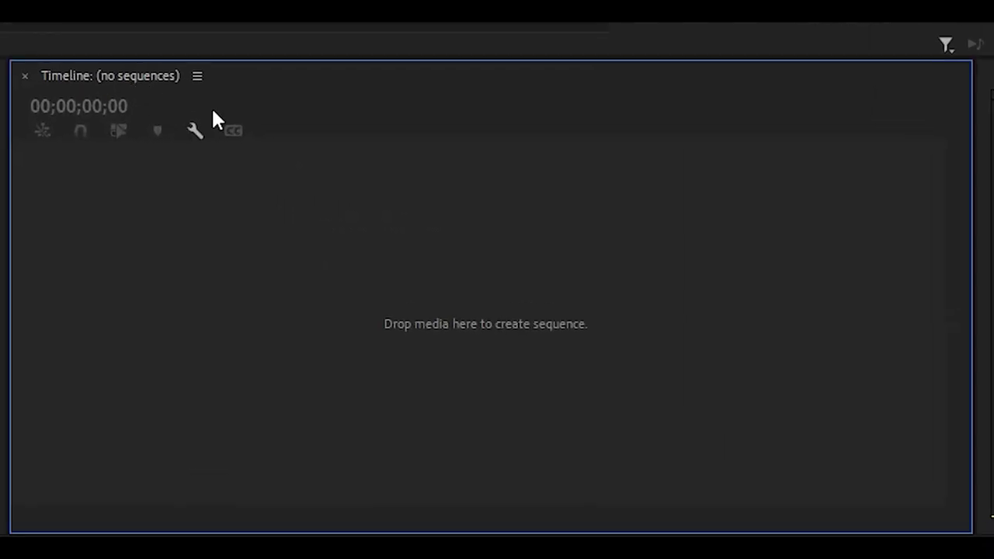
mouse_move(598, 200)
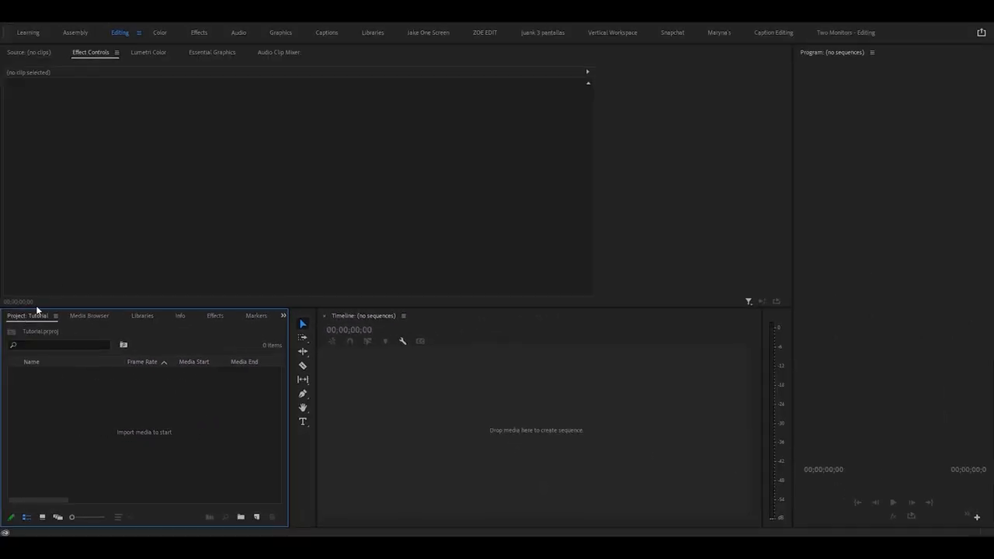
left_click(12, 28)
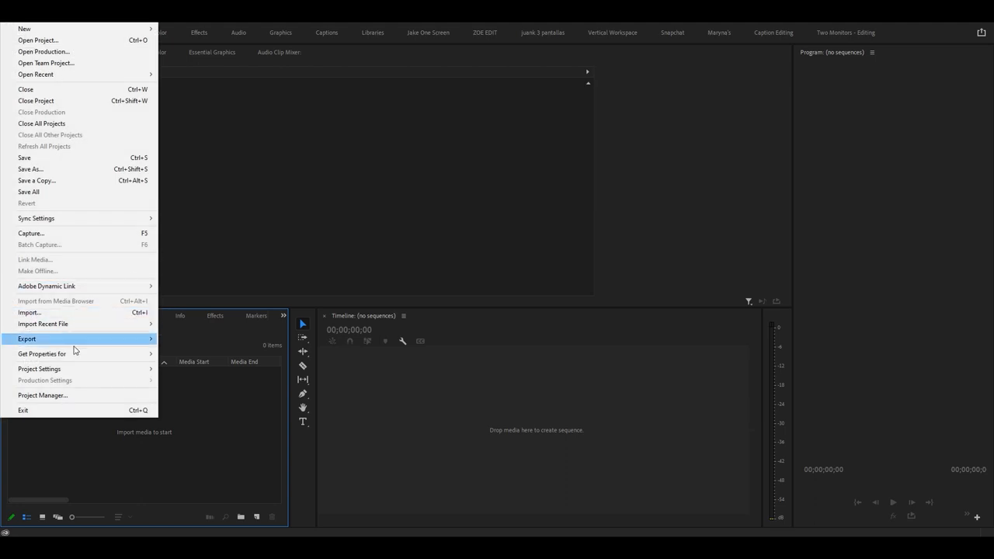
mouse_move(206, 402)
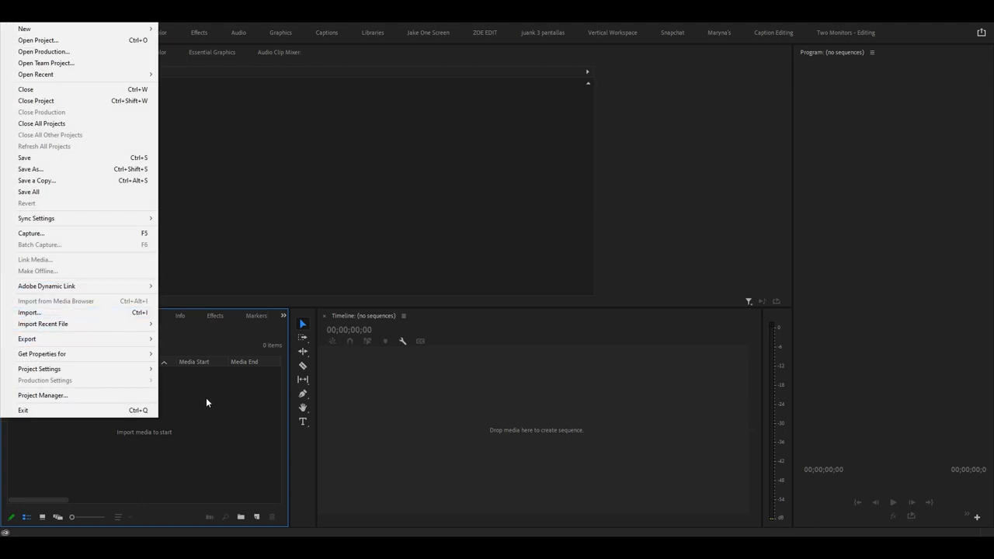
right_click(144, 388)
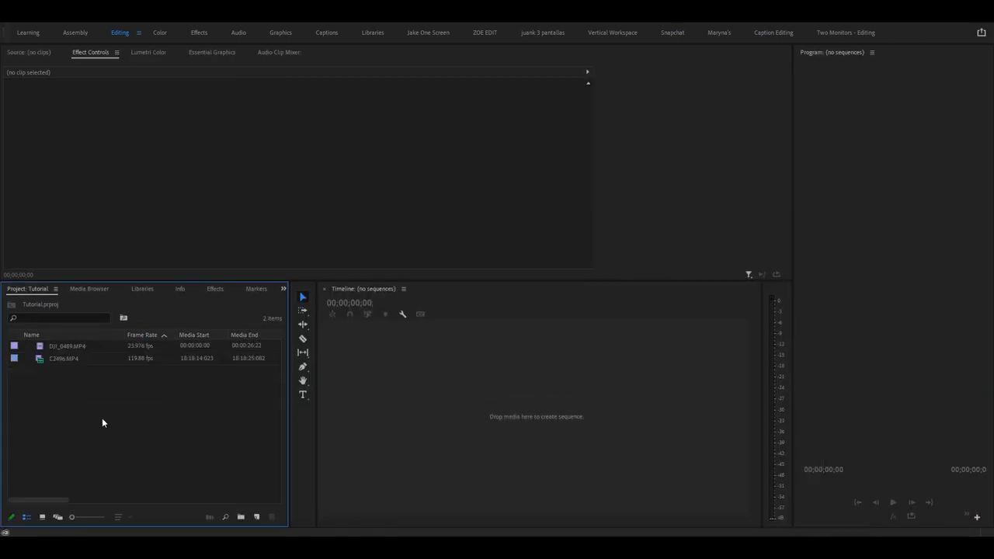
mouse_move(55, 345)
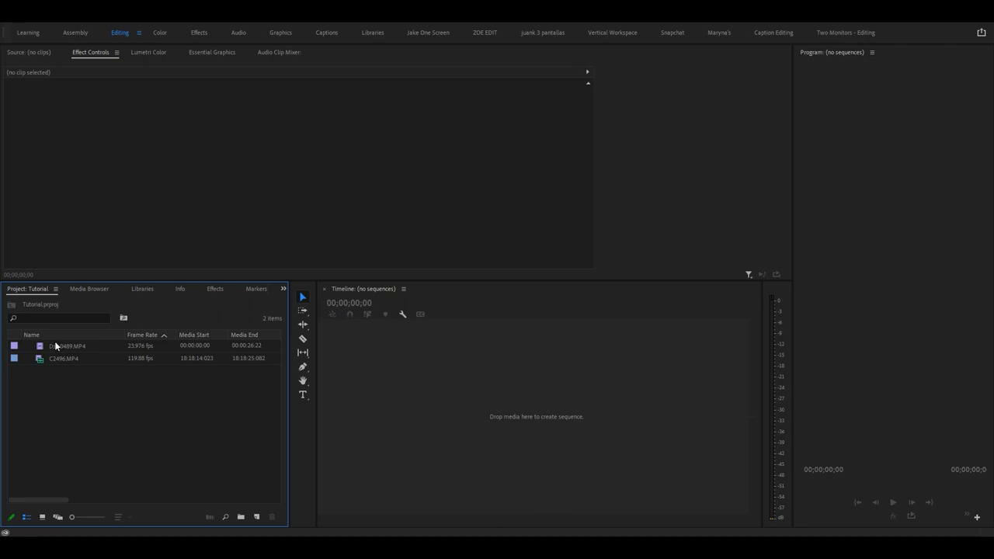
mouse_move(26, 517)
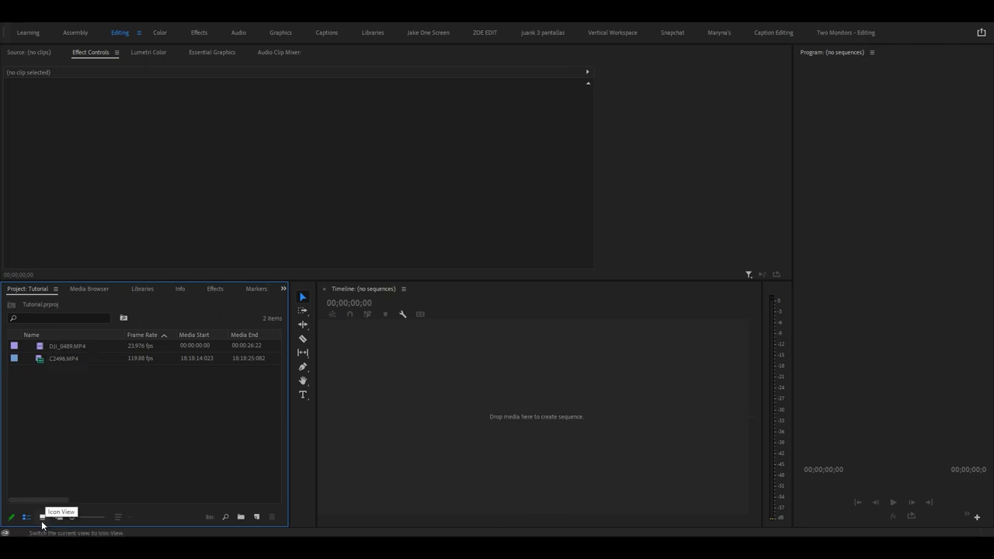
Toggle Icon View and back to List View, then sort the clips by Name ascending.
left_click(42, 516)
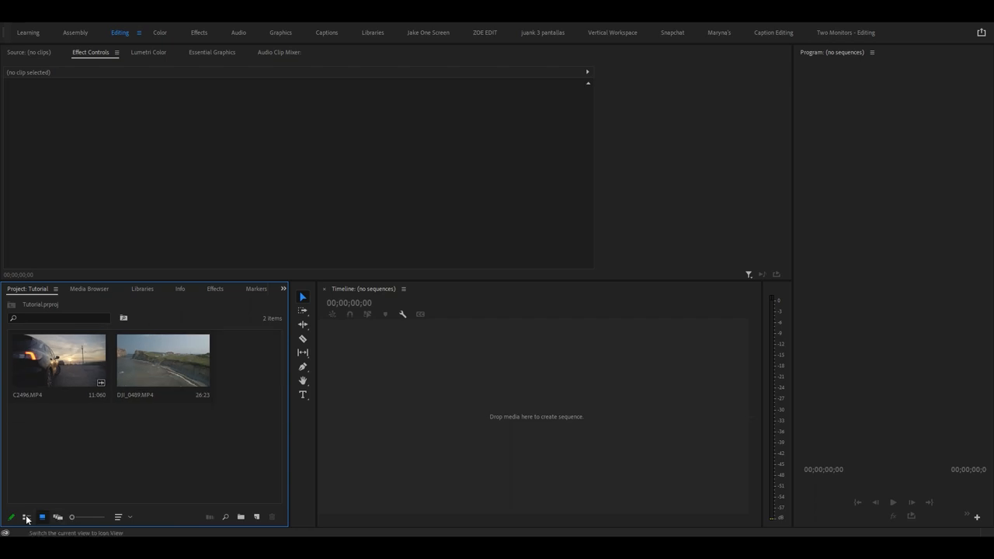
left_click(26, 516)
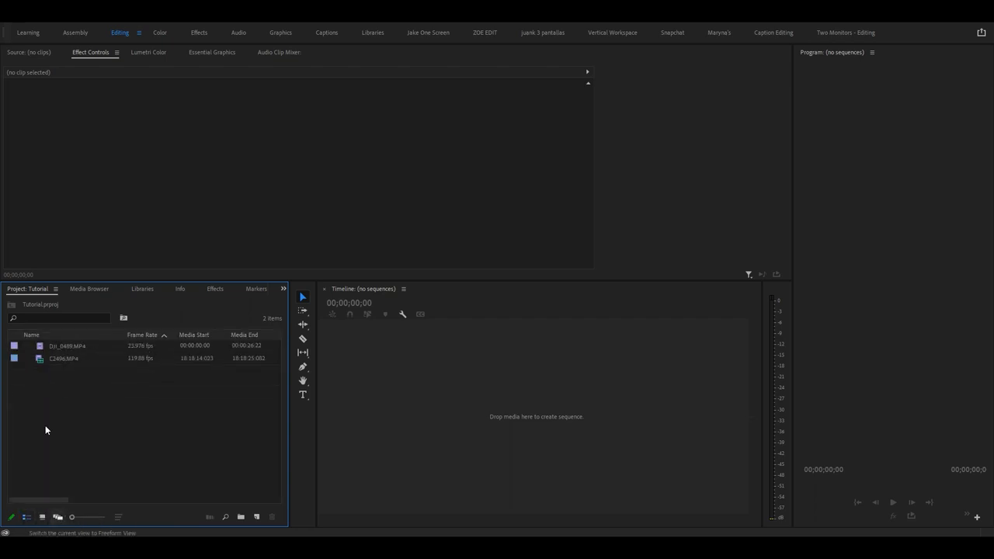
mouse_move(64, 386)
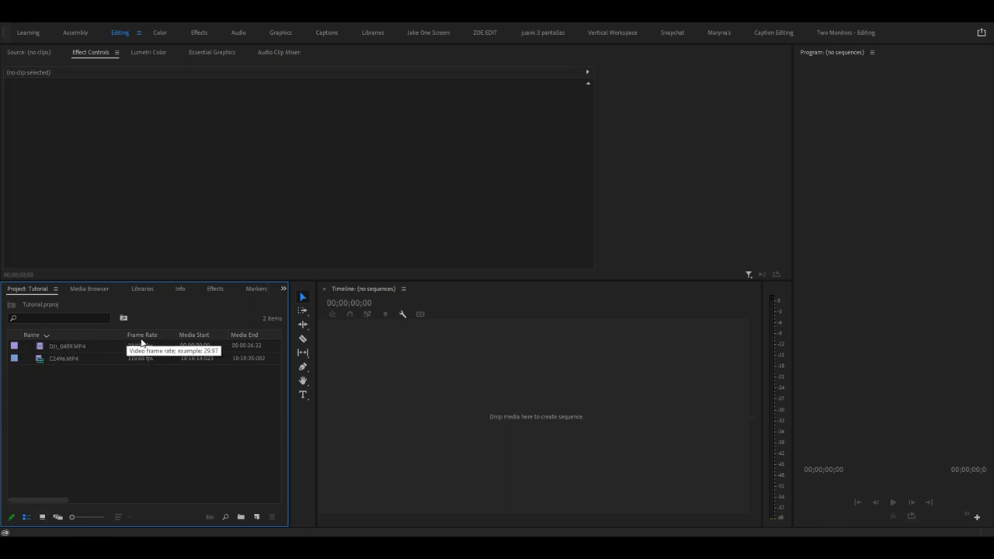
left_click(32, 334)
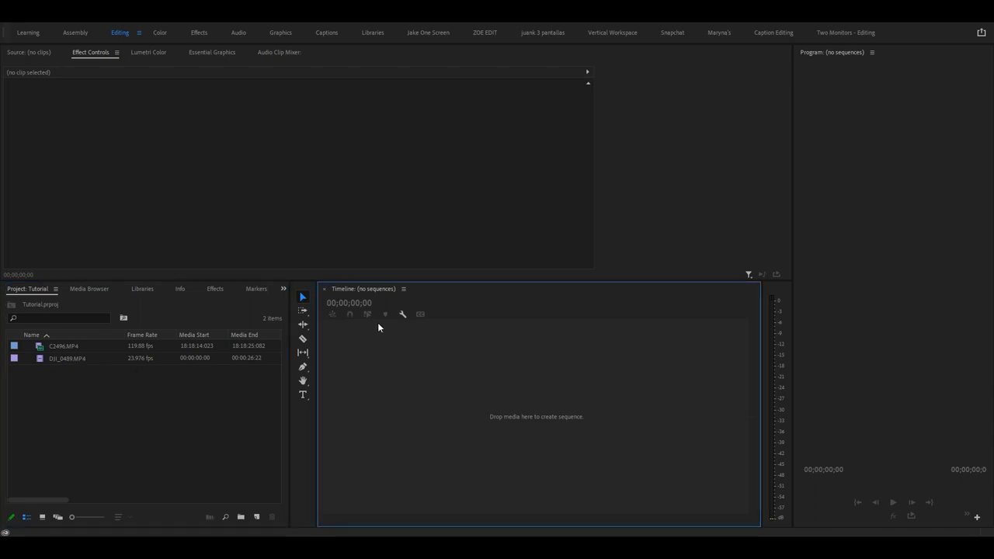
mouse_move(412, 404)
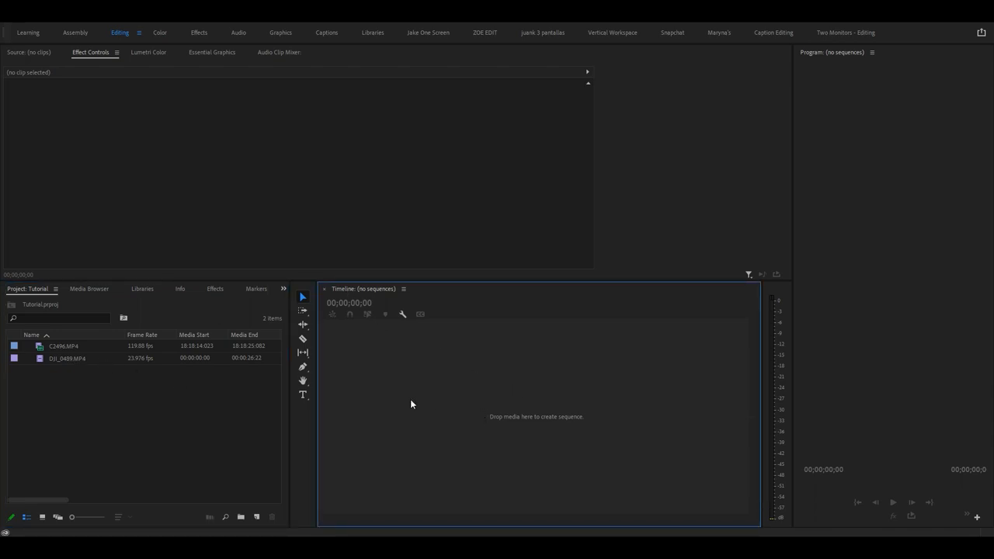
mouse_move(403, 401)
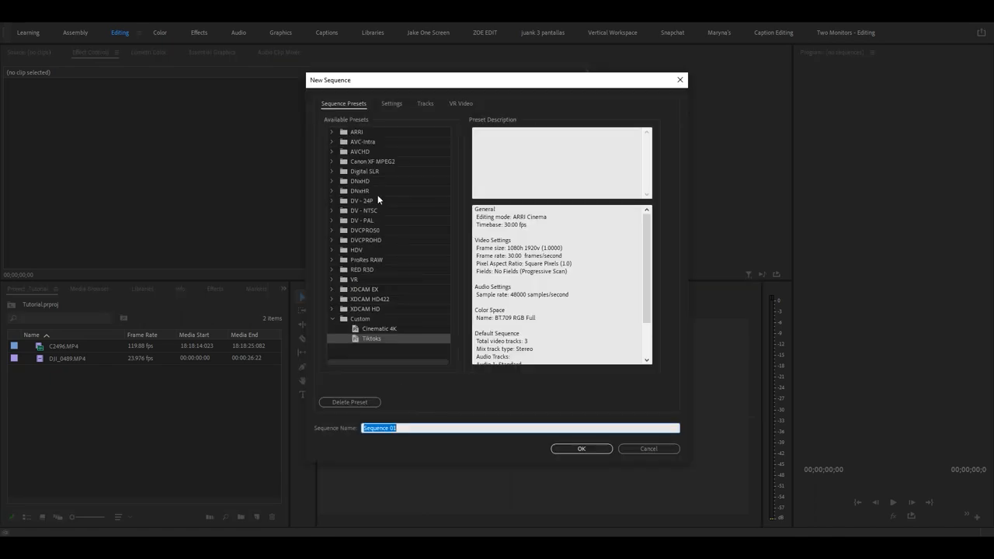
mouse_move(351, 145)
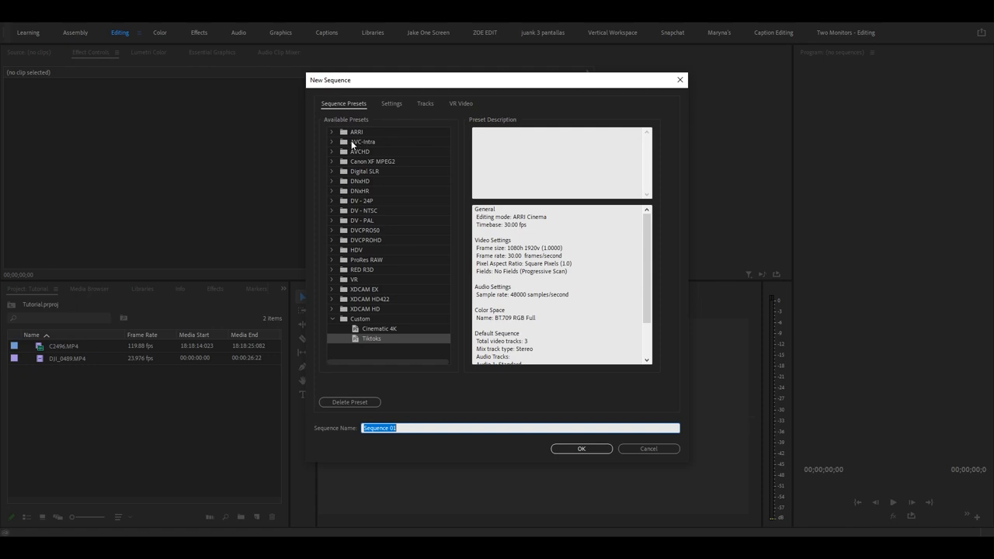
mouse_move(353, 146)
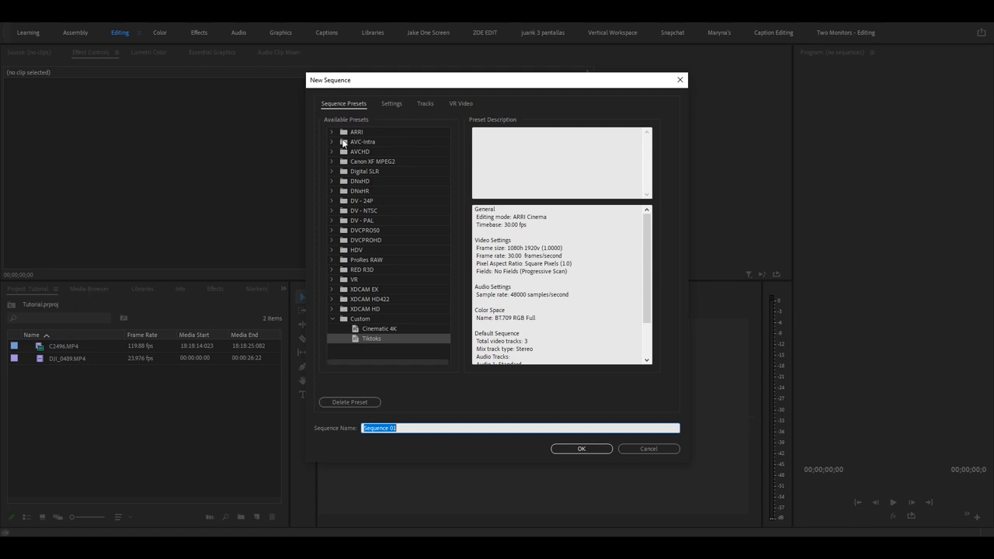
mouse_move(334, 134)
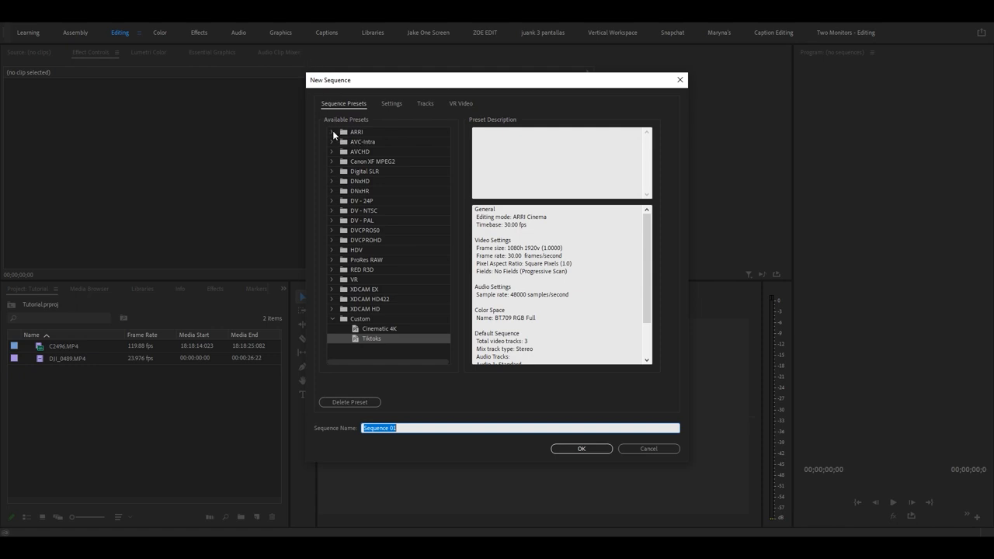
Create a sequence named Main from the ARRI 1080p 23.976 preset.
left_click(332, 131)
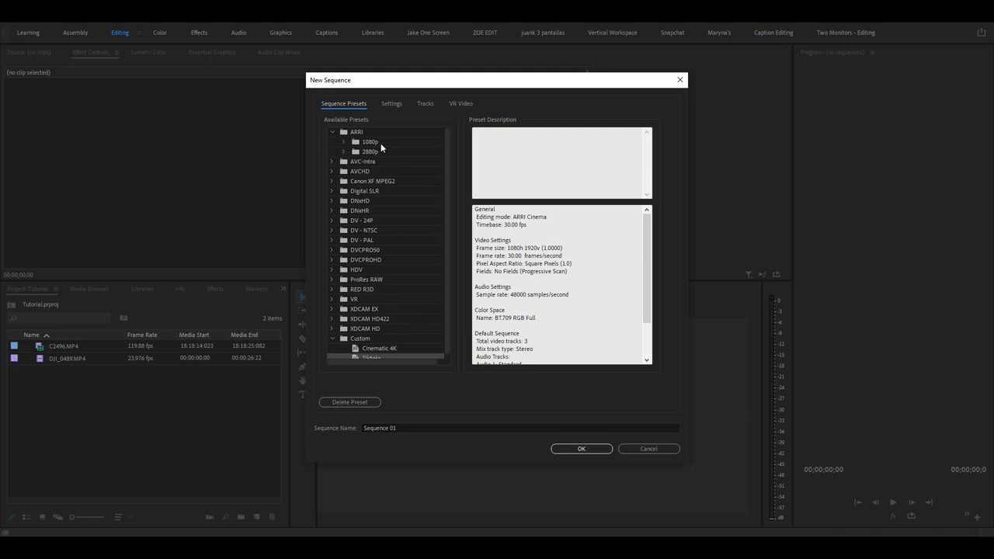
left_click(344, 141)
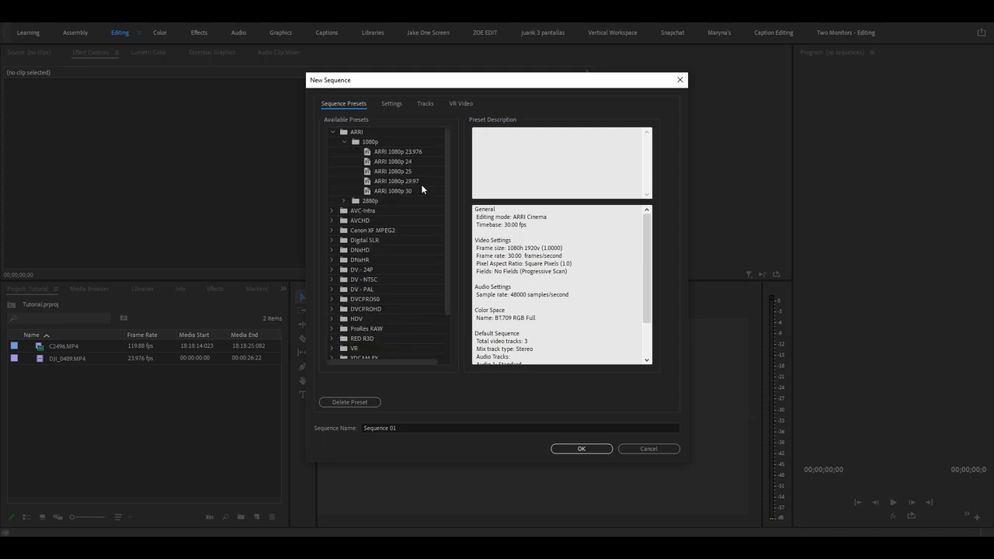
mouse_move(410, 159)
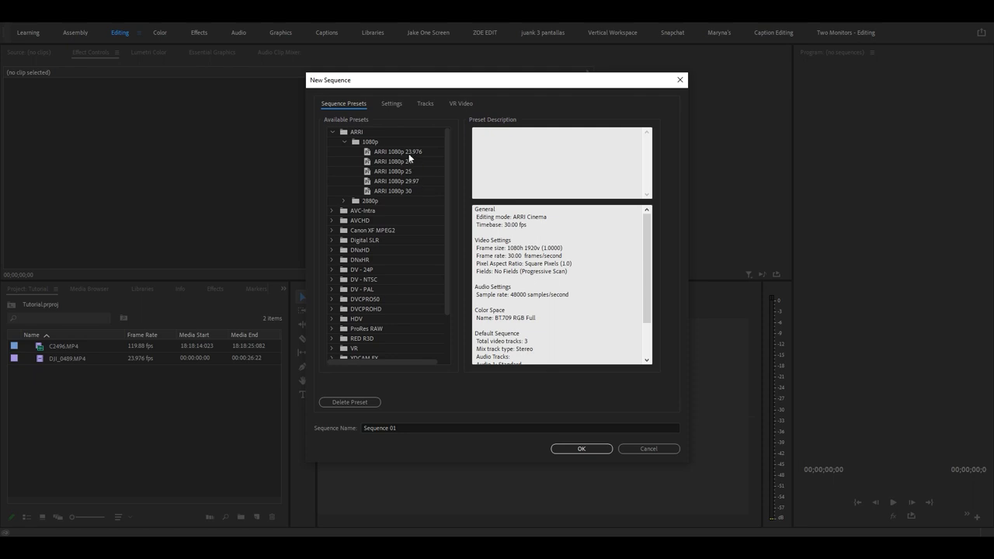
left_click(399, 151)
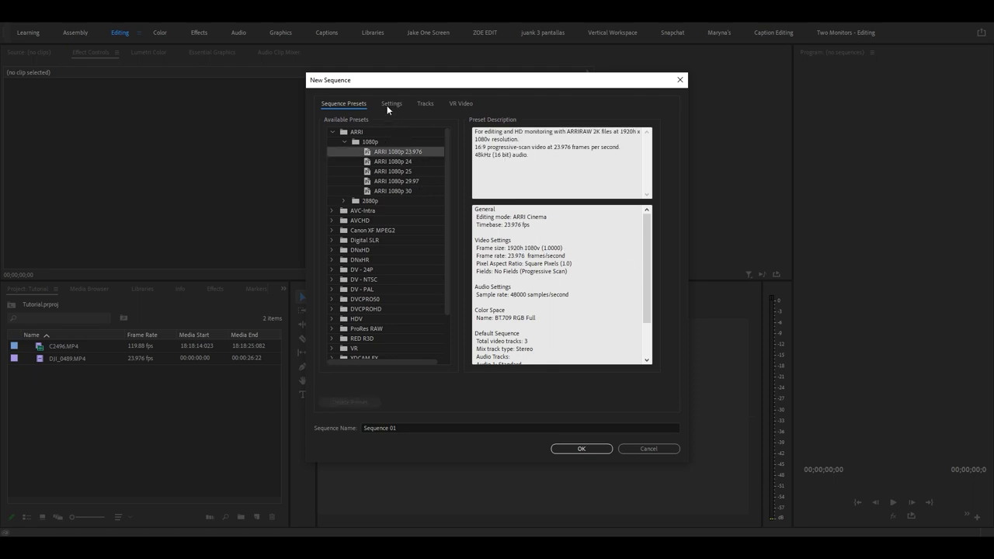
left_click(391, 104)
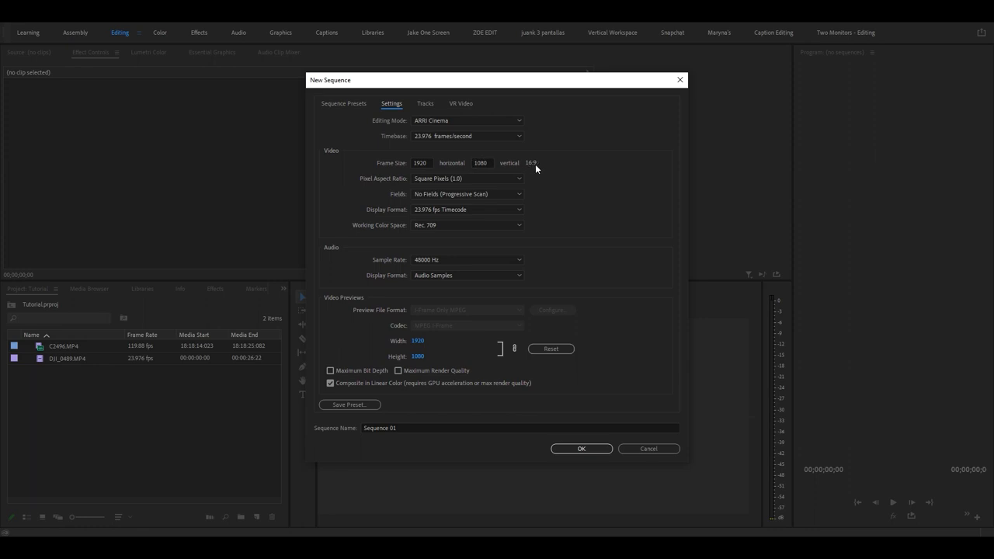
mouse_move(718, 235)
type("Ma")
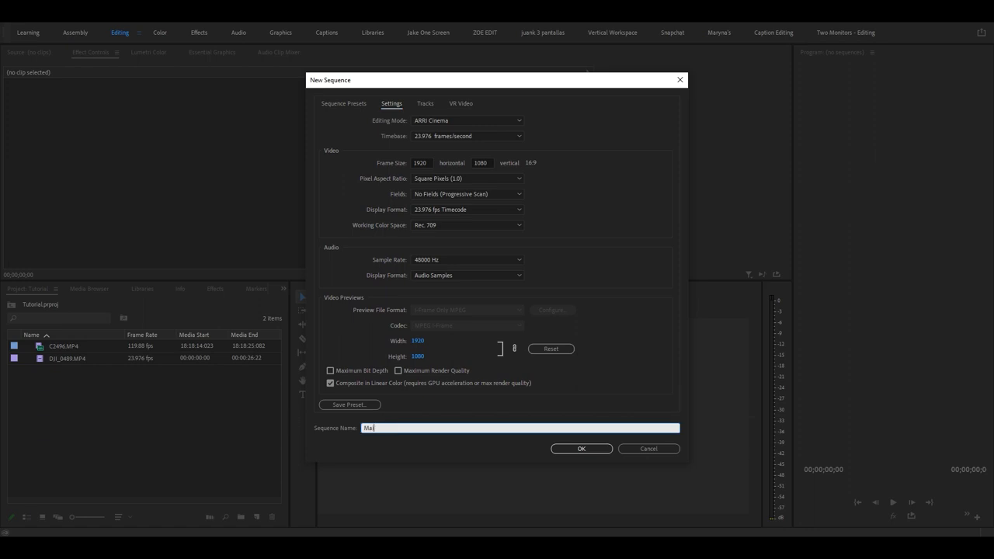
left_click(580, 448)
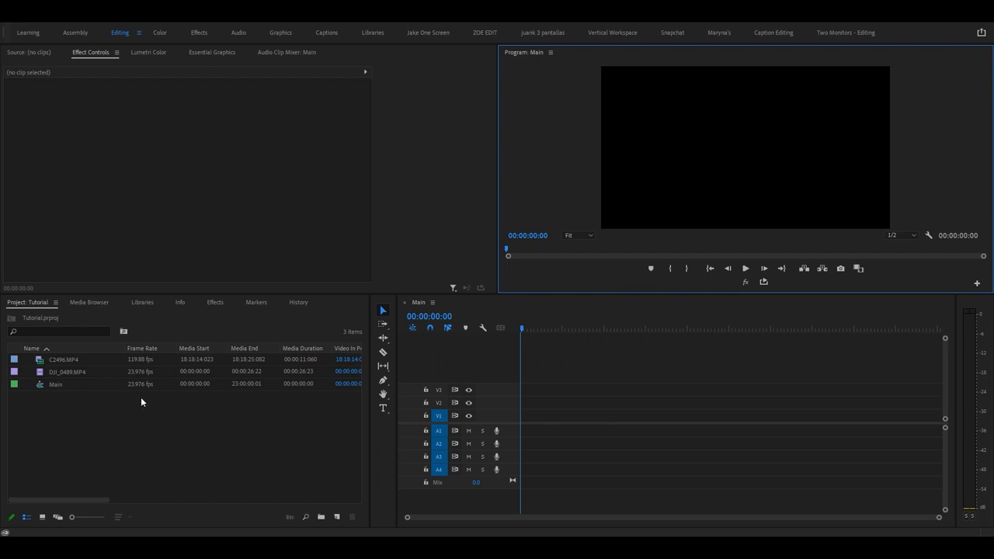
mouse_move(112, 466)
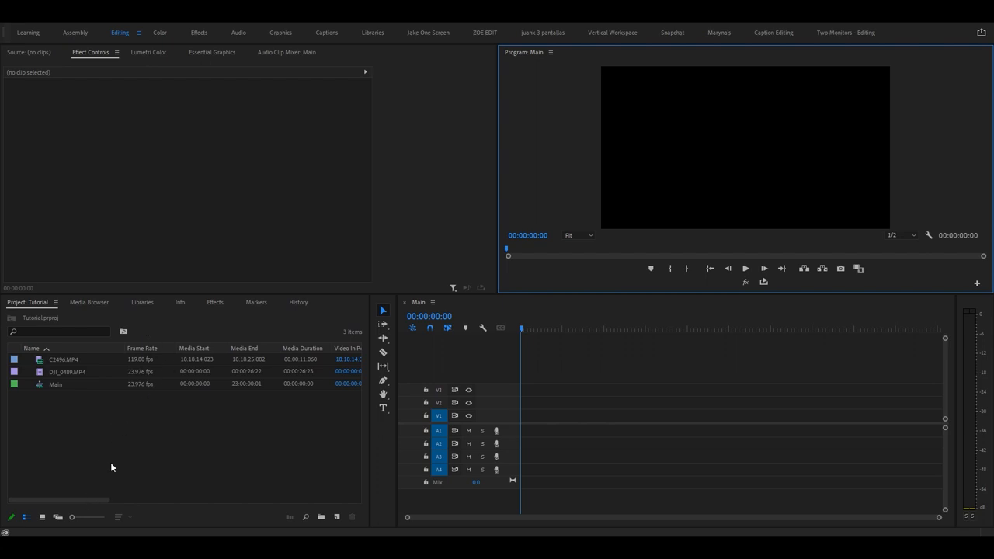
mouse_move(127, 424)
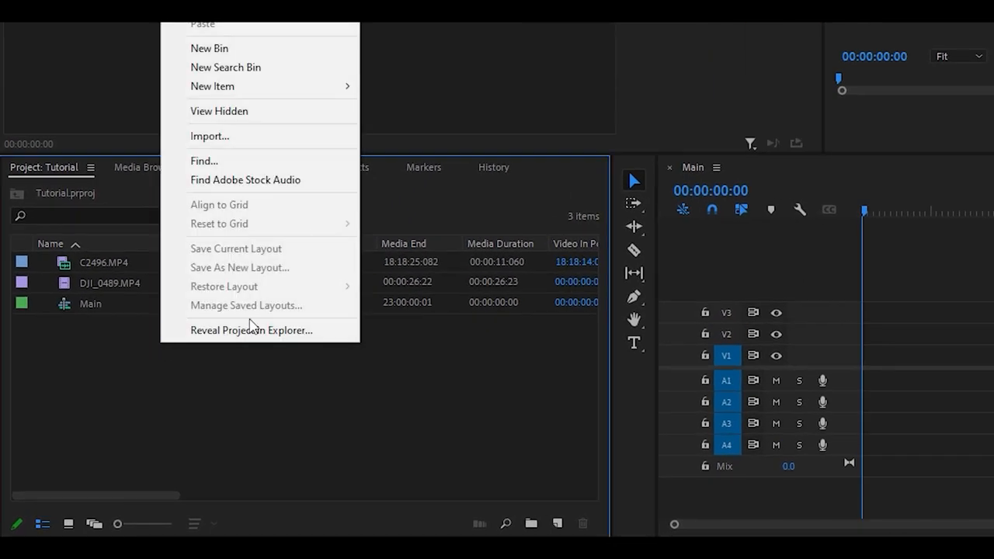
Add Drone and Sequences bins and move the drone clip and Main into them.
left_click(209, 47)
type("Drone")
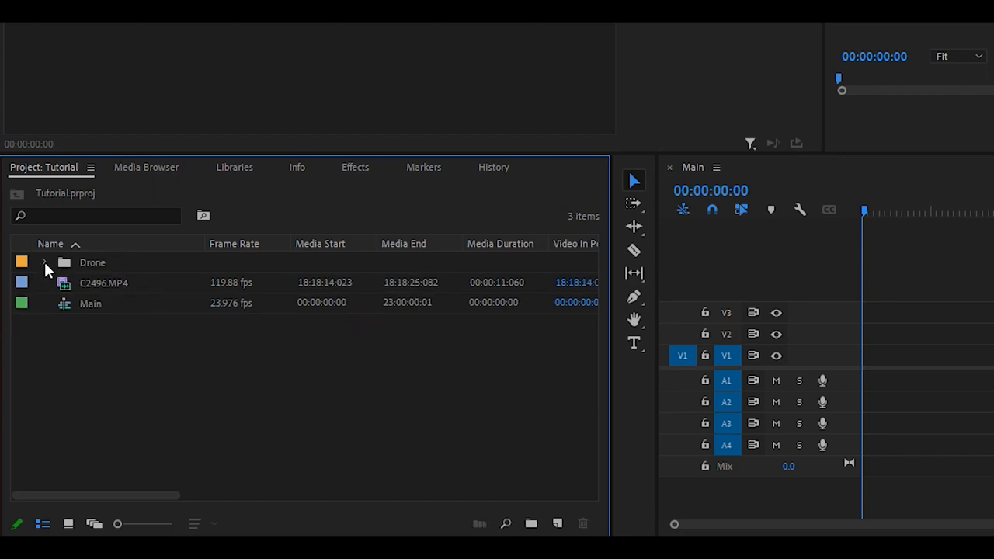
right_click(174, 373)
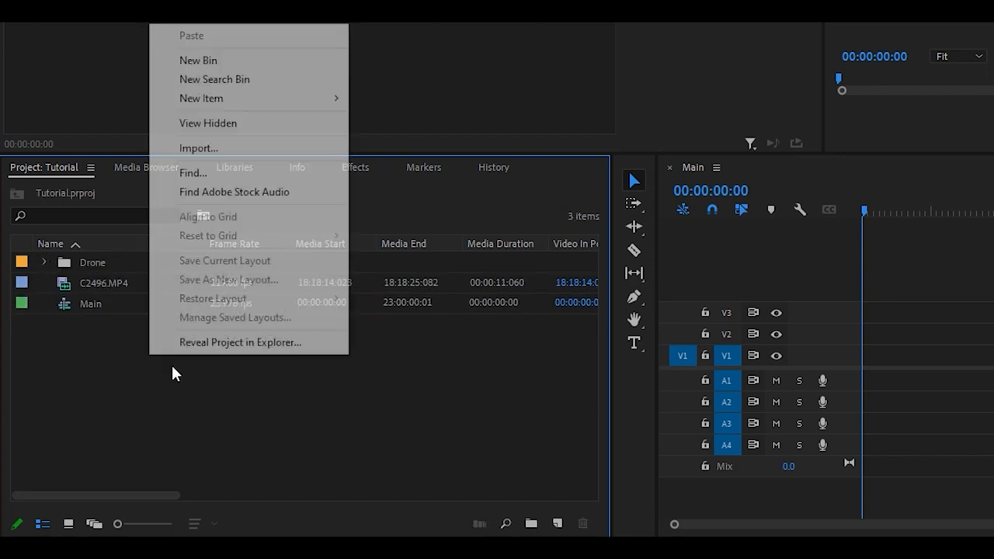
left_click(198, 59)
type("Sequences")
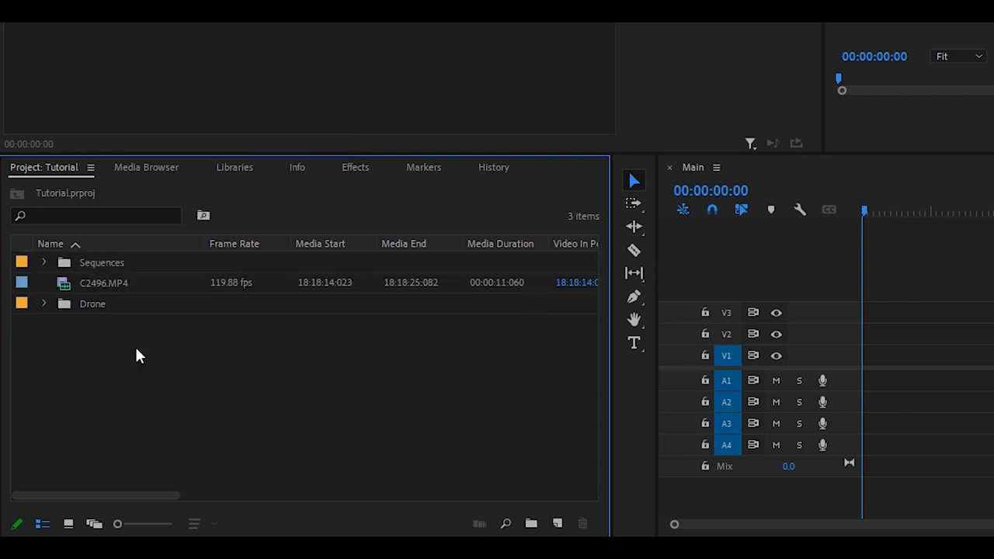
mouse_move(120, 364)
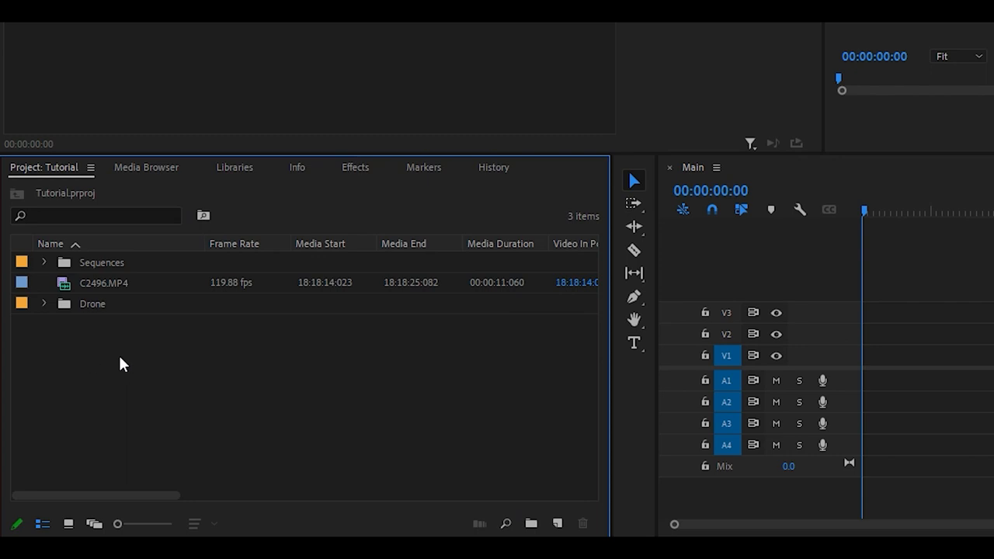
mouse_move(152, 315)
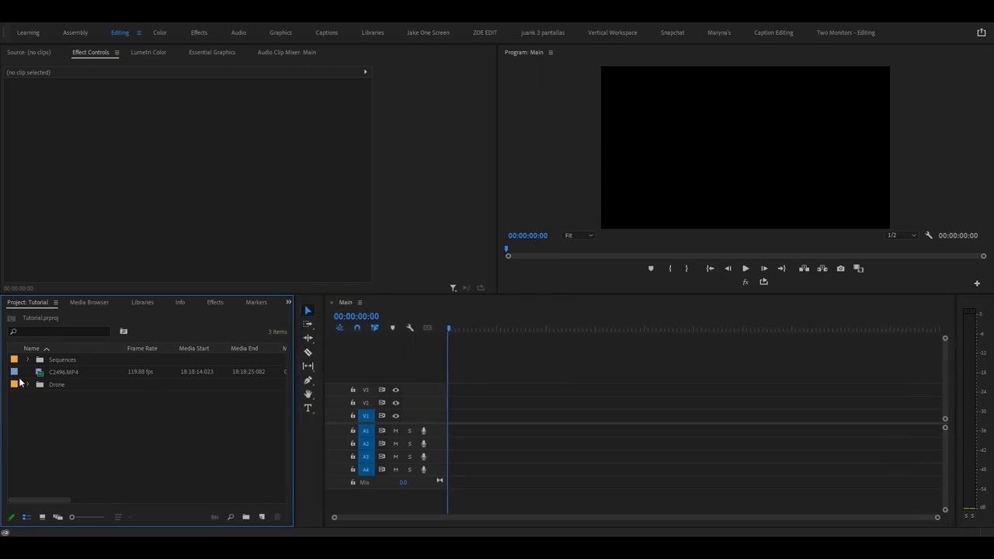
Load C2496.MP4 in the Source monitor at Fit zoom and mark a roughly one-second In/Out range.
double_click(63, 371)
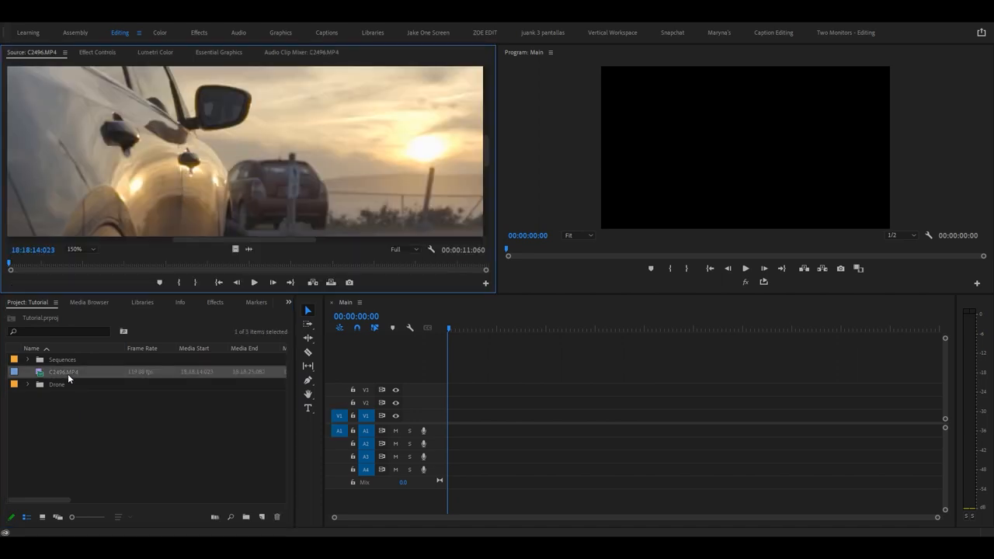
left_click(81, 249)
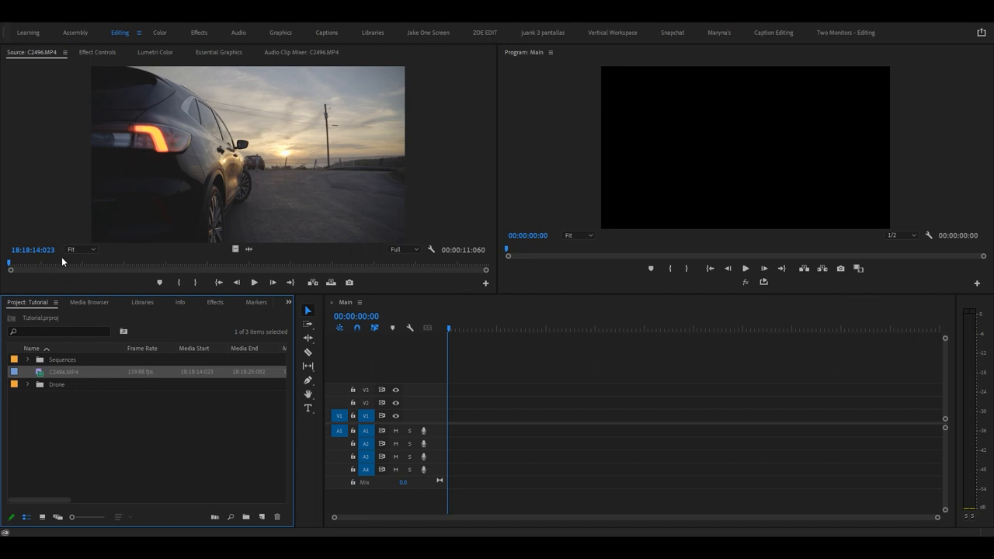
mouse_move(271, 177)
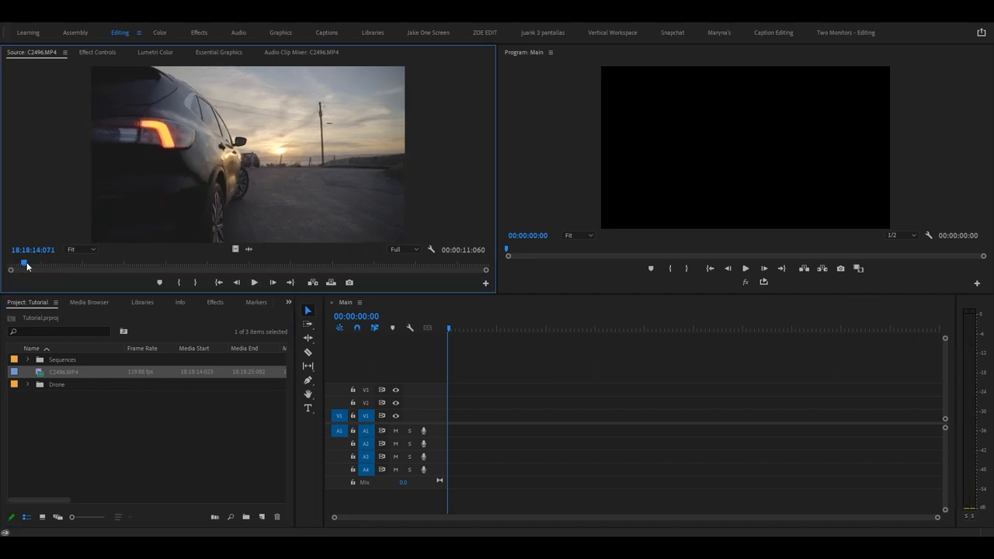
left_click(202, 262)
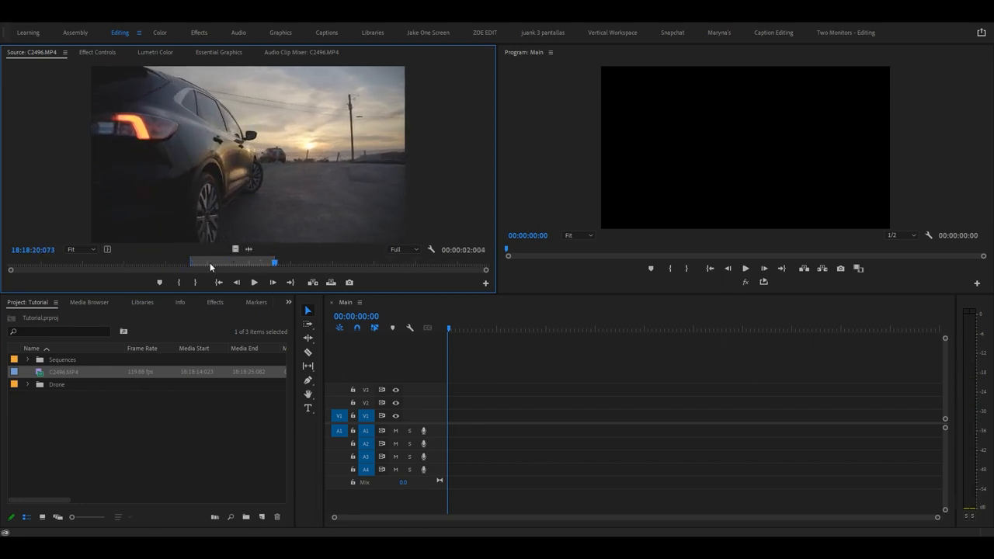
left_click_drag(210, 263, 273, 262)
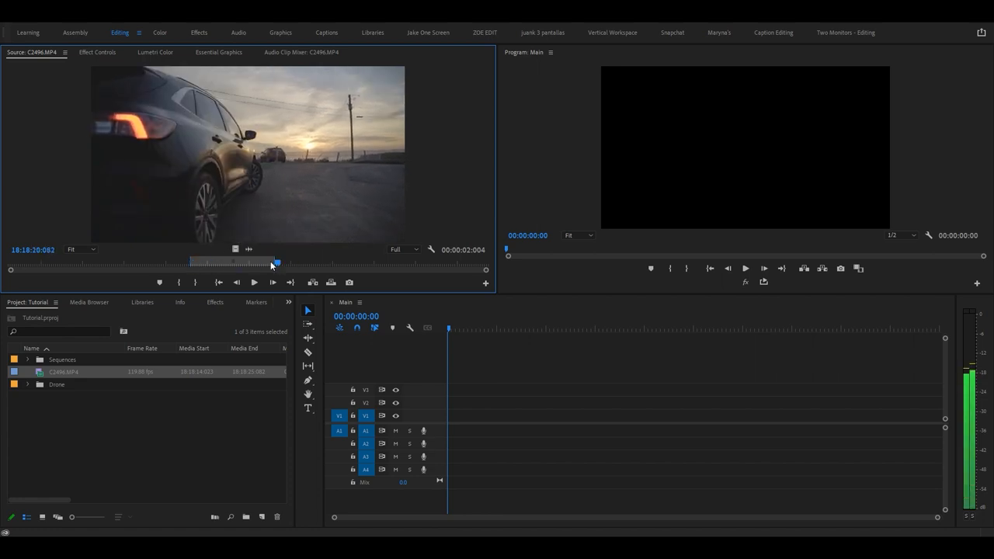
left_click_drag(275, 263, 190, 262)
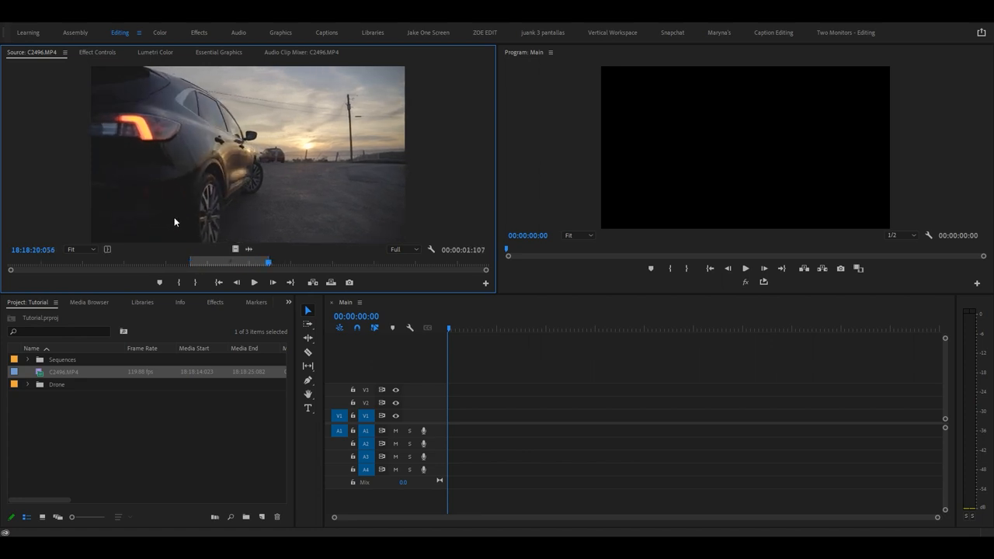
mouse_move(207, 167)
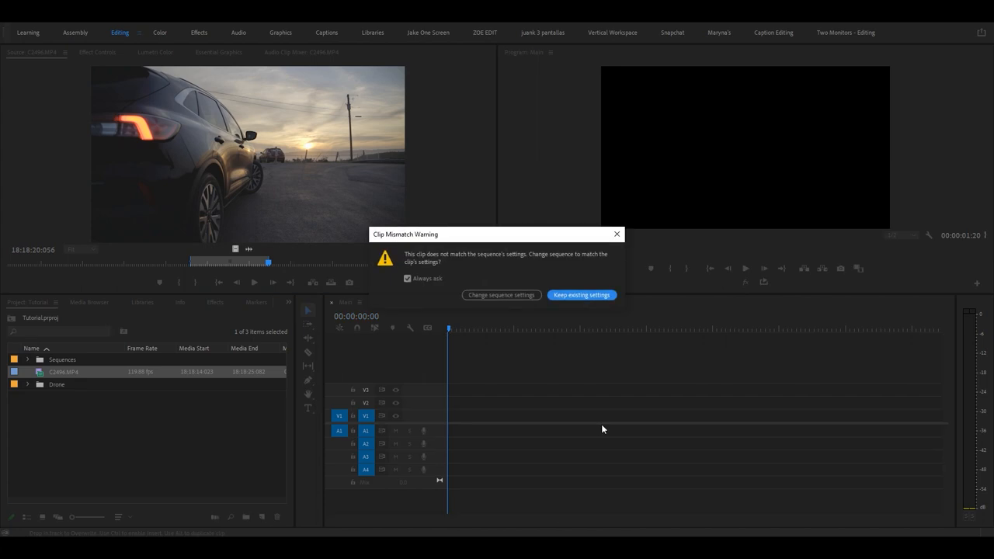
mouse_move(585, 317)
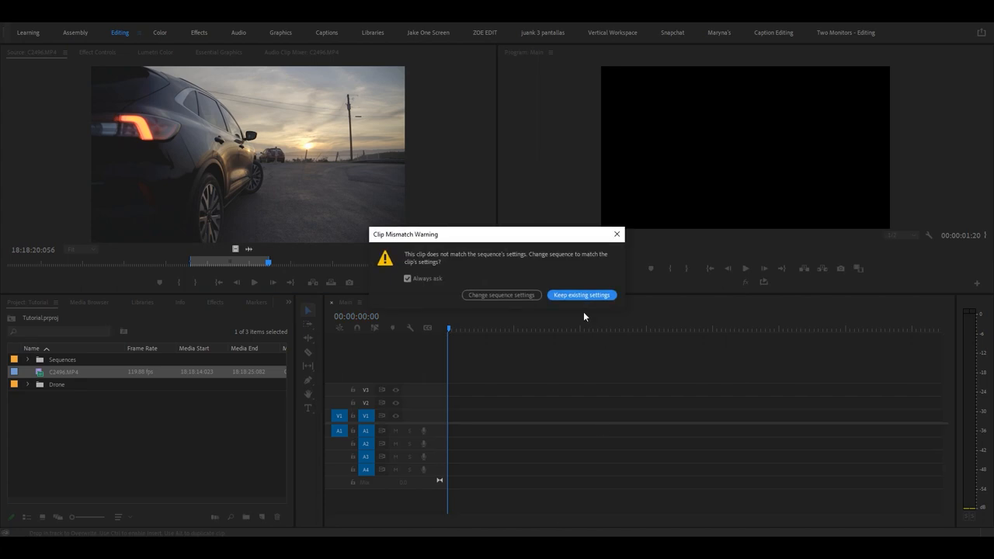
mouse_move(570, 316)
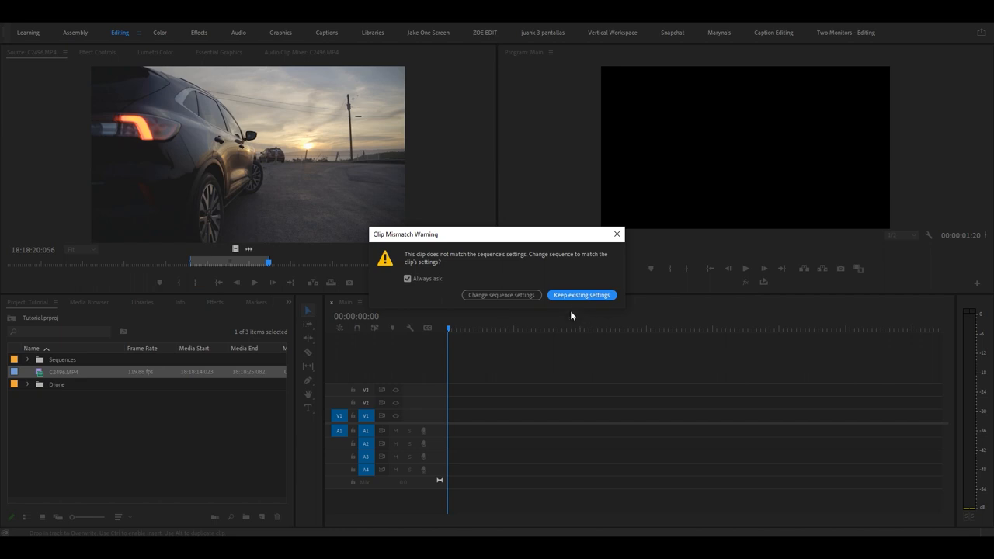
Keep the Main sequence's existing settings in the Clip Mismatch Warning.
left_click(581, 294)
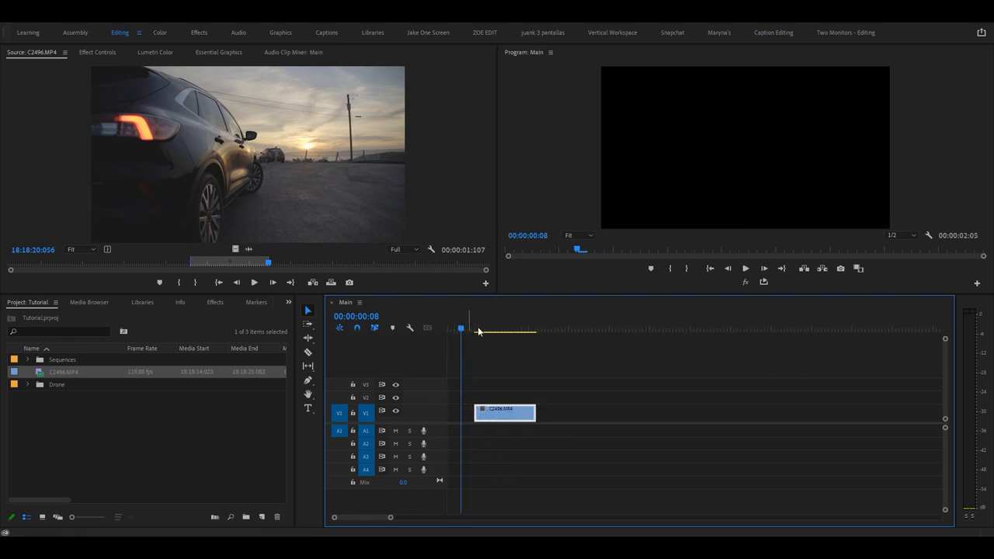
Place DJI_0489.MP4 after the car clip on V1, trim the car clip's end to about twenty frames, and toggle Snap.
left_click(464, 329)
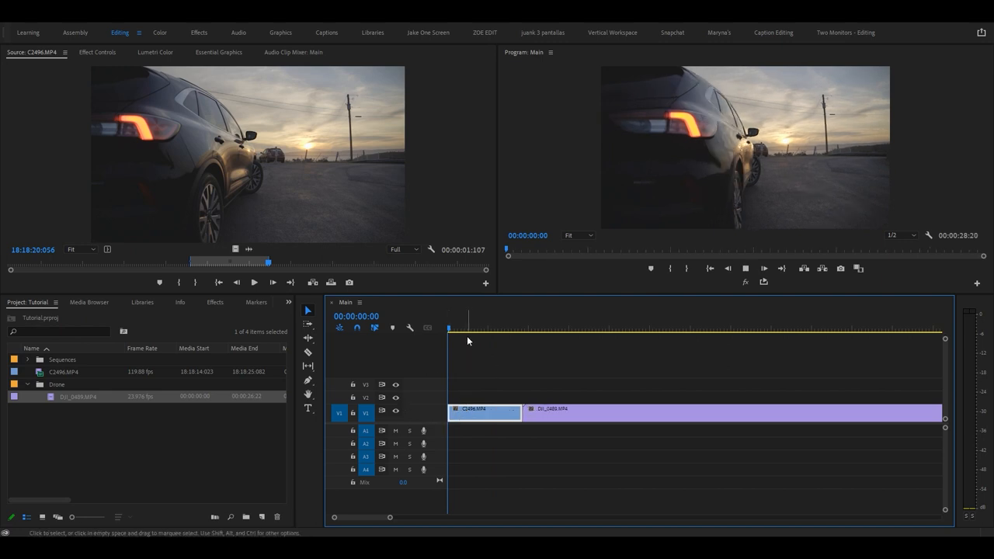
left_click(501, 327)
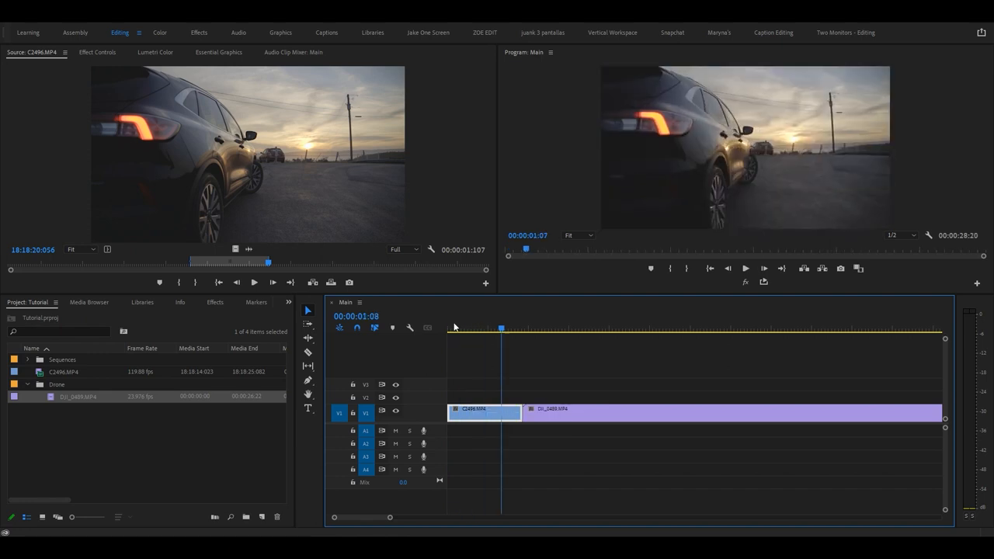
left_click(482, 329)
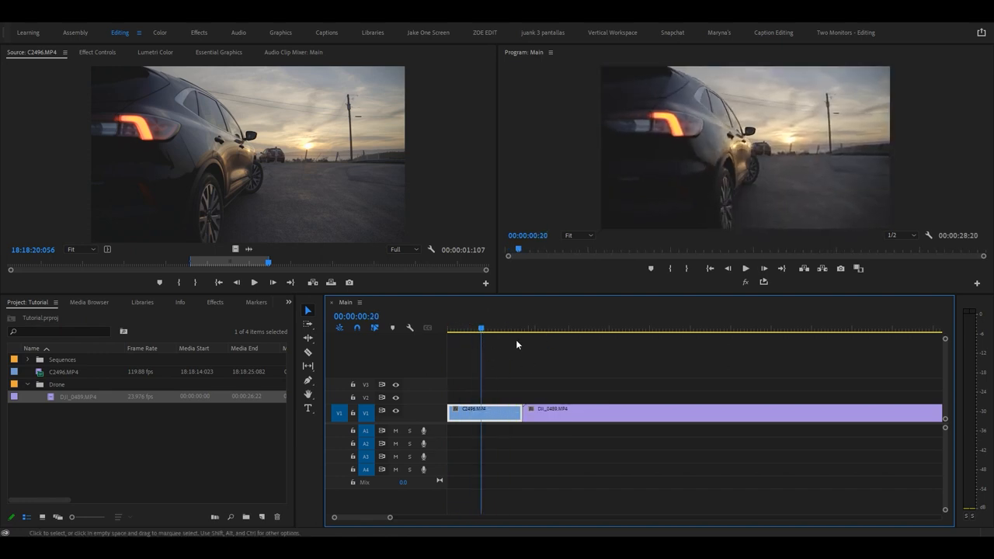
left_click_drag(516, 412, 473, 412)
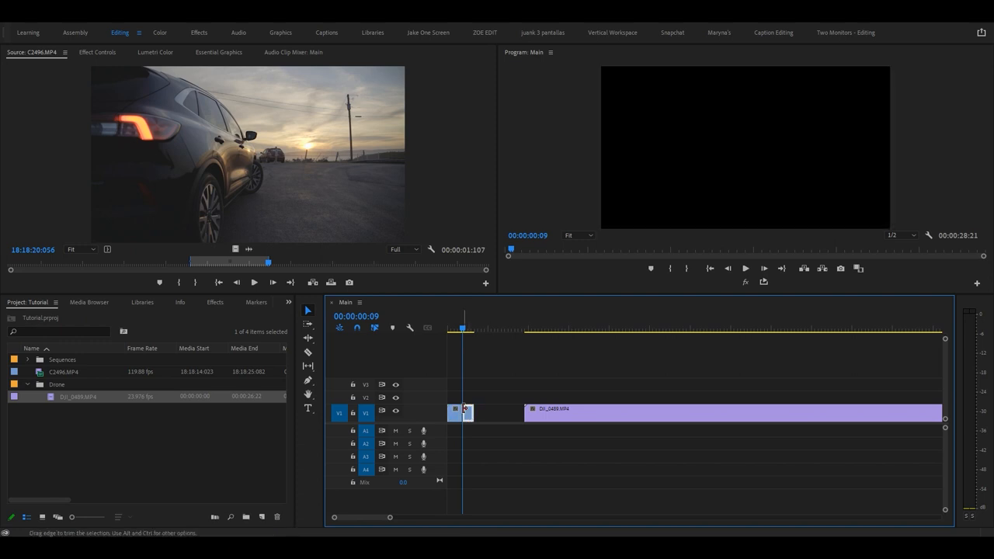
left_click(495, 329)
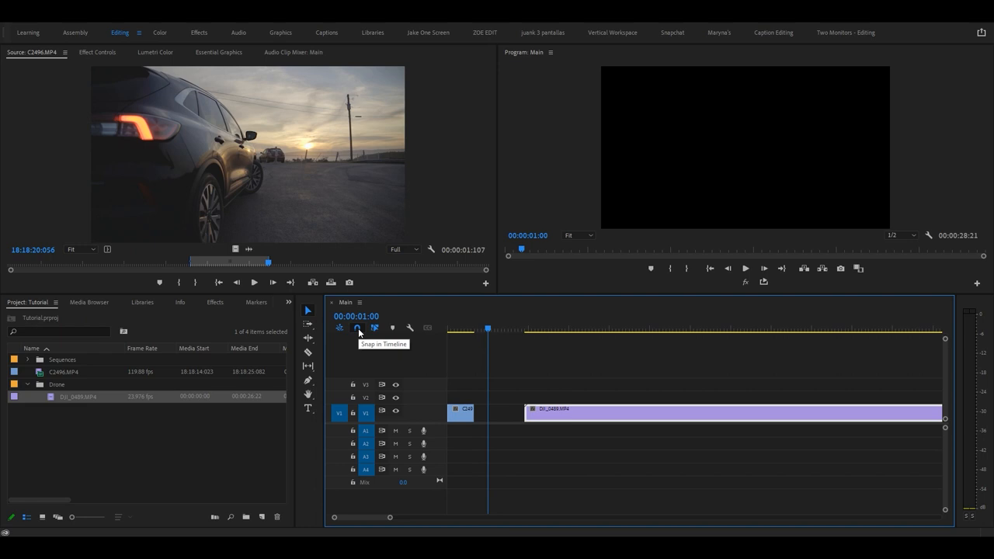
mouse_move(424, 327)
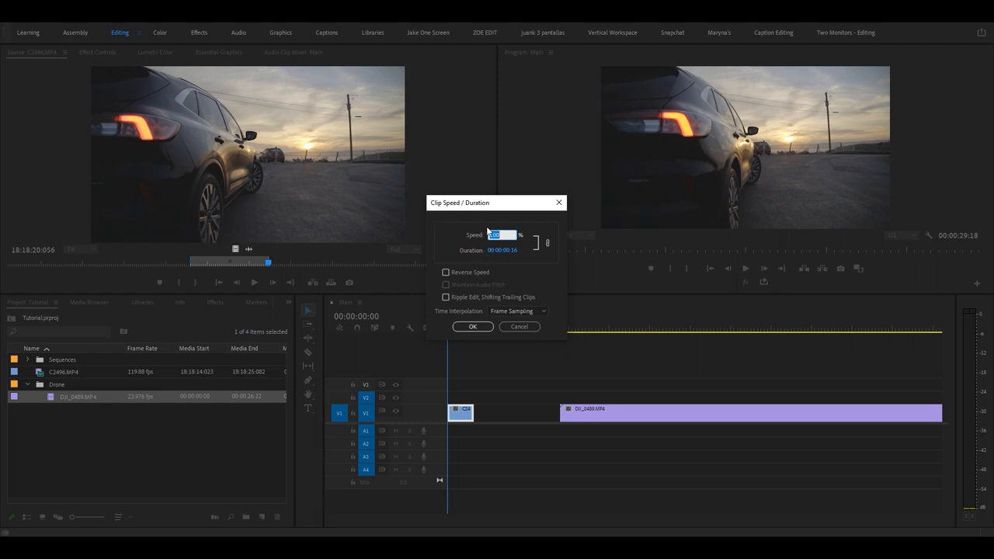
Select the Speed value in the car clip's Clip Speed / Duration dialog.
left_click(472, 326)
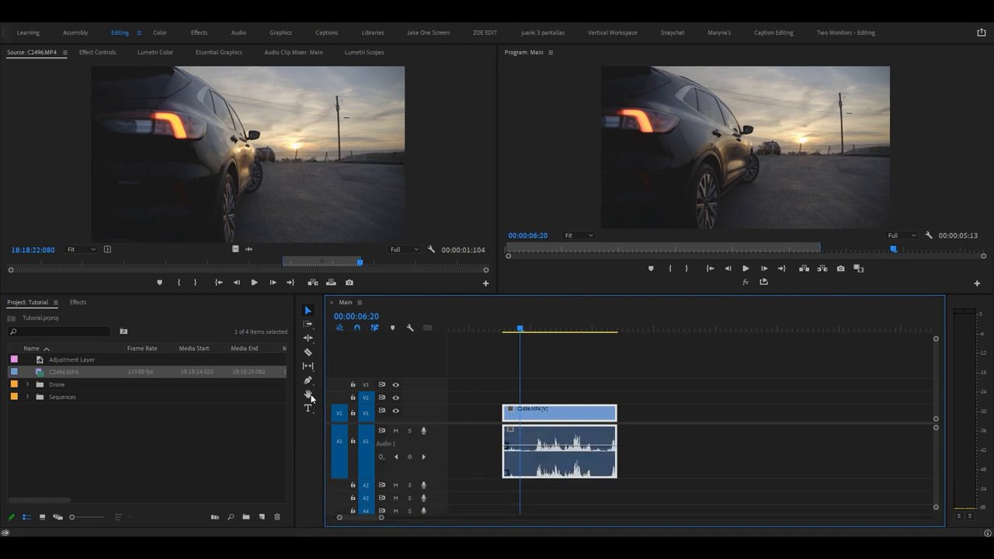
mouse_move(308, 380)
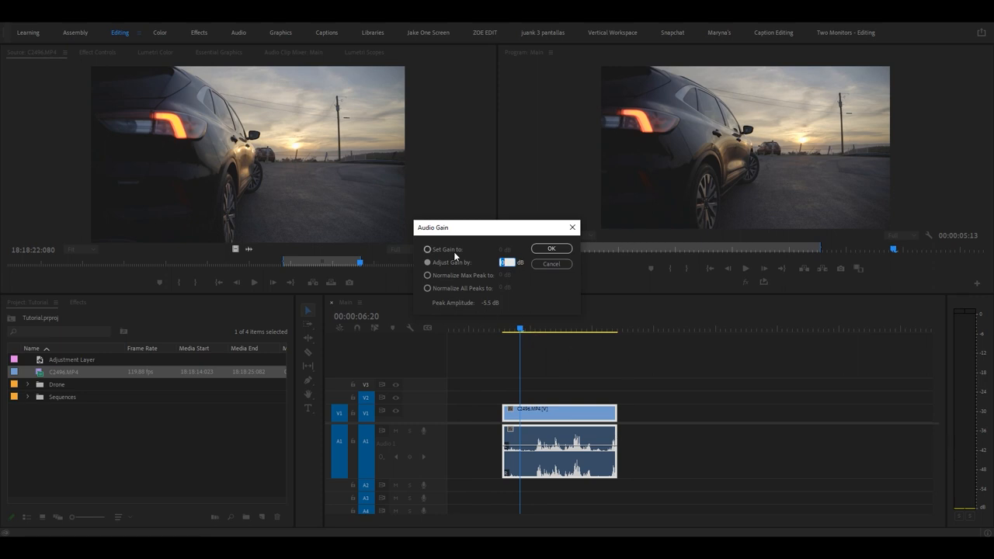
Choose the Adjust Gain by option in the car clip's Audio Gain dialog.
left_click(551, 248)
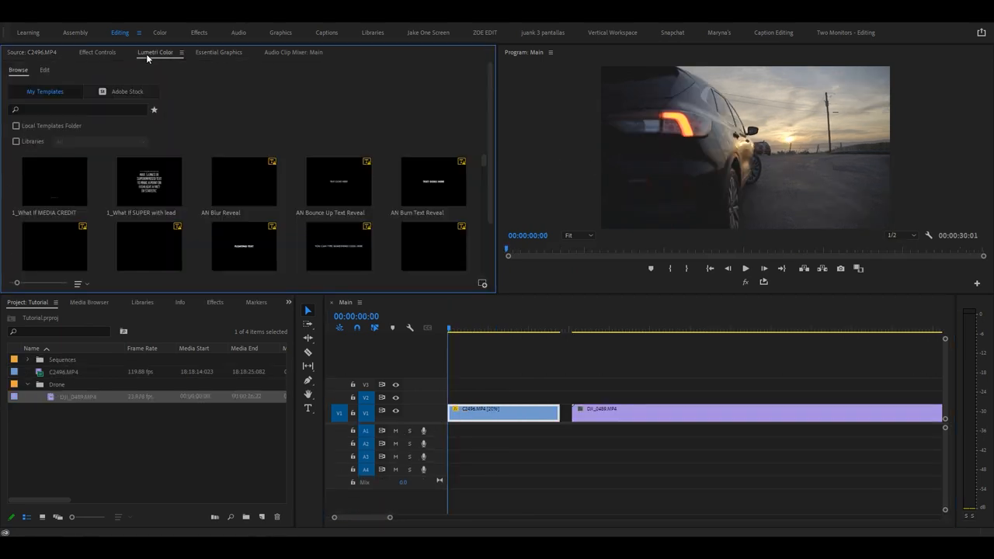
Reset the slowed car clip's Motion Scale to 100 in Effect Controls.
left_click(31, 52)
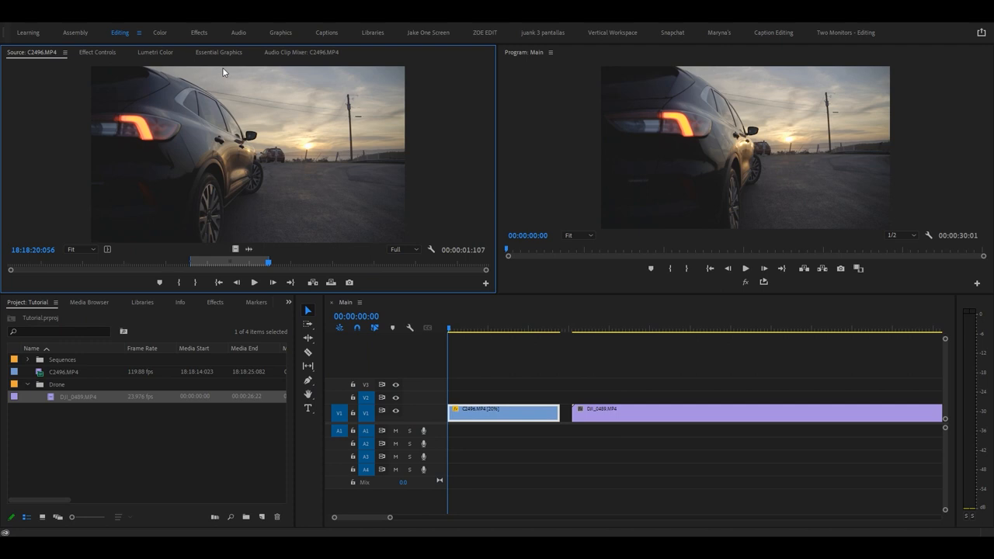
left_click(96, 52)
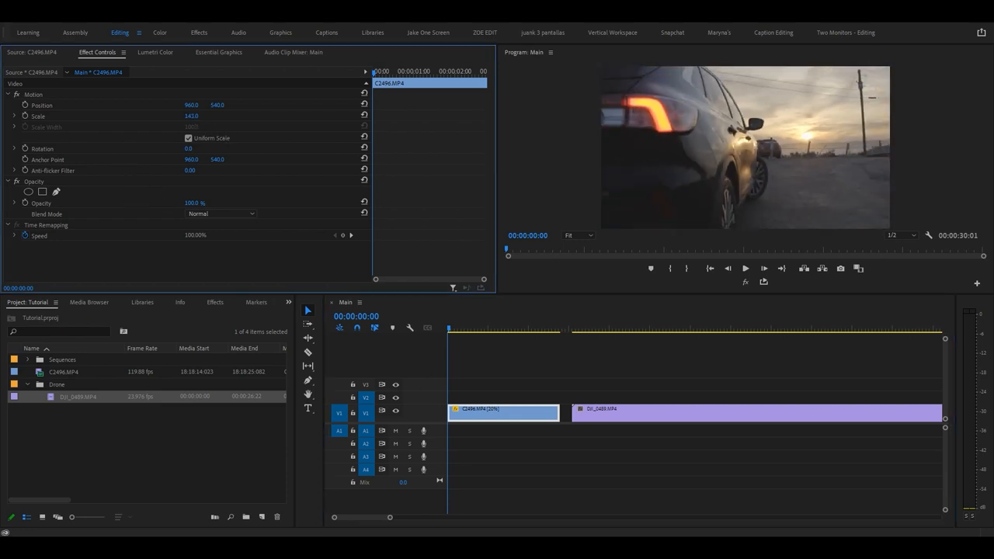
left_click_drag(191, 116, 192, 116)
type("100")
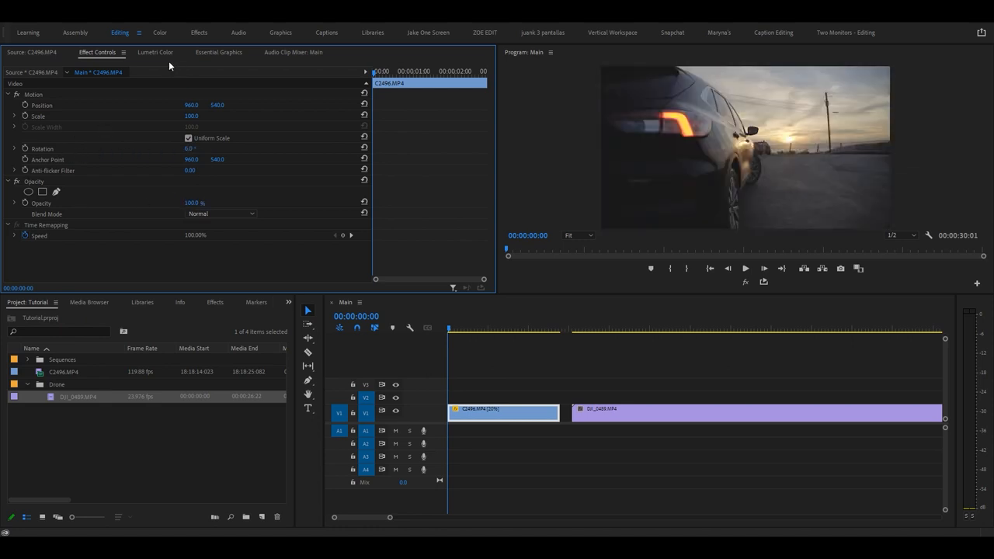
left_click(214, 302)
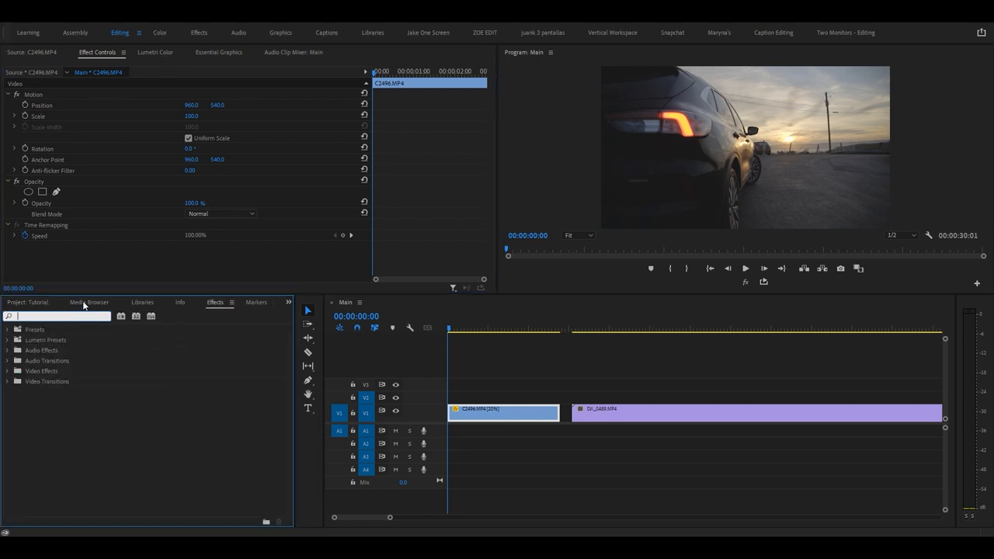
type("blur")
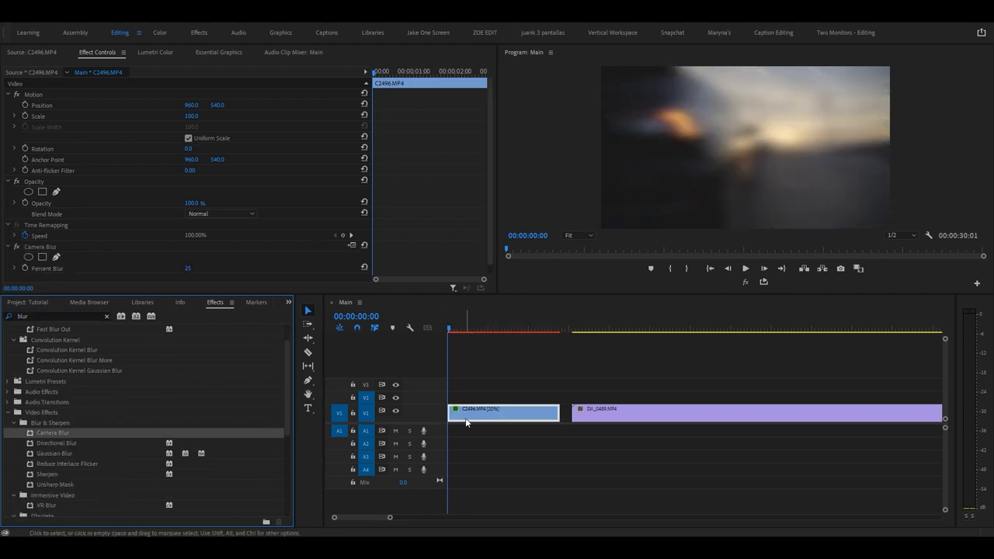
mouse_move(116, 140)
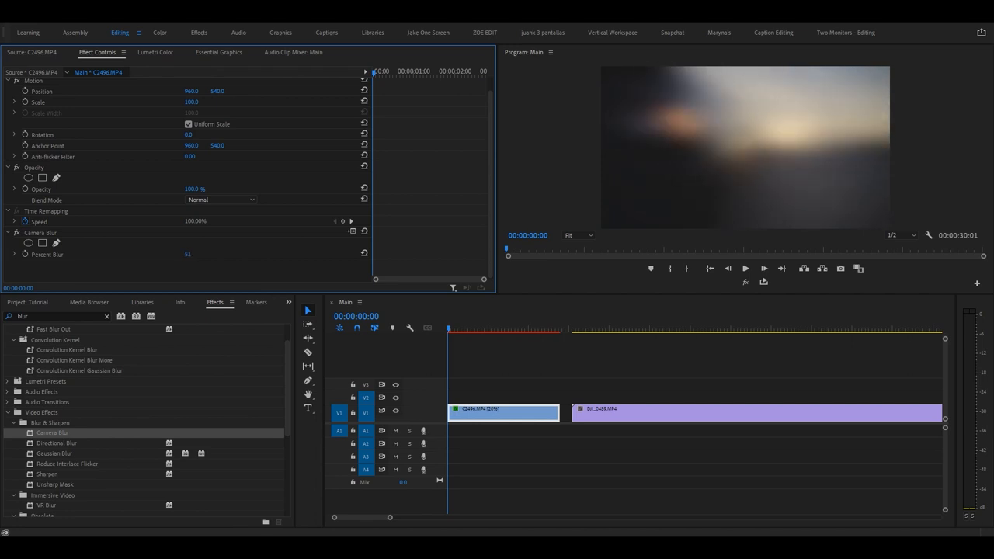
left_click(88, 302)
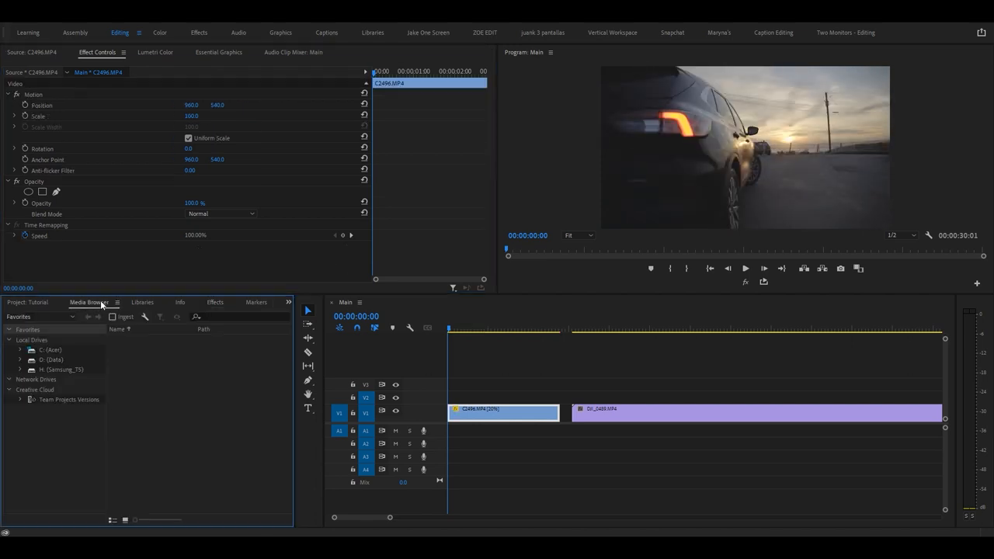
left_click(117, 302)
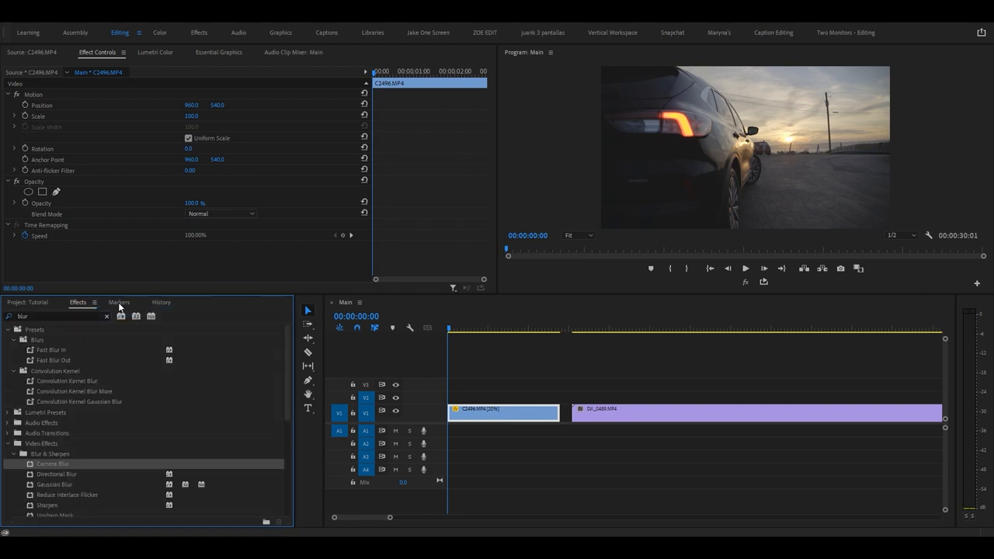
left_click(134, 302)
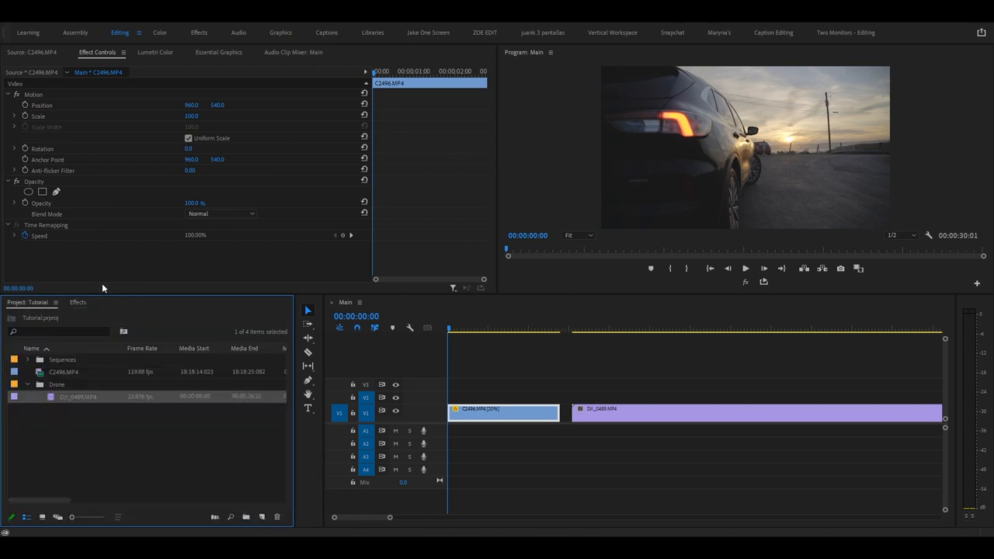
left_click(155, 52)
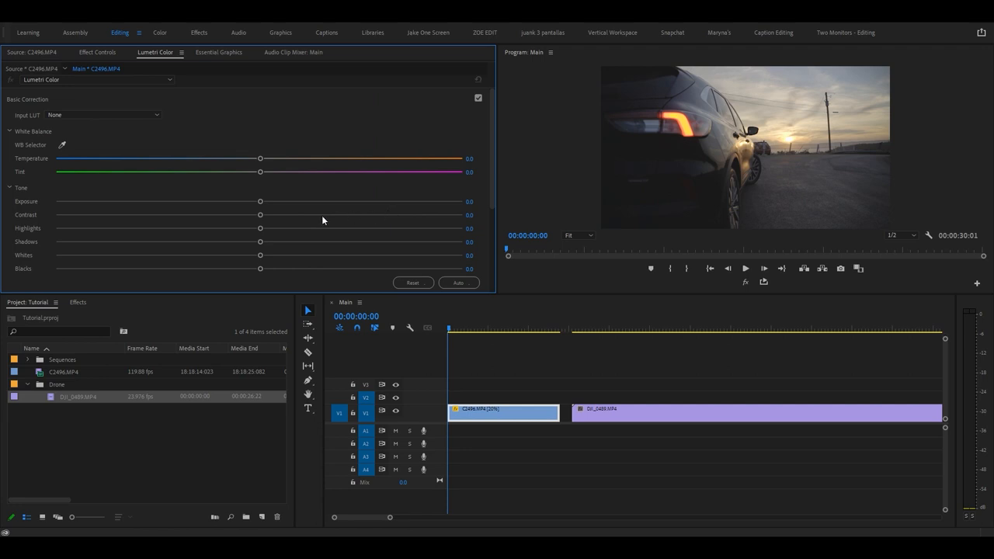
Set the car clip's Lumetri shadows to -22.9 and blacks to 14.2.
left_click_drag(260, 214, 305, 214)
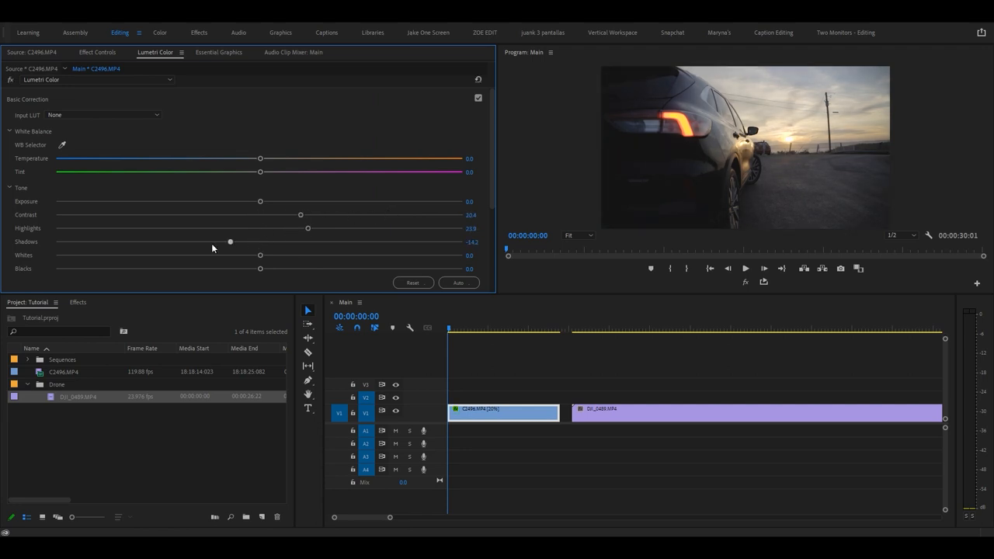
left_click_drag(230, 241, 212, 242)
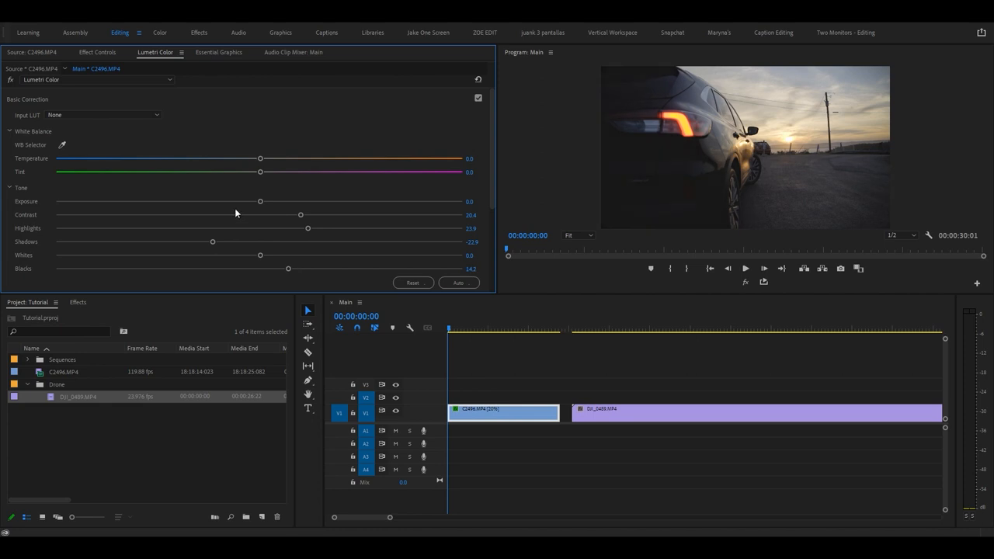
left_click(413, 282)
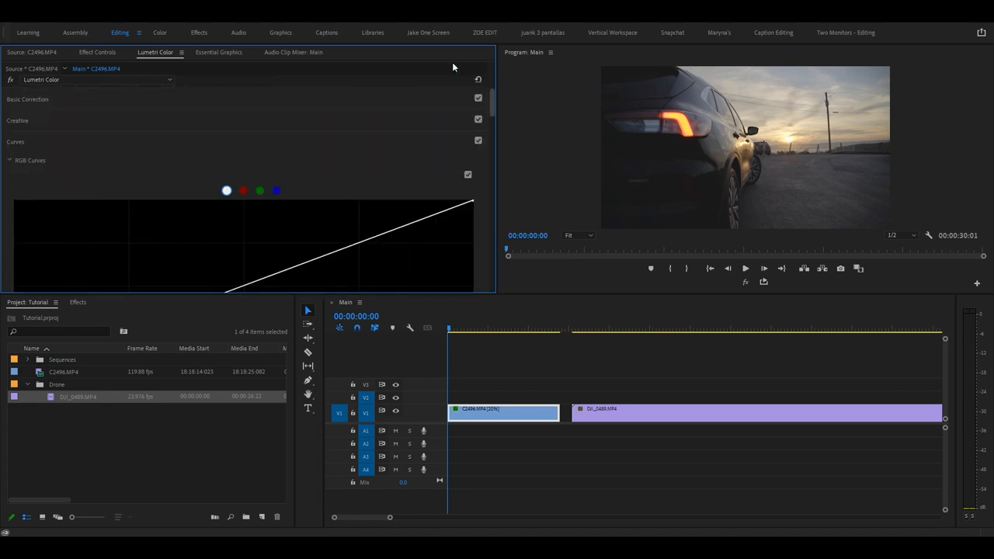
left_click(218, 52)
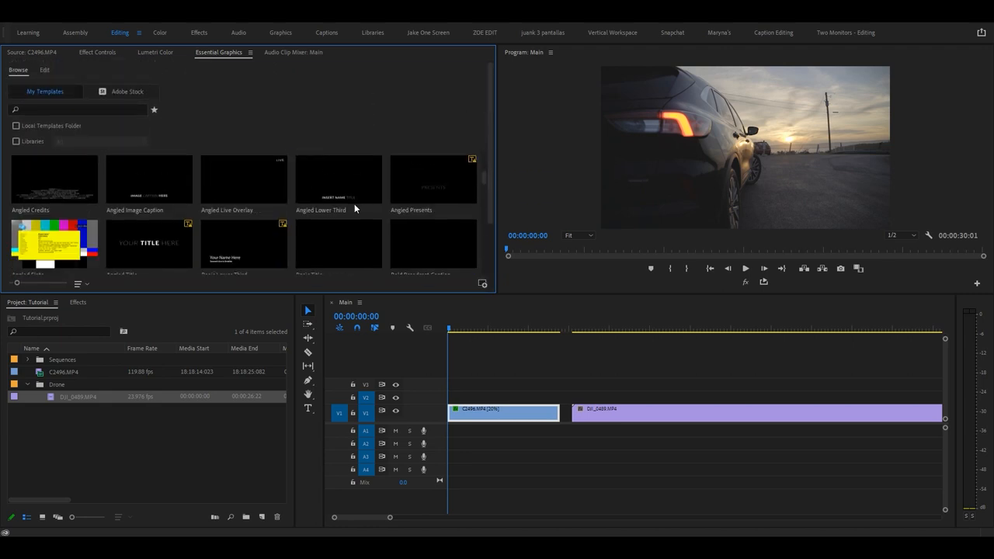
Browse the Essential Graphics templates and switch to the still-empty Edit view.
scroll("down", 3)
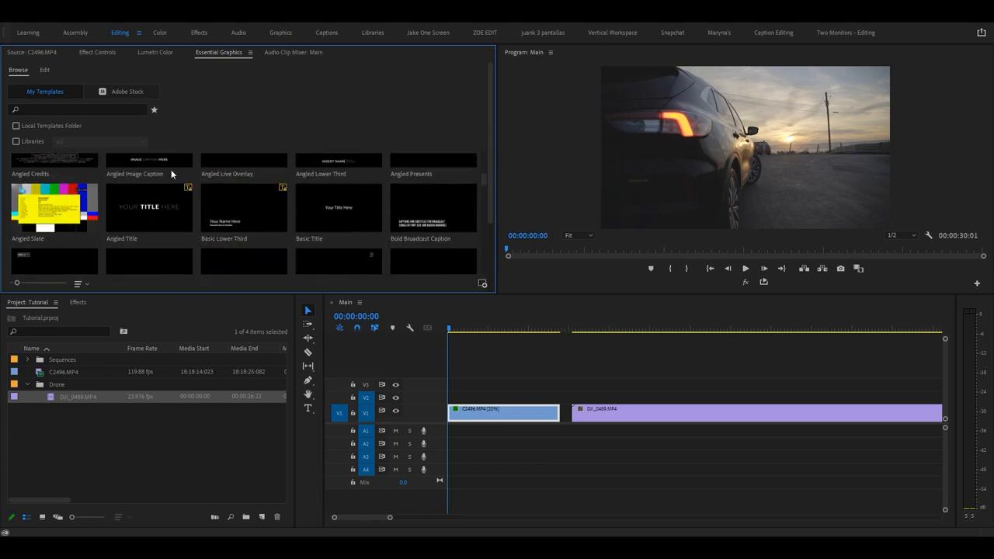
left_click(45, 70)
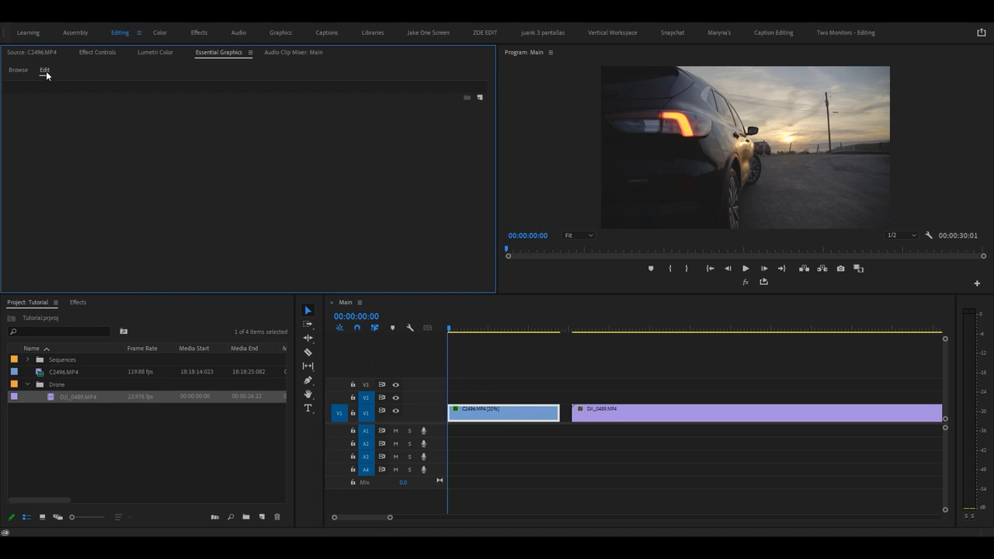
left_click(293, 52)
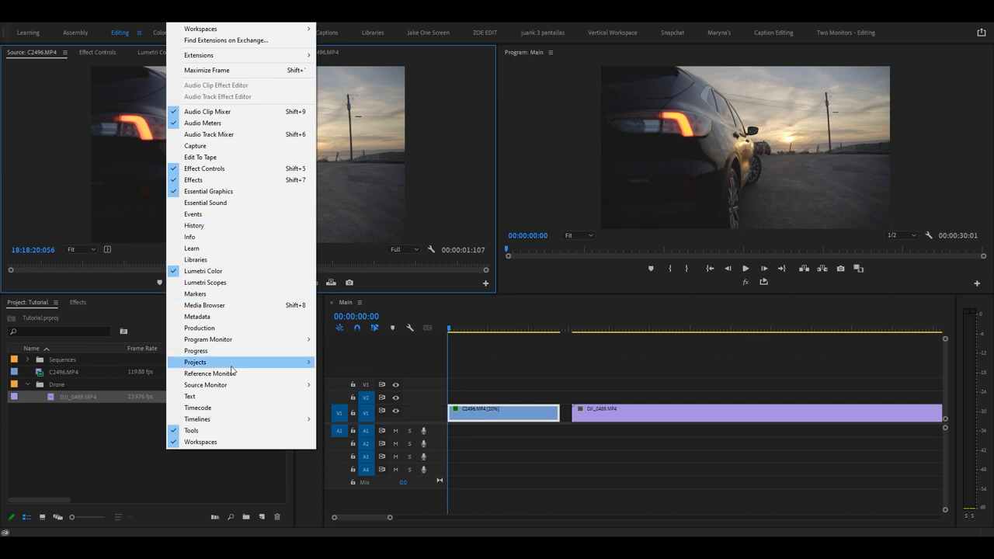
mouse_move(197, 316)
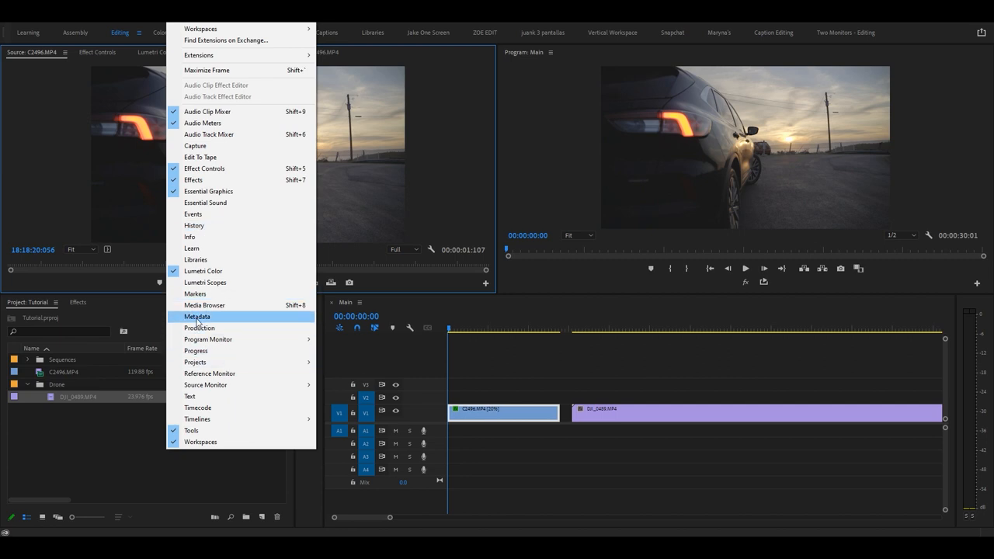
mouse_move(205, 282)
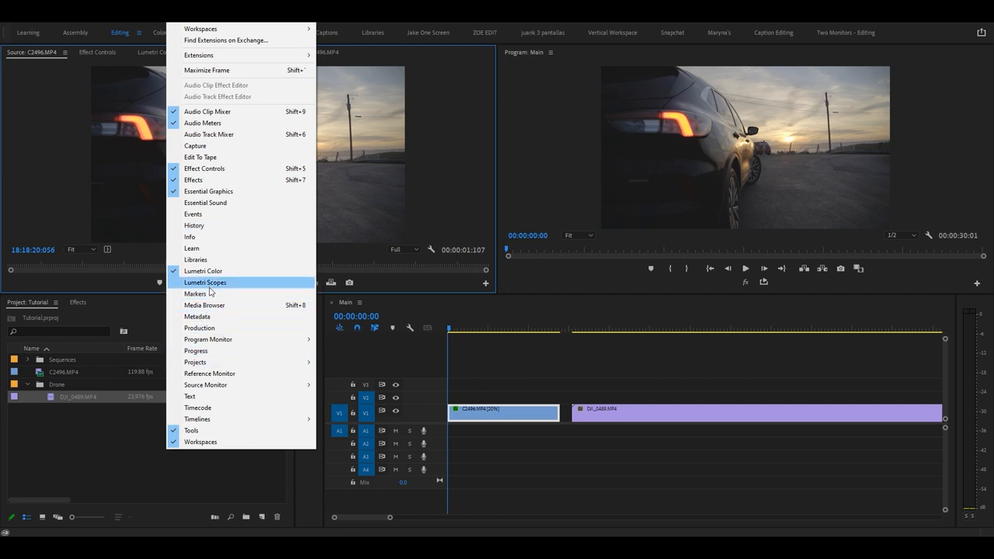
View the Lumetri Scopes waveform, then return to the car clip's Source monitor.
left_click(206, 282)
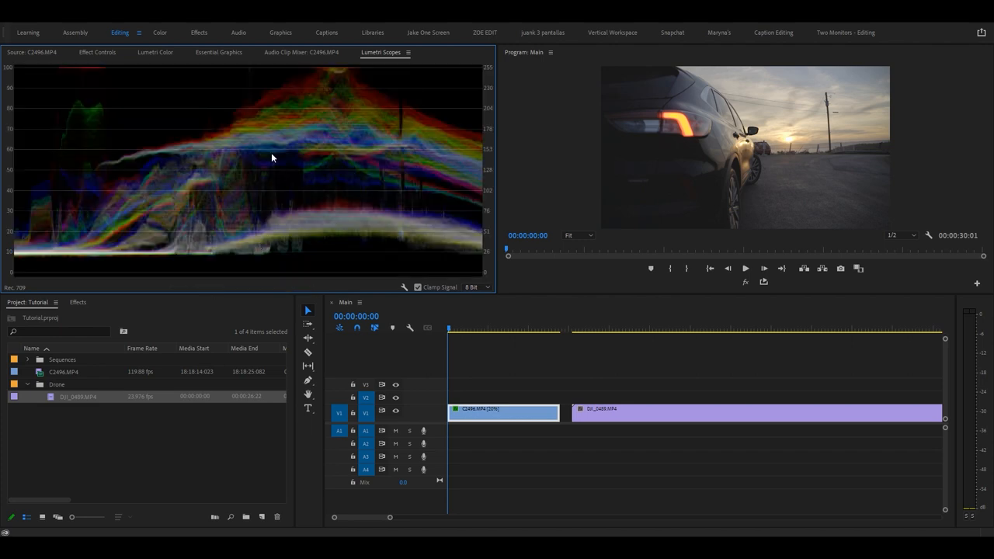
mouse_move(323, 225)
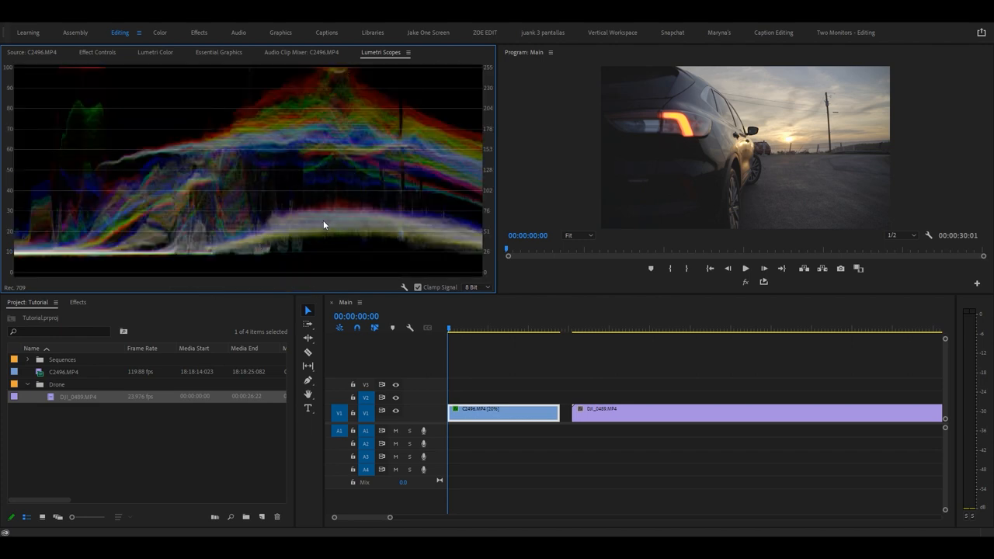
left_click(301, 52)
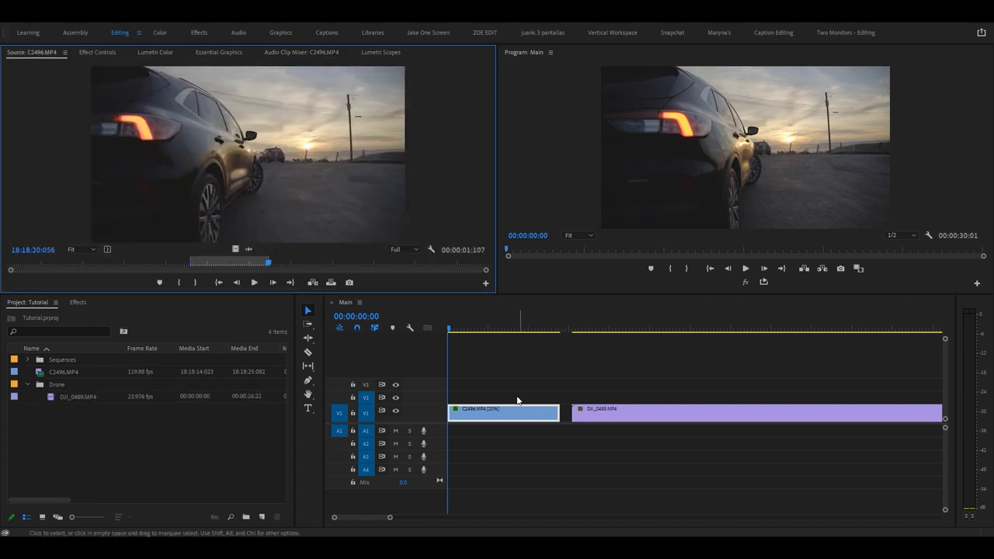
mouse_move(308, 409)
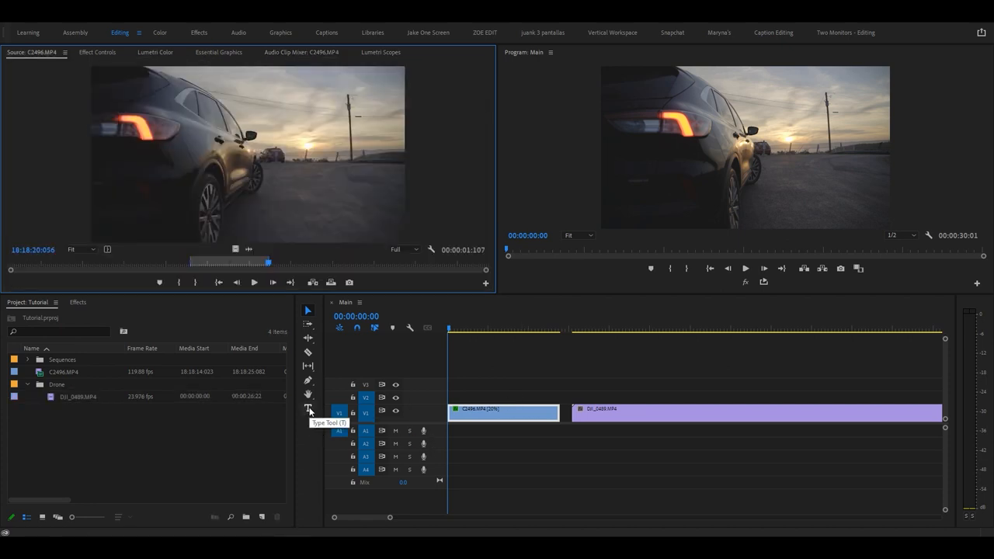
Type a 'Tutorial' title over the video, size it to 121 and center it.
left_click(308, 408)
type("Tuto")
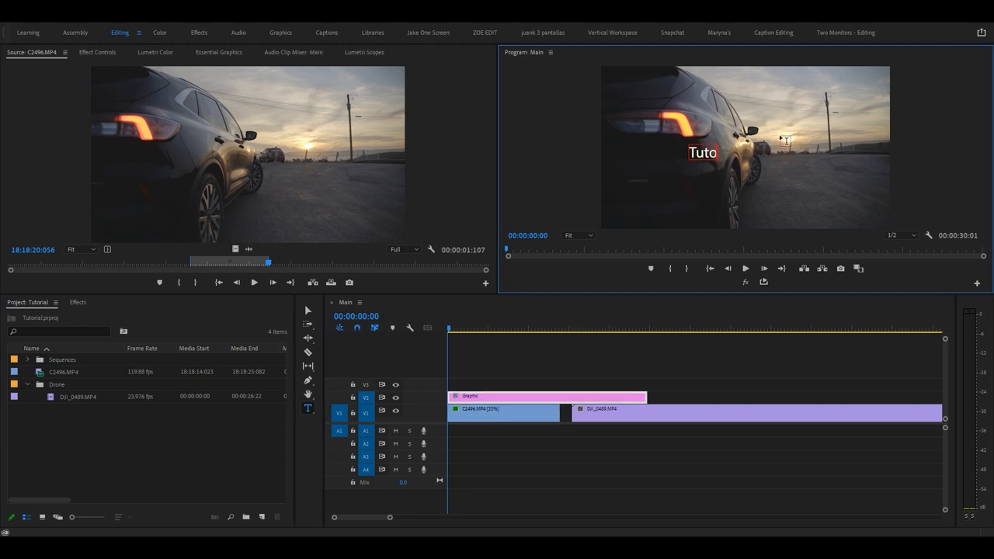
type("rial")
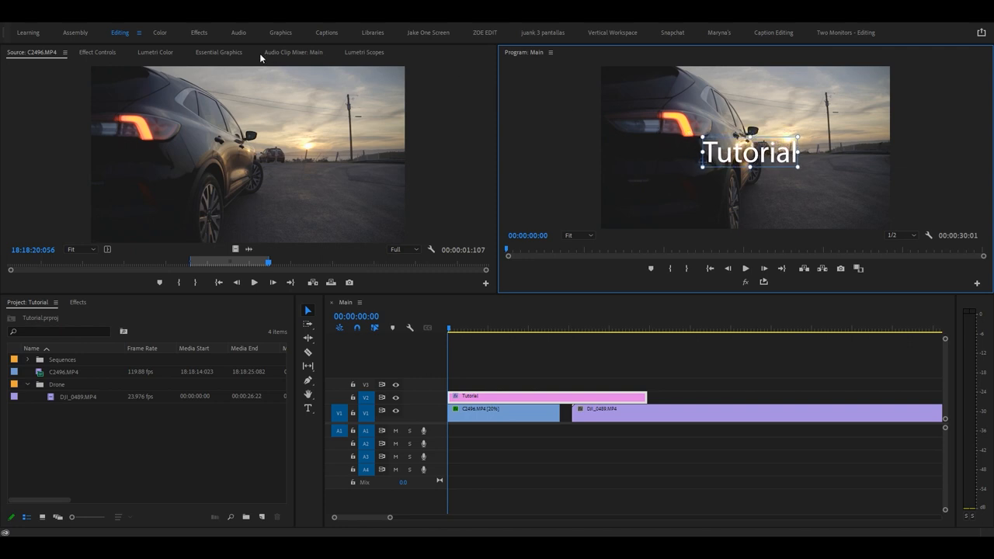
left_click(218, 52)
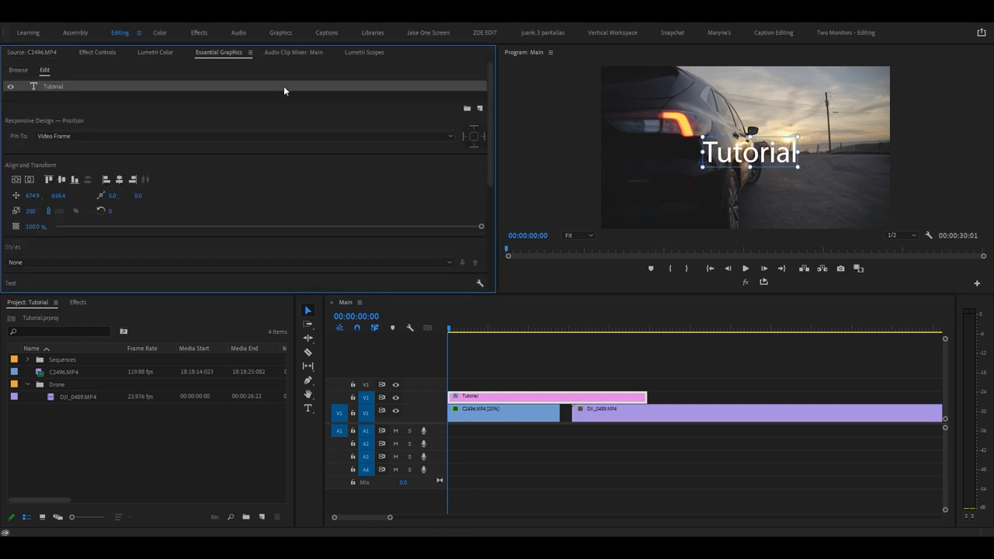
scroll("down", 3)
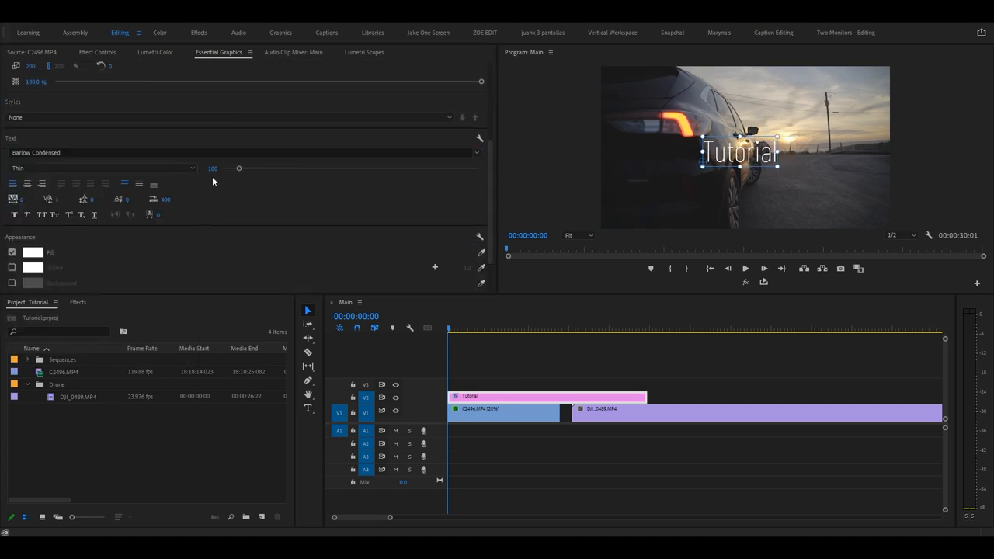
left_click_drag(238, 168, 242, 168)
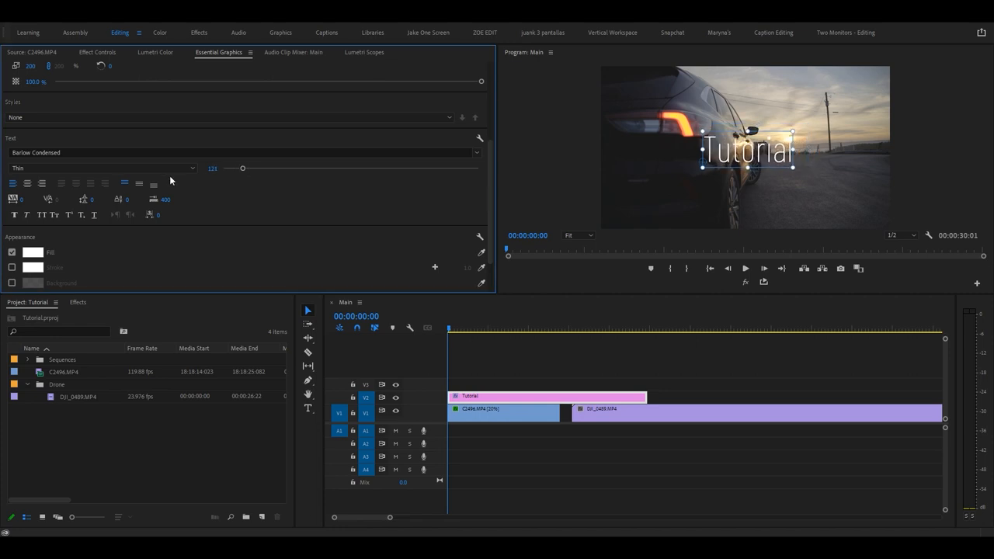
left_click(12, 184)
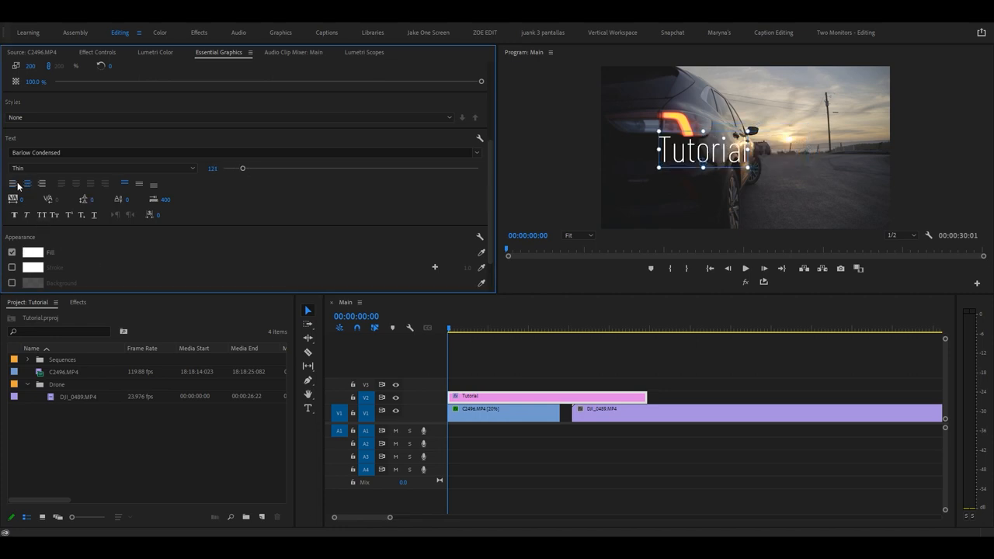
left_click(97, 52)
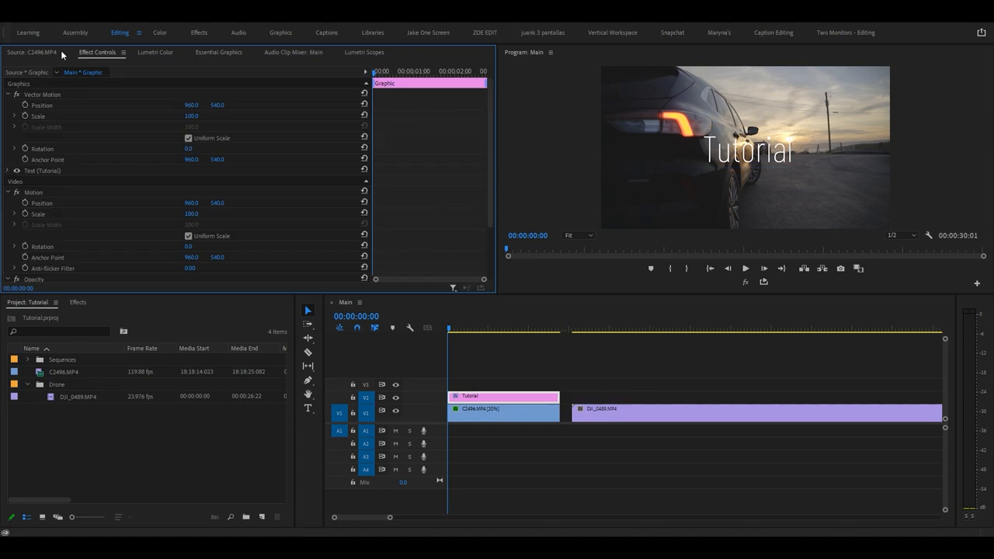
Add Scale keyframes at the start and end of the C2496.MP4 car clip.
left_click(503, 413)
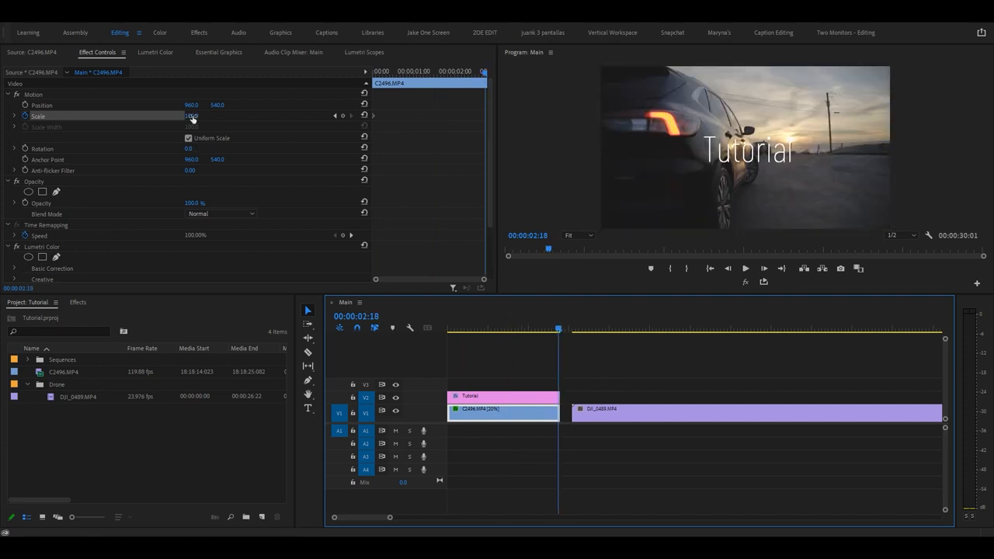
double_click(193, 116)
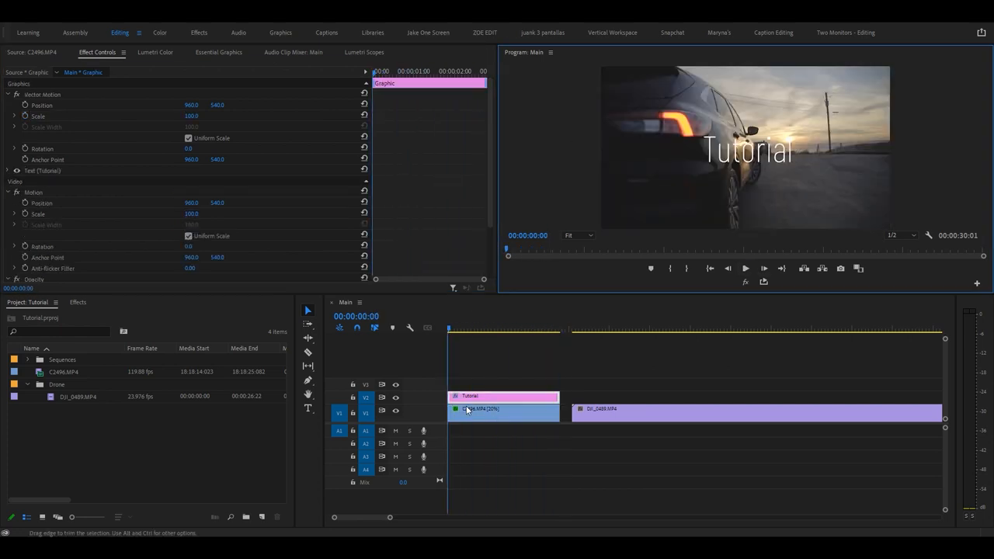
left_click(503, 409)
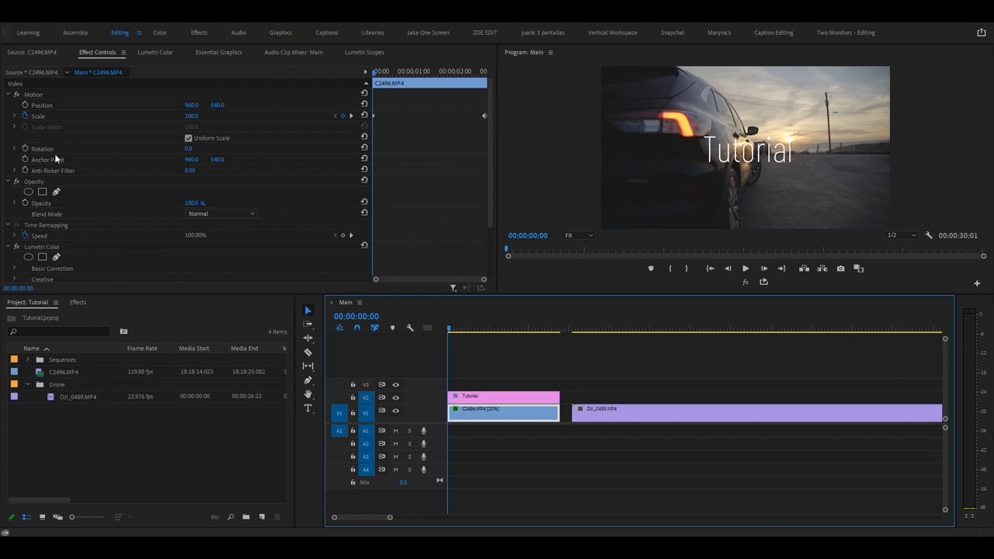
mouse_move(43, 105)
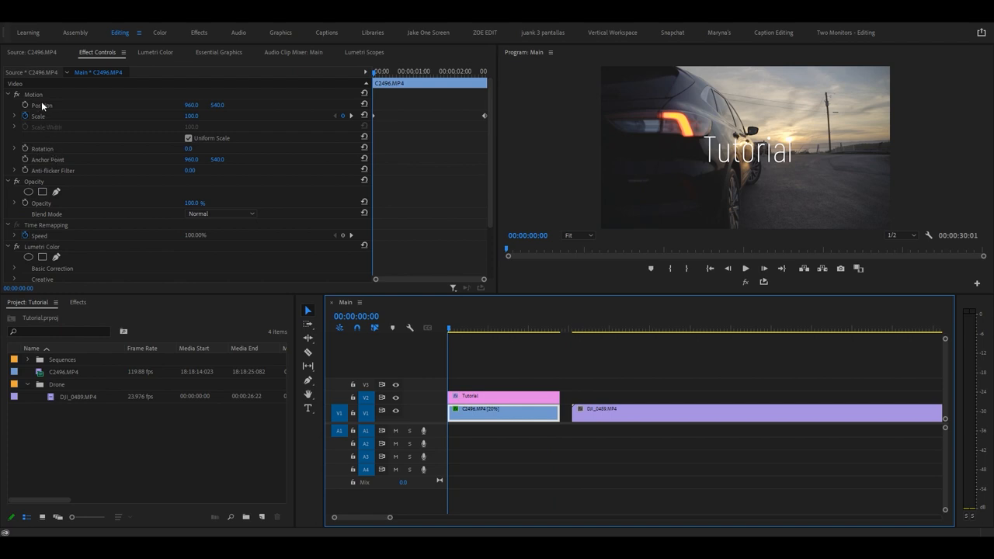
mouse_move(24, 106)
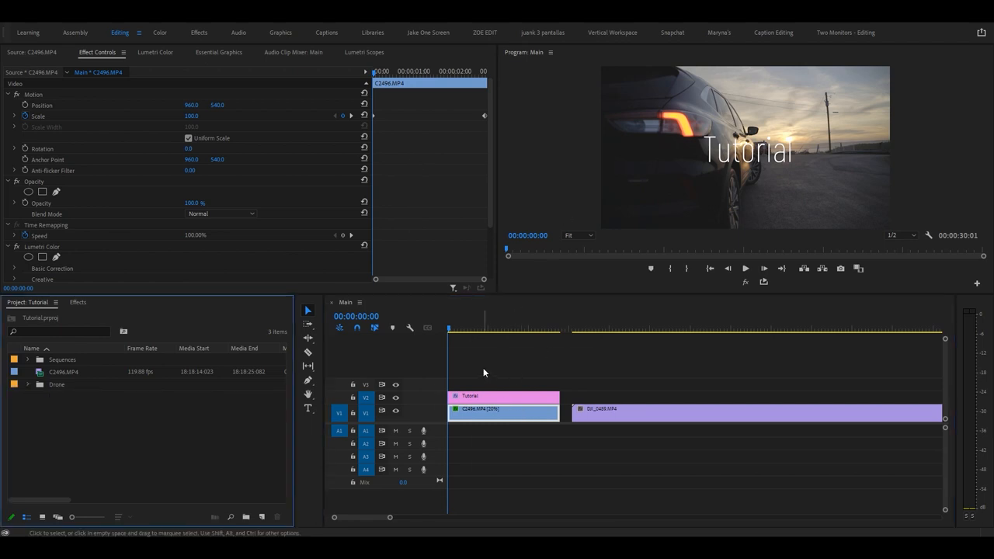
Ripple delete the V1 gap between C2496.MP4 and DJI_0489.MP4.
left_click(757, 409)
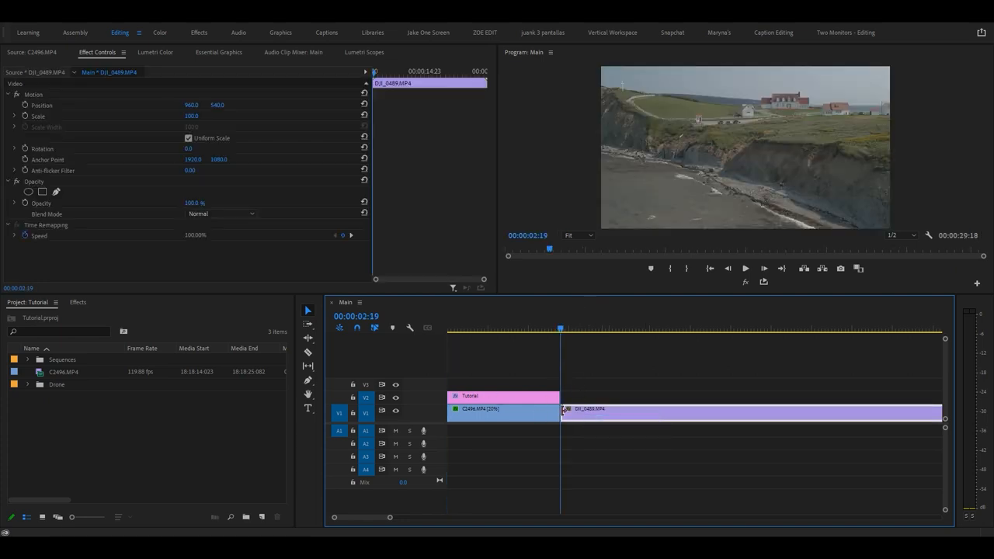
left_click(529, 330)
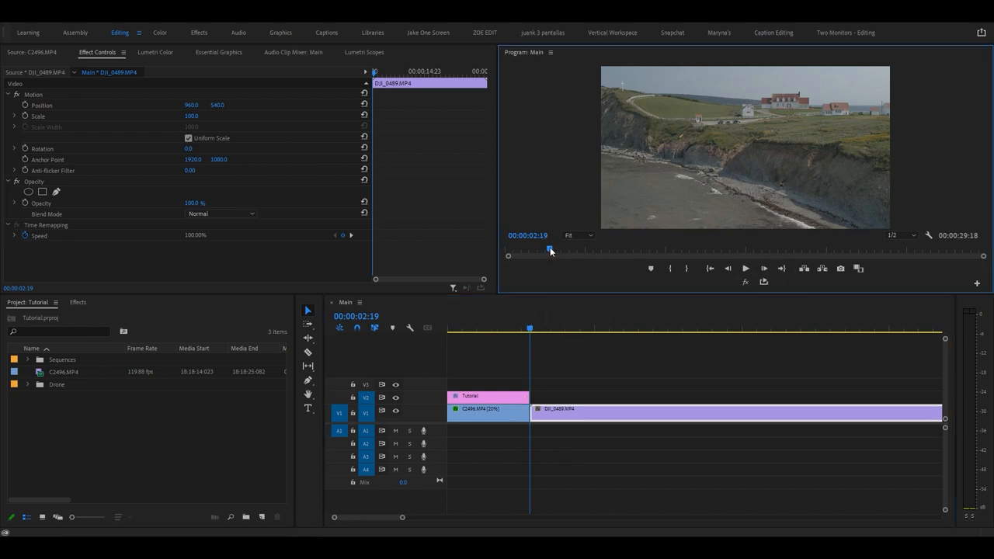
left_click(488, 396)
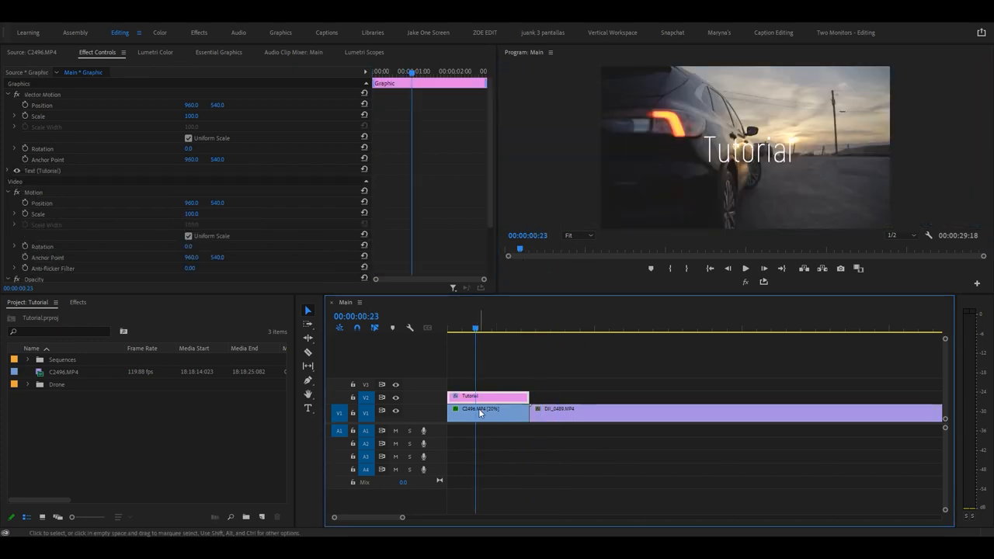
Lower the car clip's Lumetri shadows to -13.0 and blacks to -4.8.
left_click(154, 52)
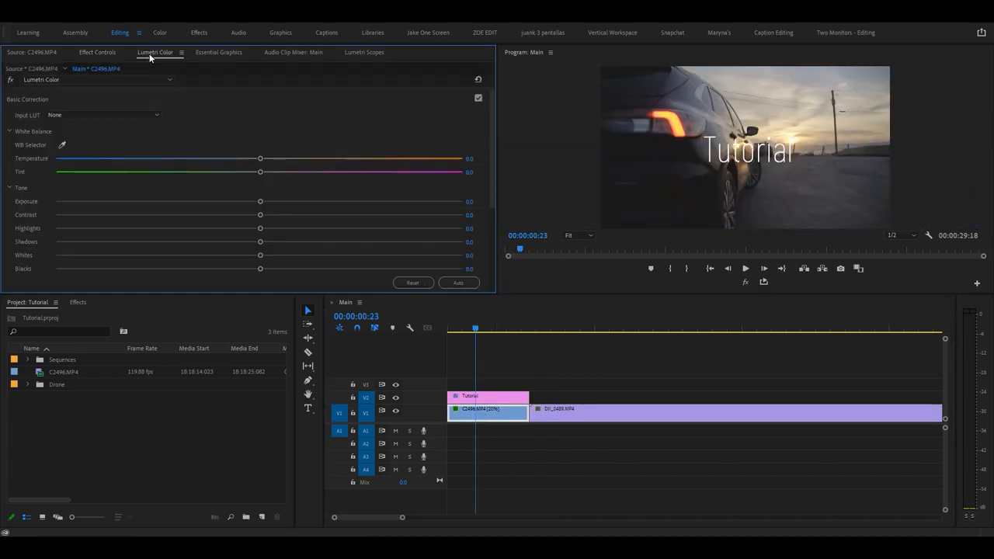
left_click_drag(260, 215, 298, 215)
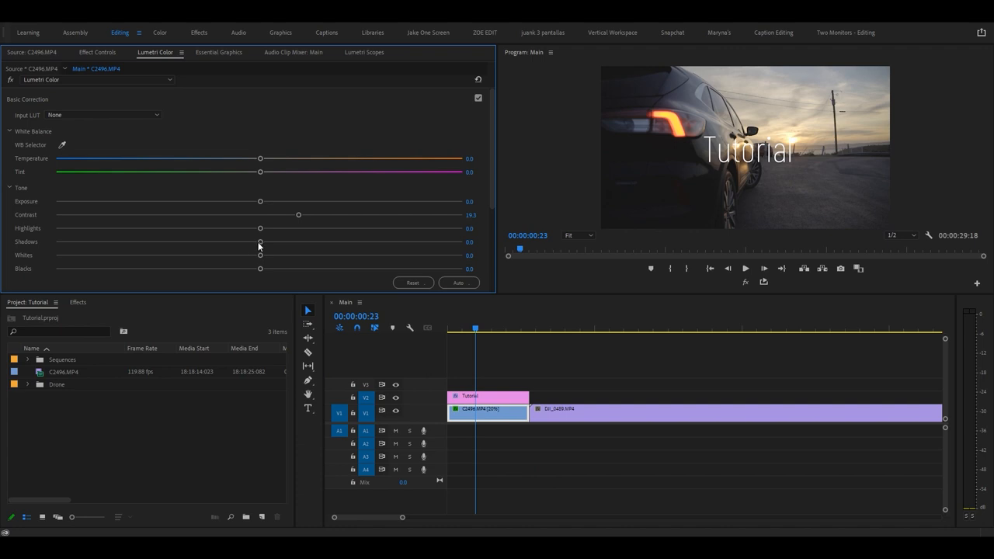
left_click_drag(260, 241, 233, 241)
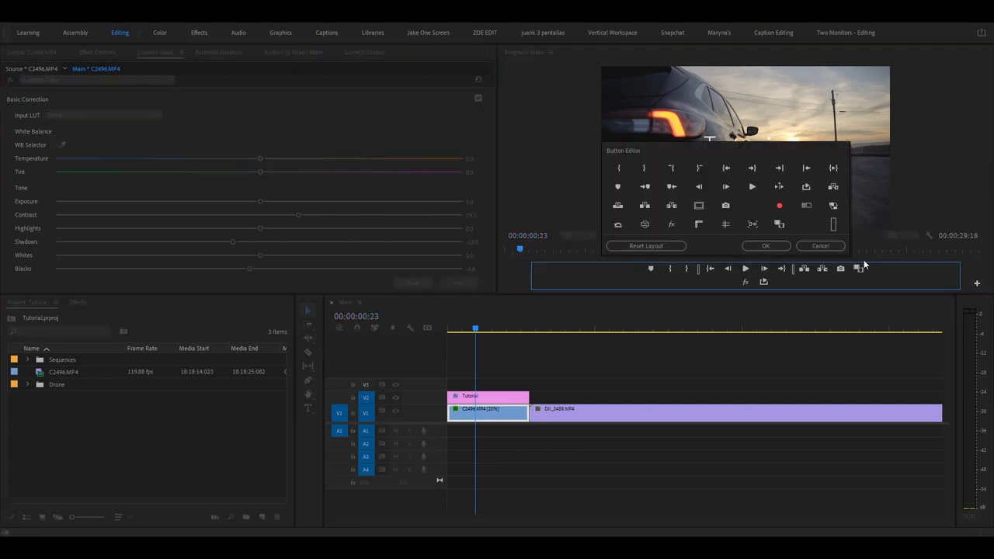
mouse_move(670, 224)
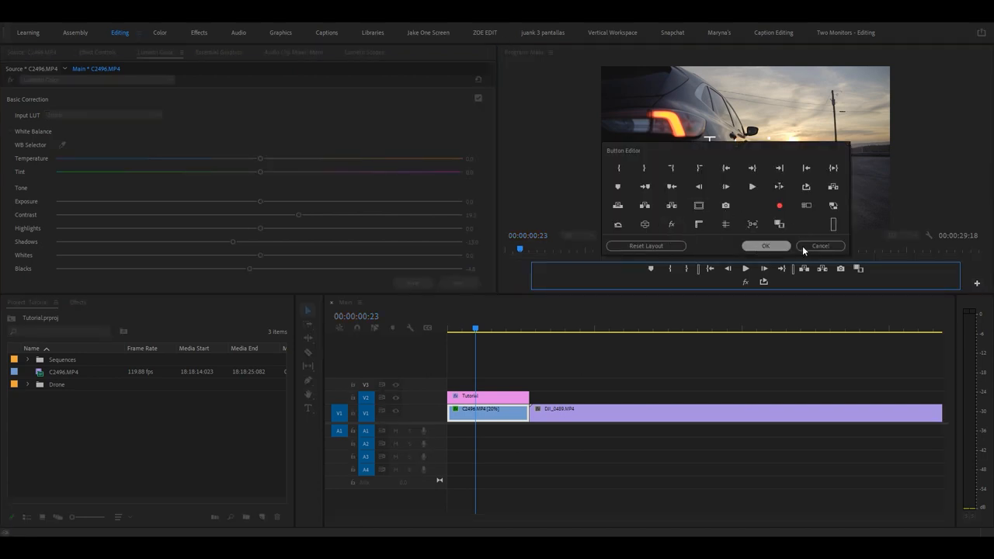
left_click(765, 246)
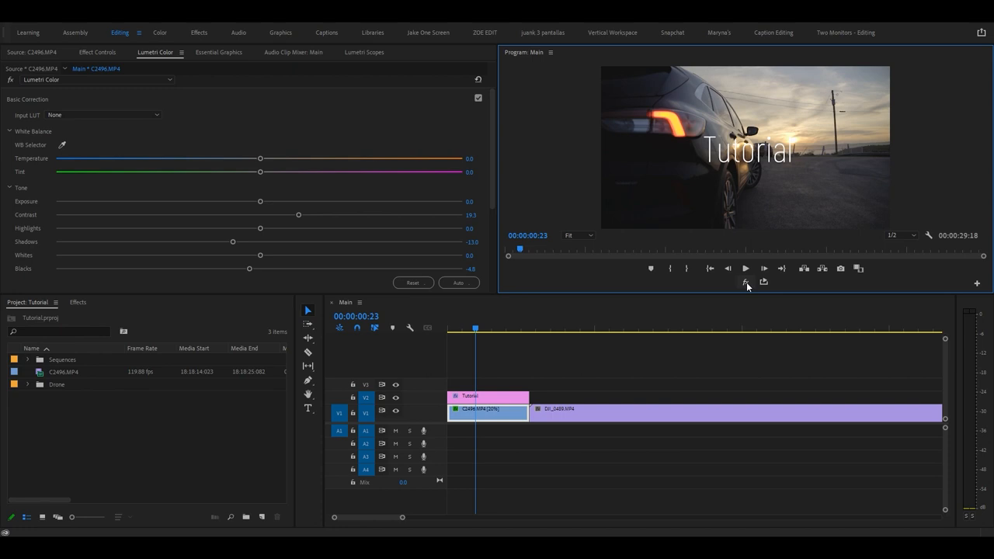
mouse_move(746, 284)
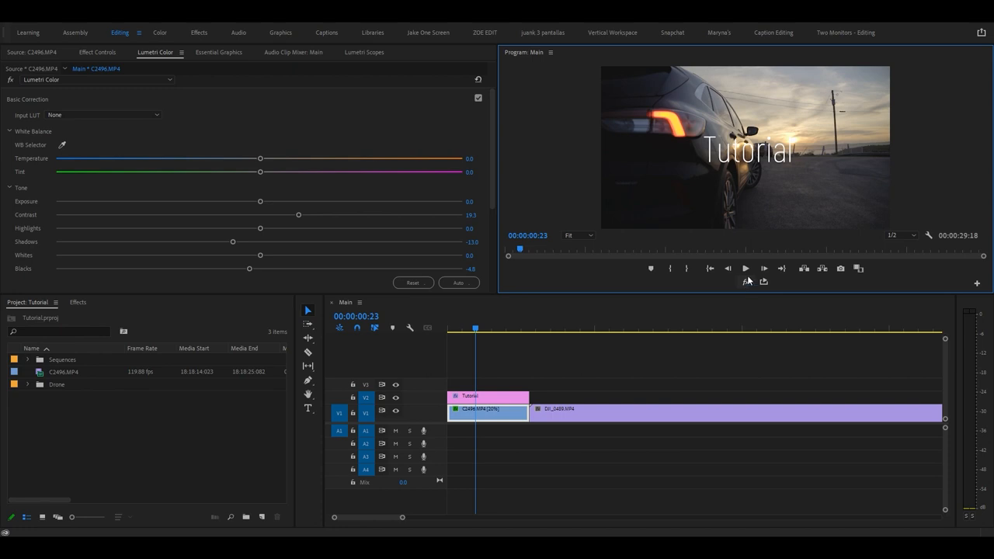
mouse_move(728, 281)
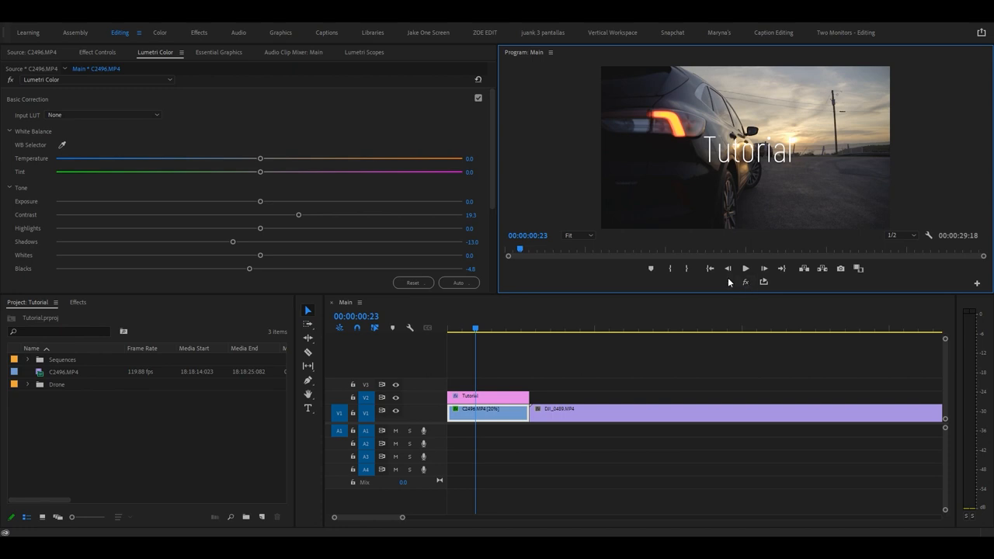
left_click(451, 327)
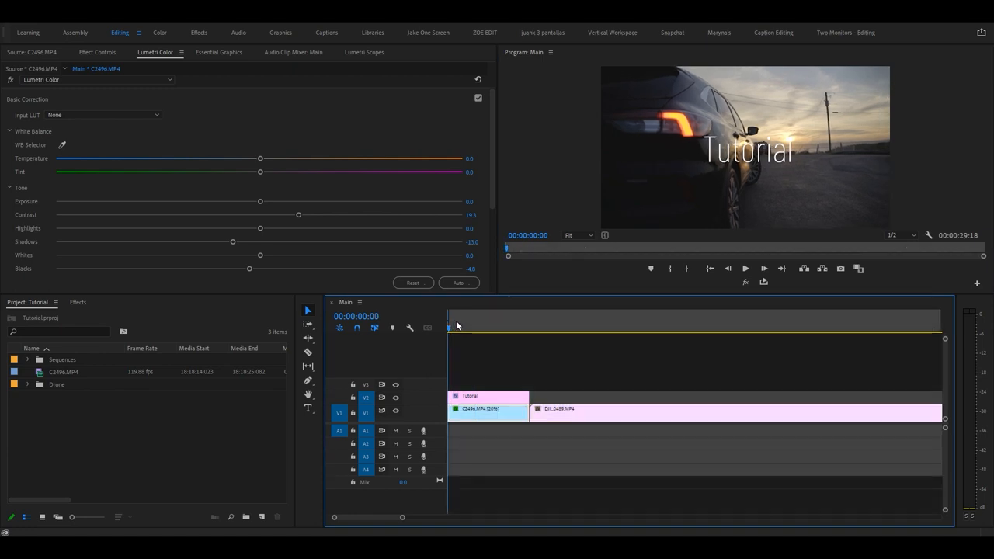
left_click(529, 326)
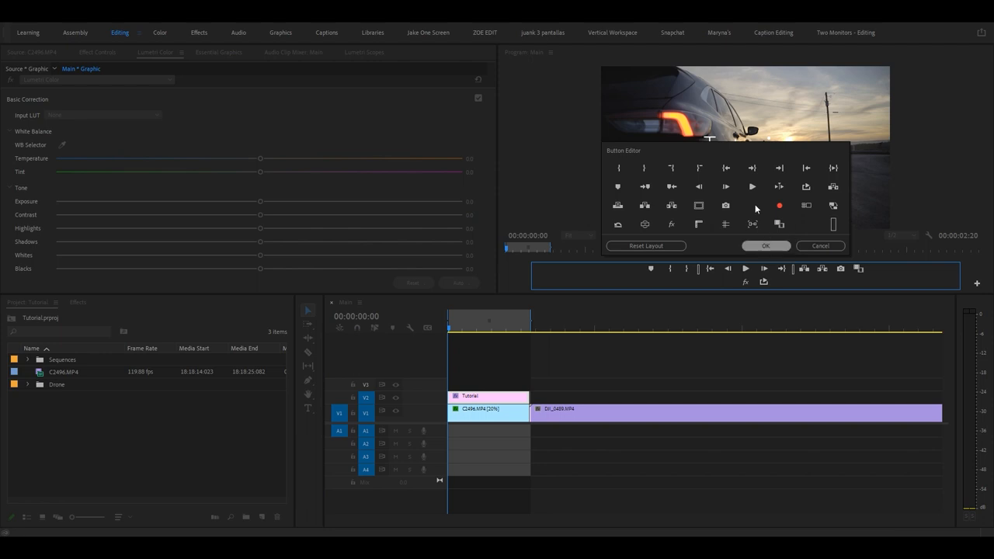
mouse_move(805, 186)
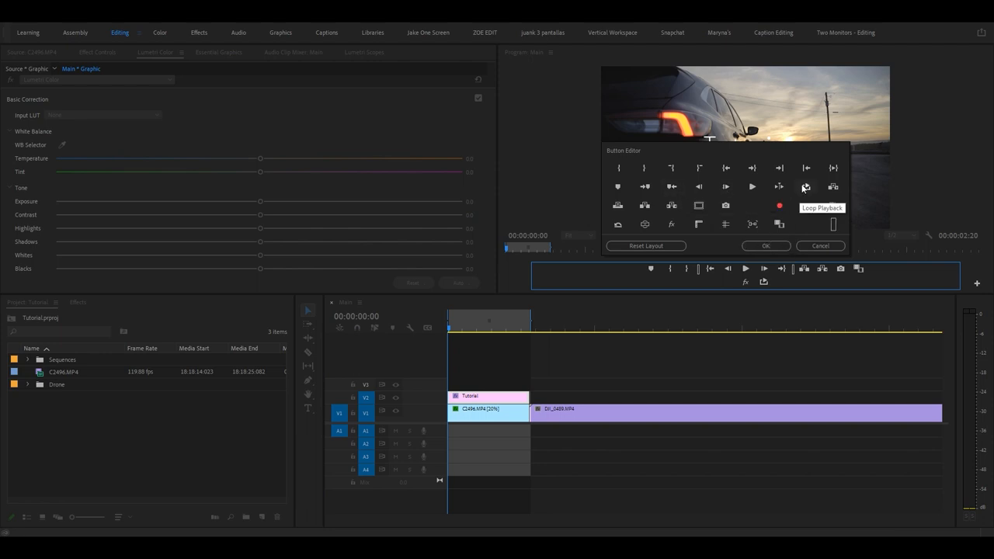
left_click(764, 245)
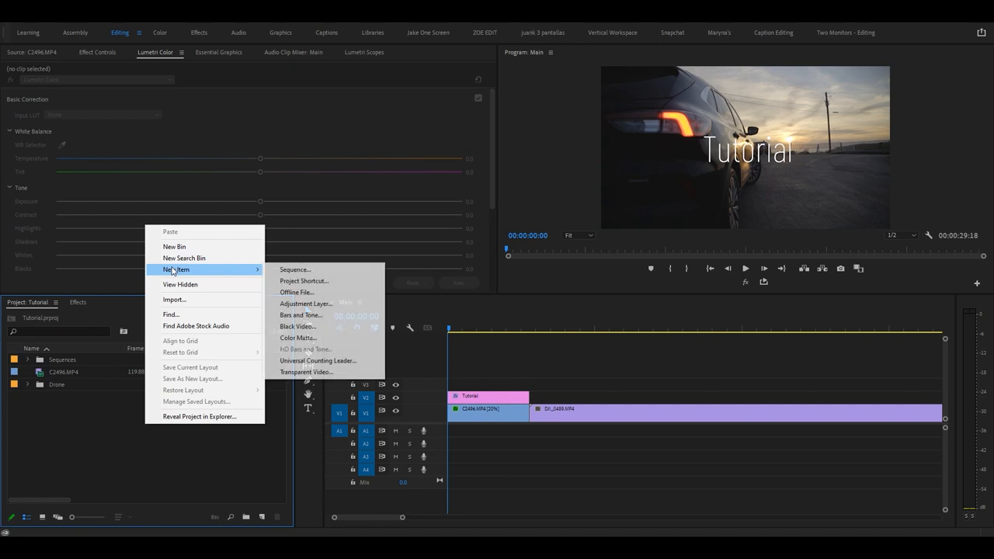
Create an Adjustment Layer and place it on V3 above the Tutorial title.
left_click(305, 303)
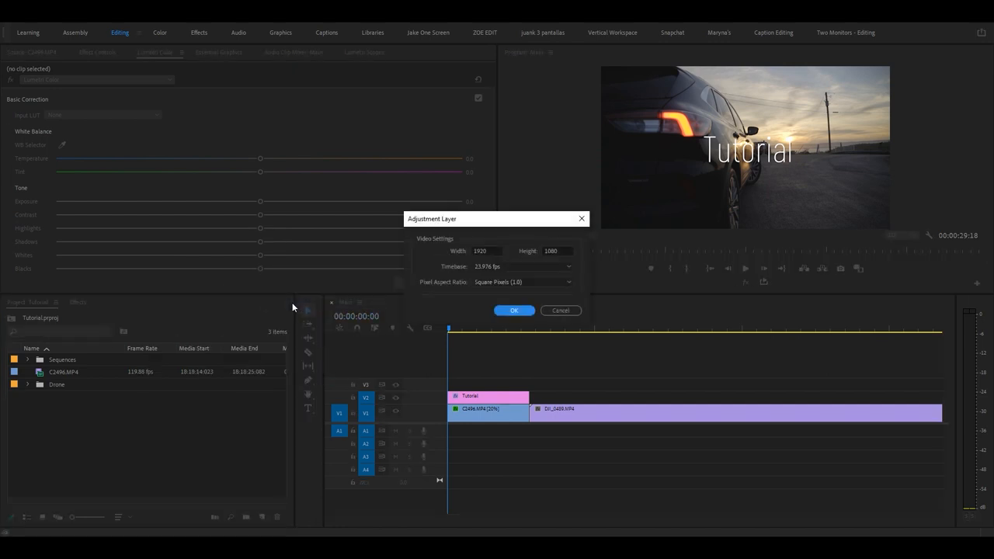
left_click(513, 310)
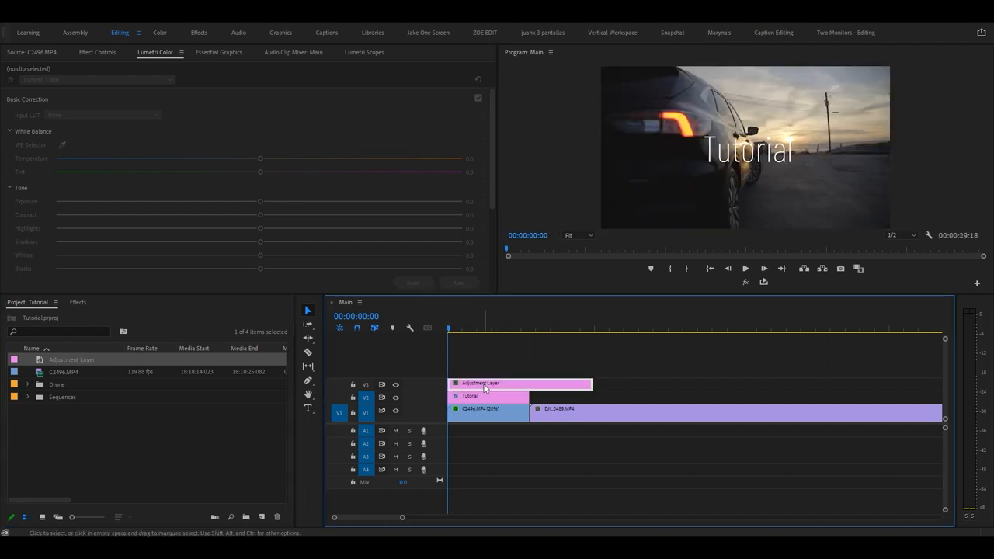
left_click(480, 383)
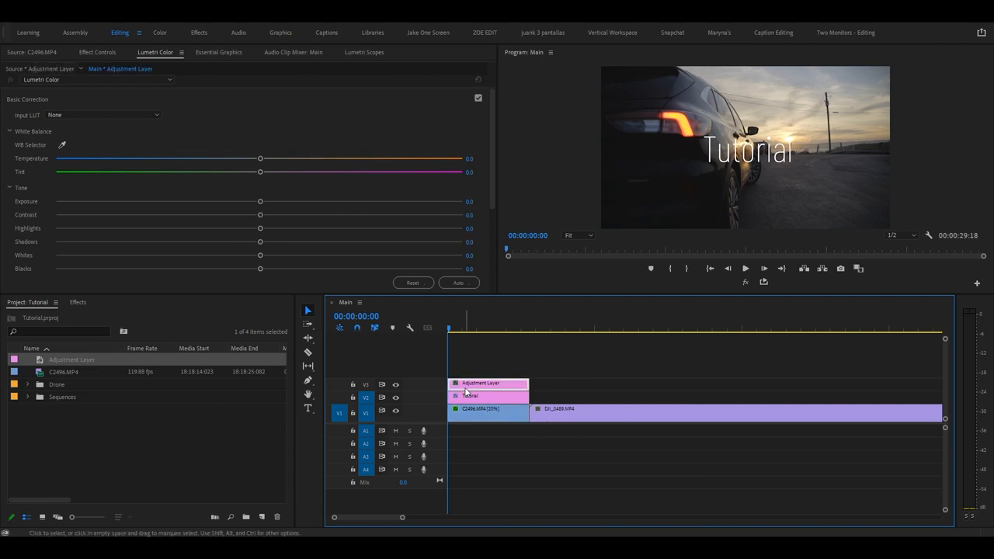
Raise the adjustment layer's contrast to 16.3, tweak another tone, then toggle V3 visibility and lock it.
left_click_drag(260, 215, 293, 193)
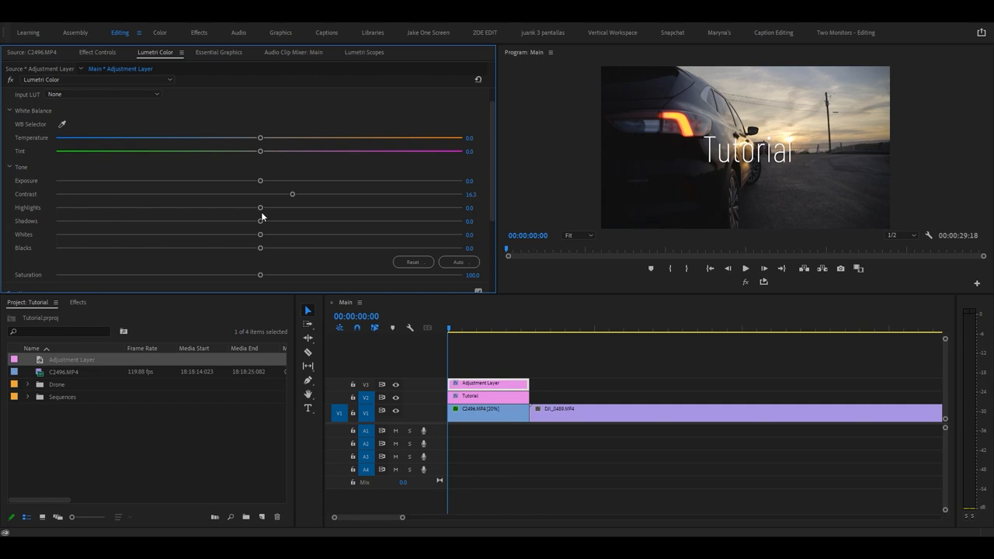
left_click_drag(260, 220, 241, 220)
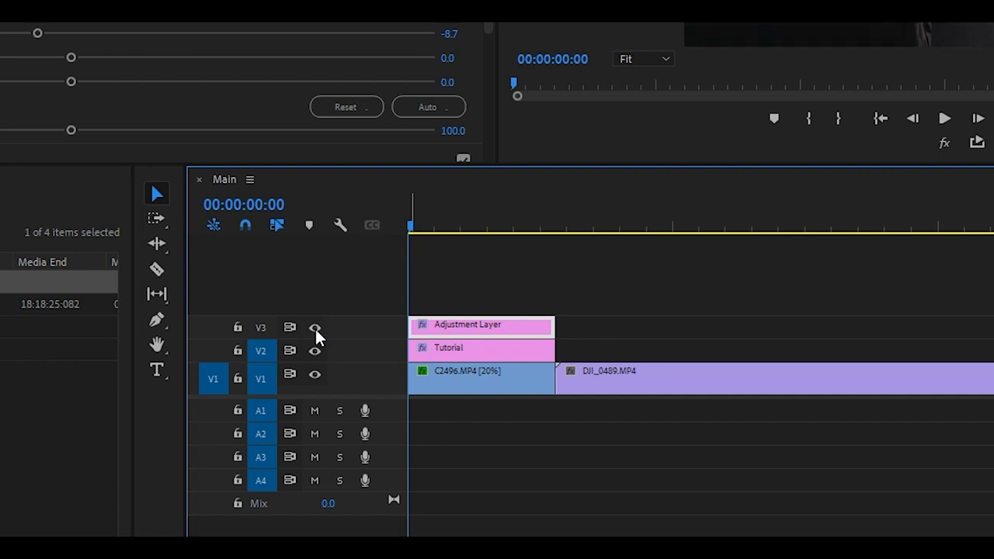
left_click(445, 225)
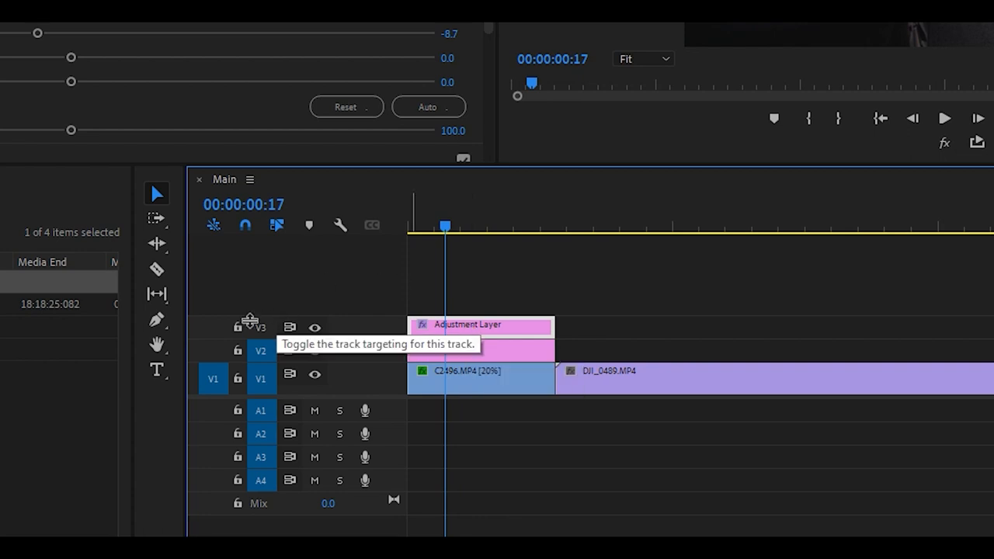
left_click(238, 326)
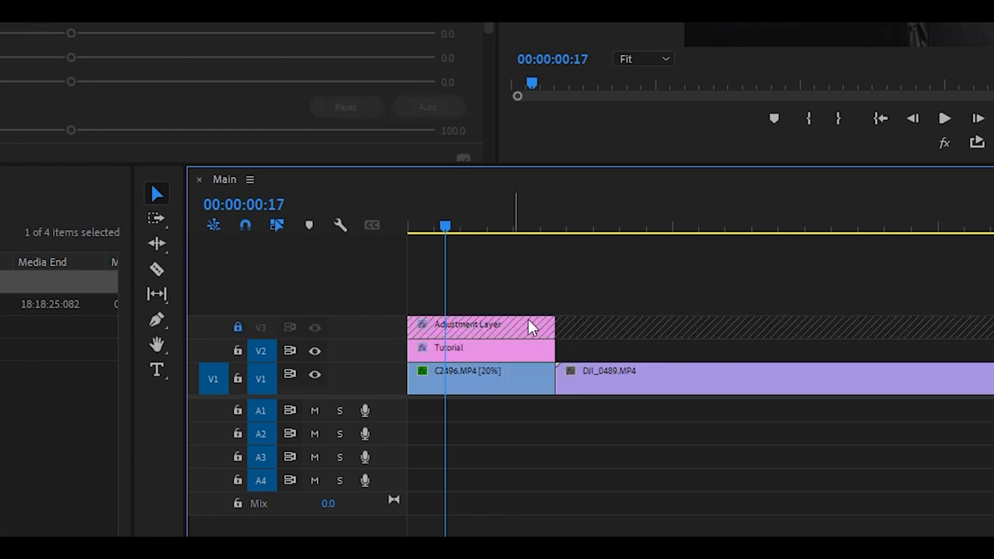
mouse_move(601, 322)
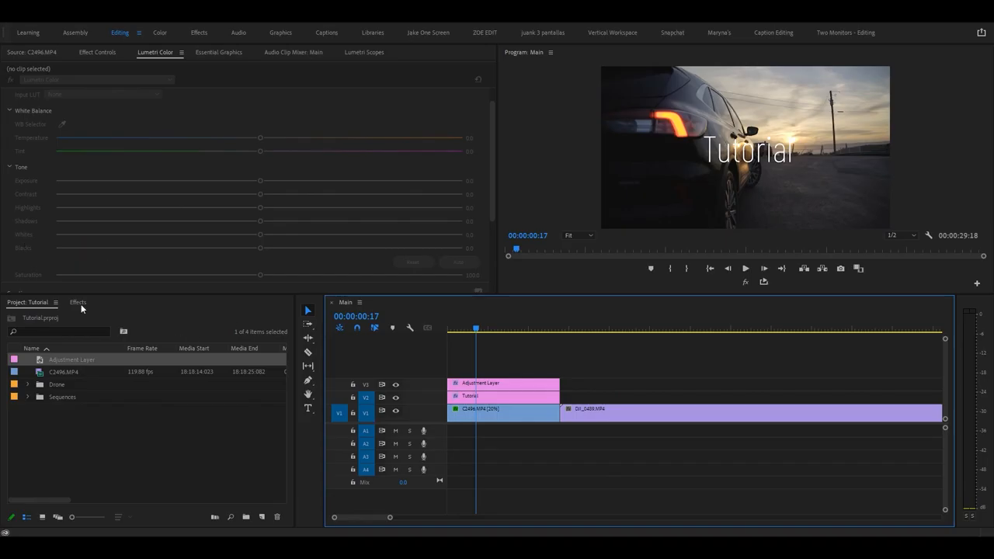
mouse_move(326, 300)
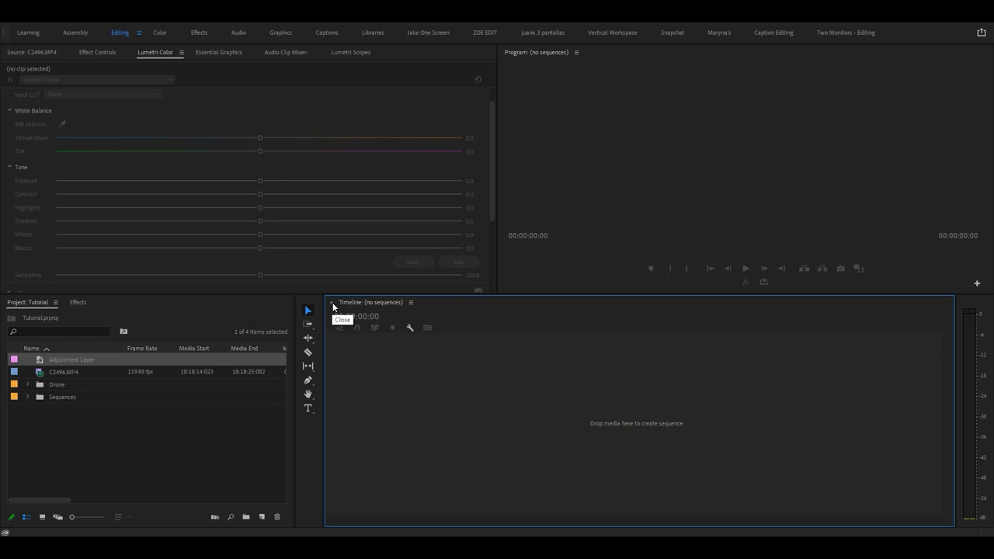
left_click(27, 397)
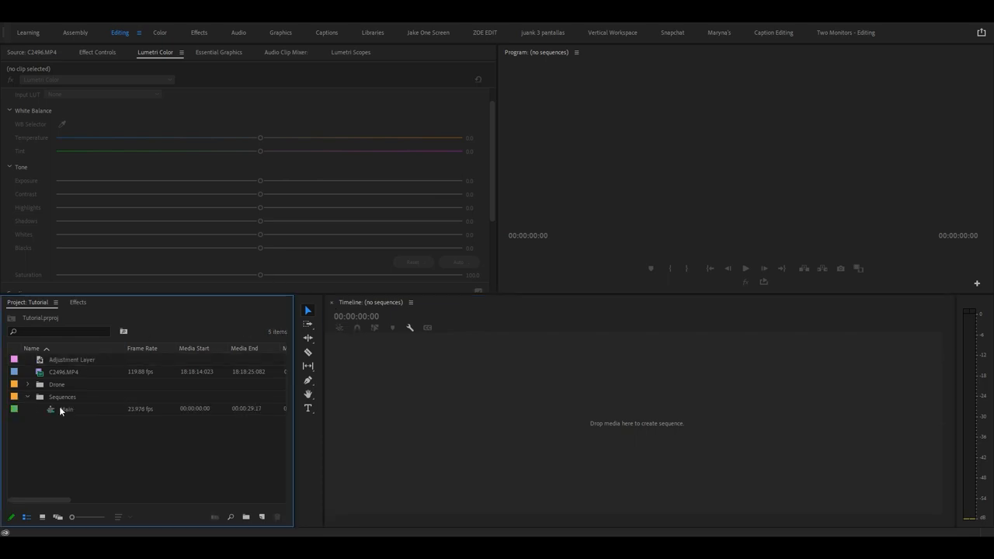
double_click(65, 409)
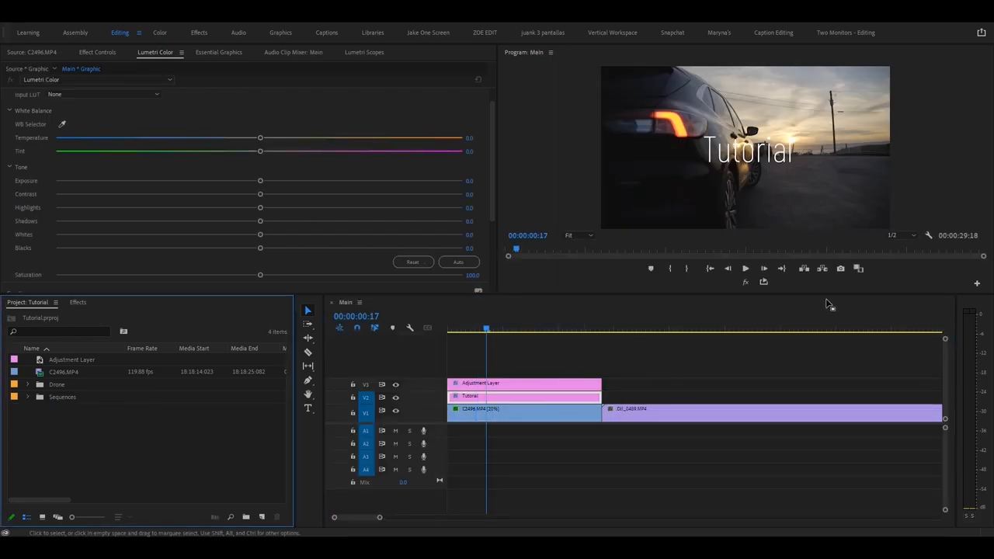
mouse_move(795, 205)
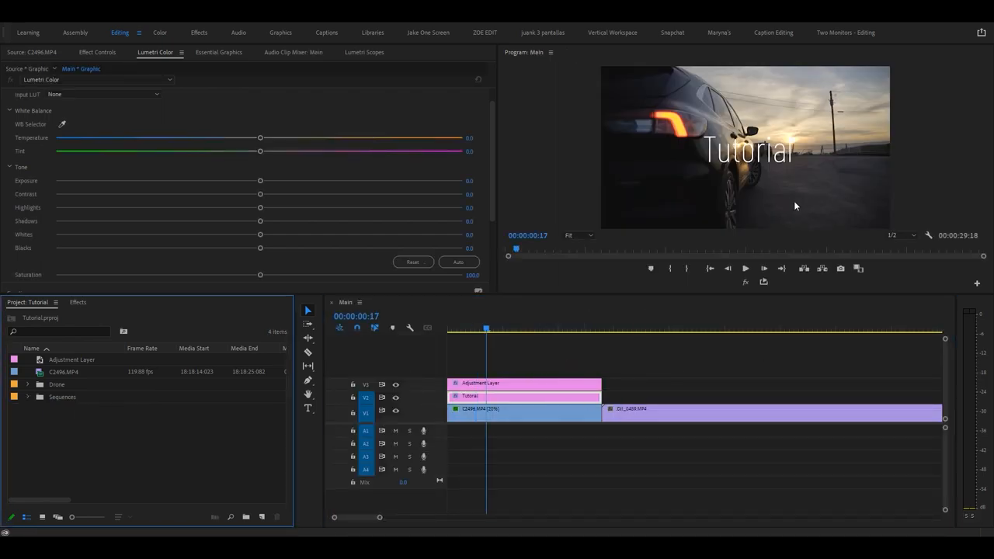
Set Program Monitor playback resolution to 1/4, then to Full, and stop playback.
left_click(902, 234)
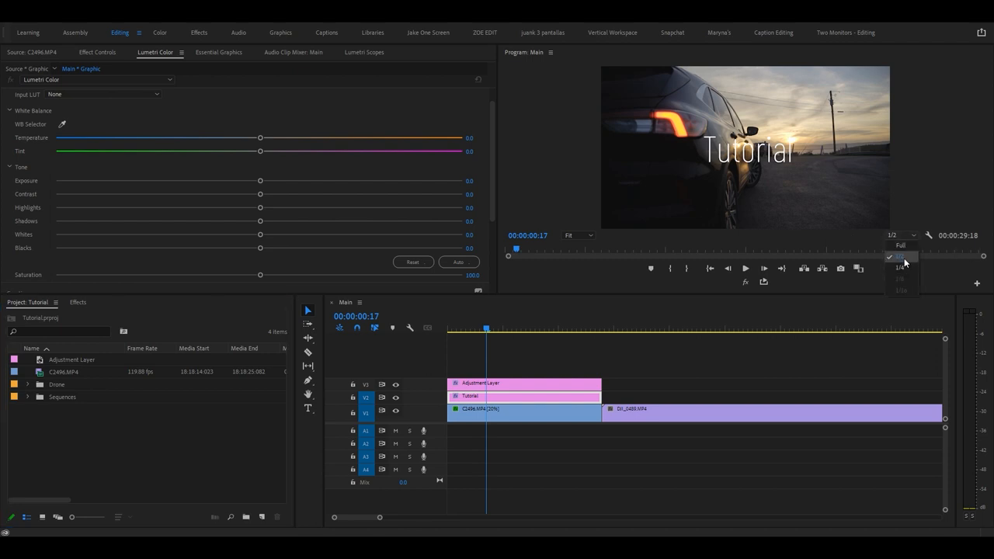
left_click(900, 256)
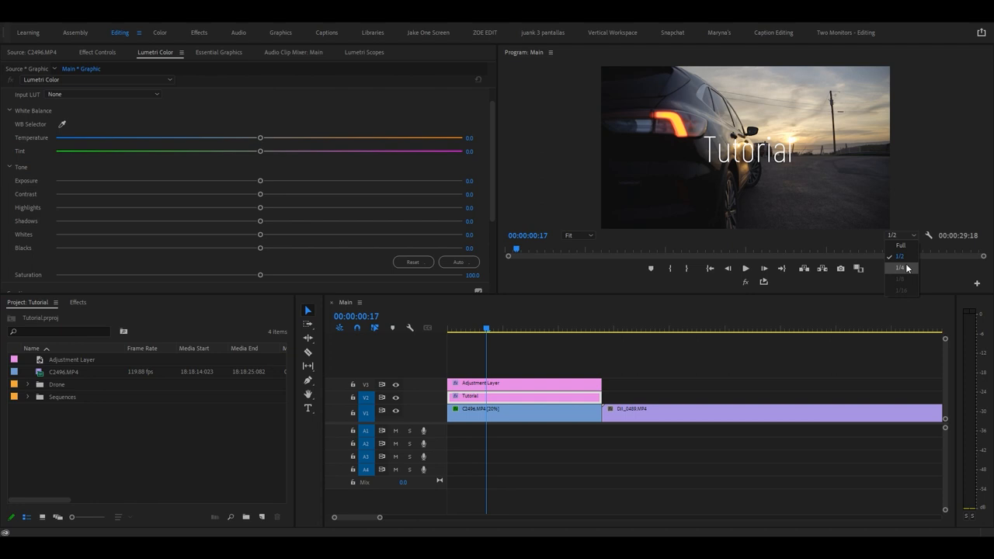
left_click(899, 267)
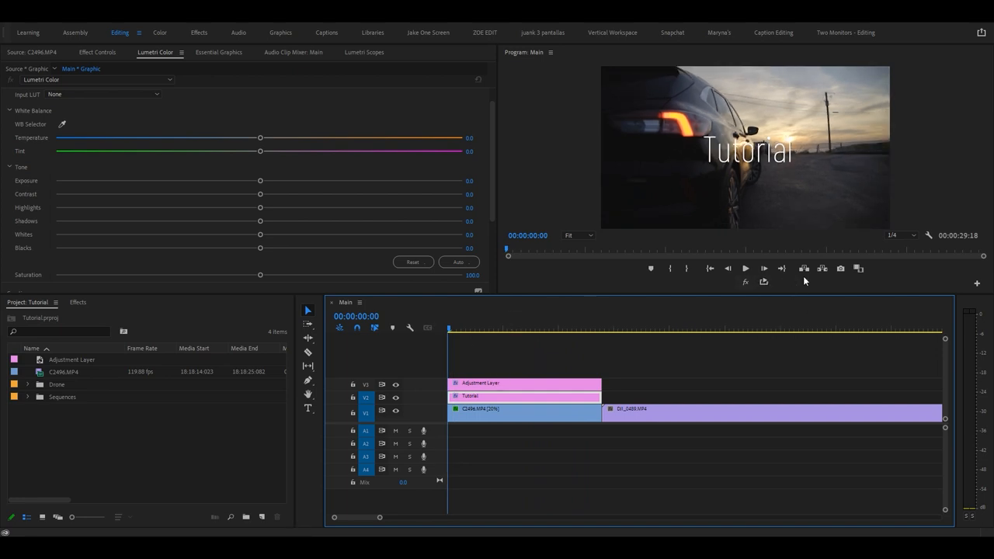
left_click(892, 235)
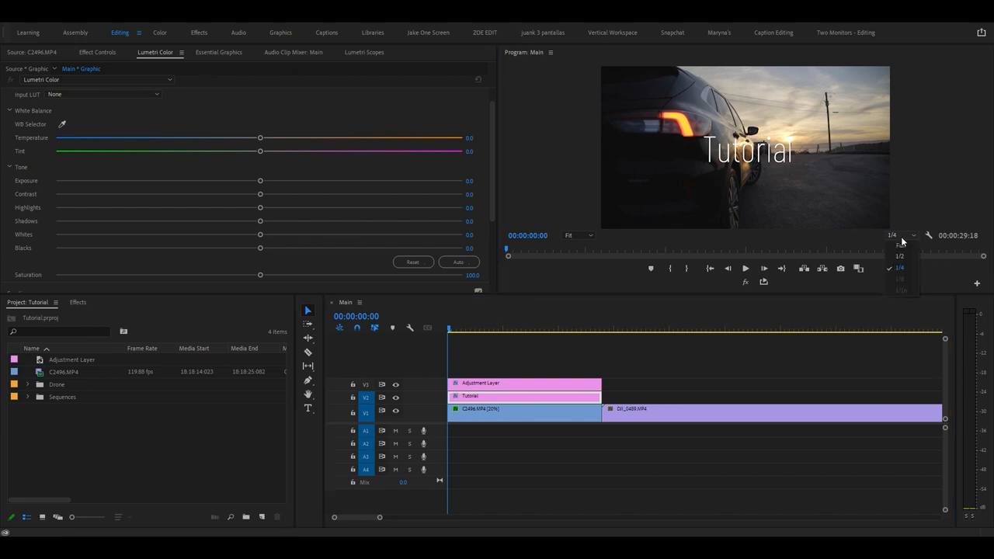
left_click(899, 245)
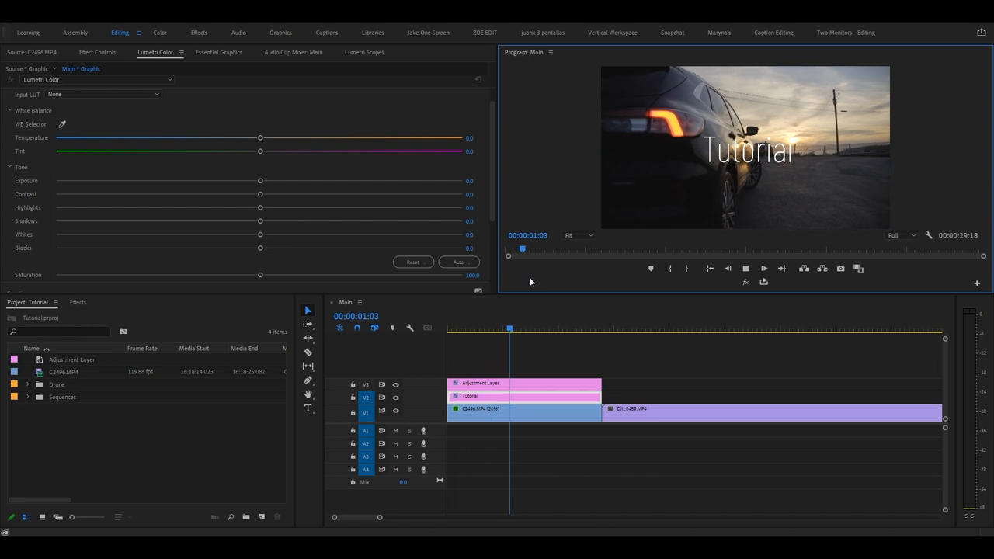
left_click(546, 328)
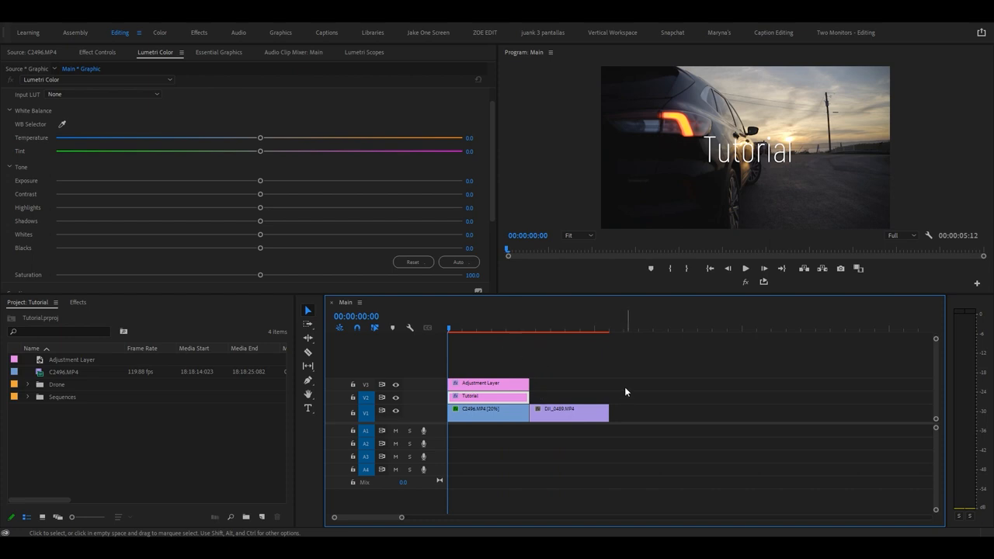
Select and drag the DJI_0489 drone clip, then deselect all clips in Main.
left_click(571, 412)
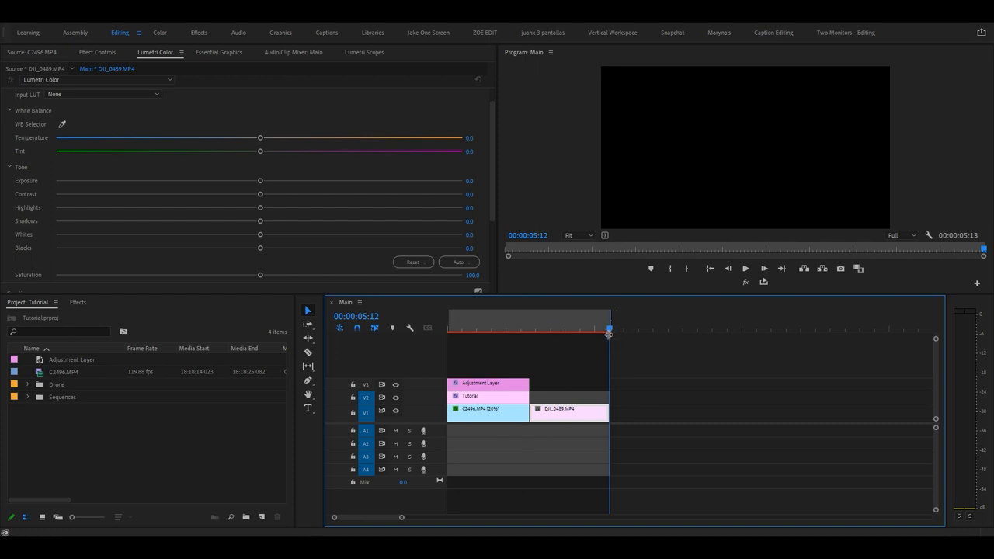
left_click_drag(570, 409, 760, 413)
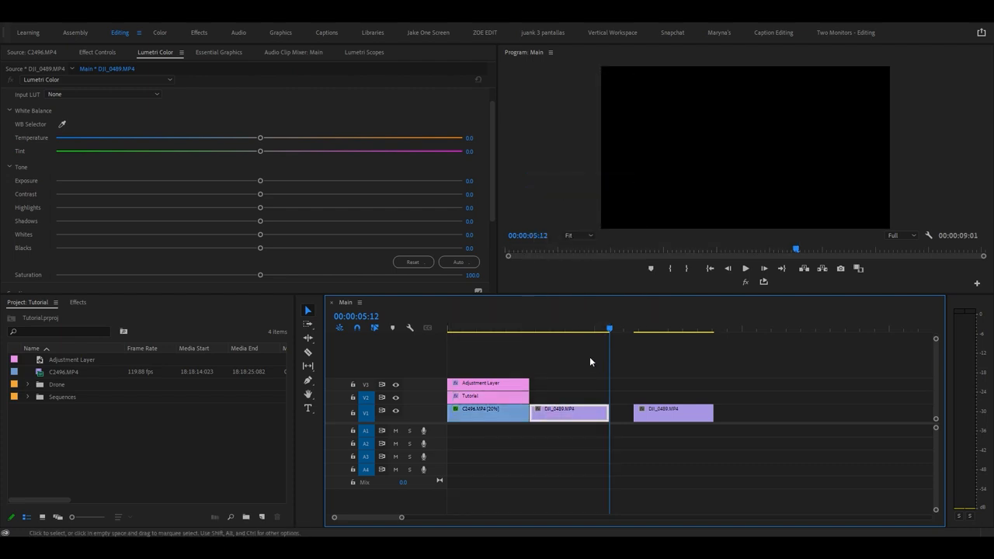
left_click(623, 328)
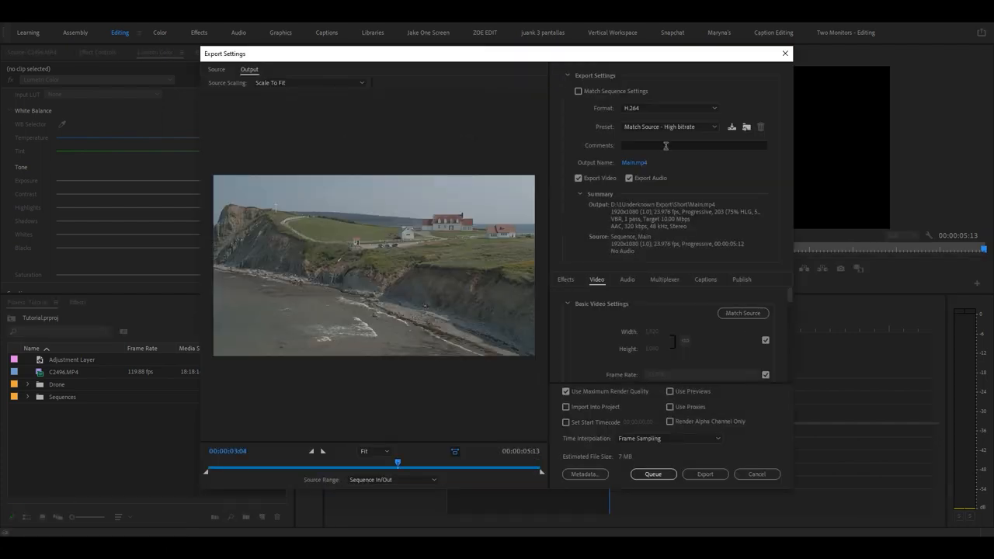
Check the export Format list (H.264) and the Preset list (Match Source – High bitrate).
left_click(669, 108)
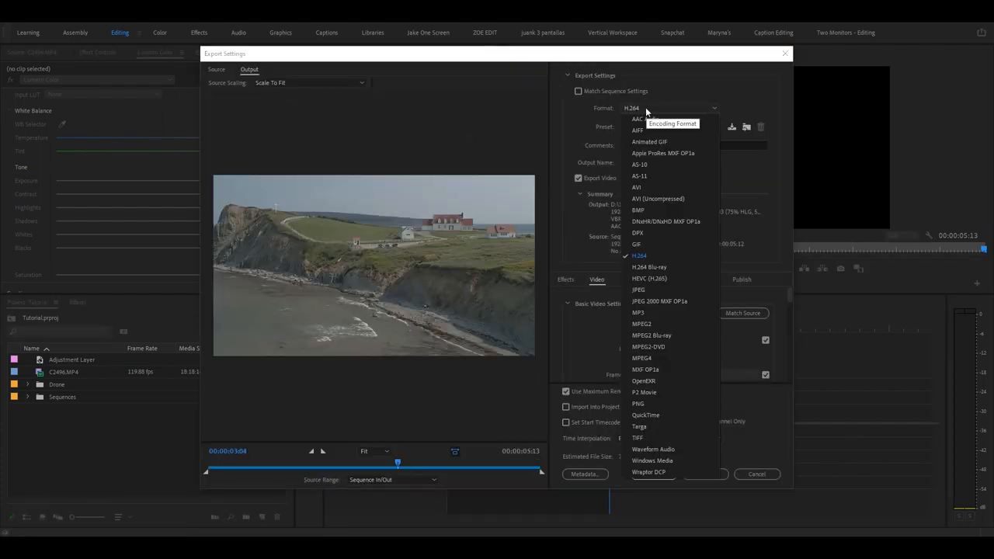
mouse_move(643, 285)
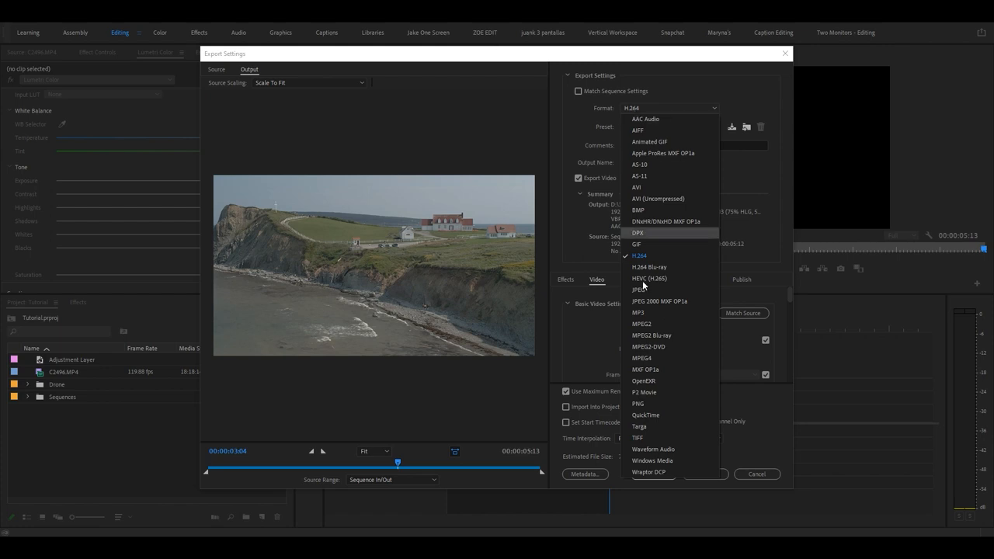
mouse_move(643, 266)
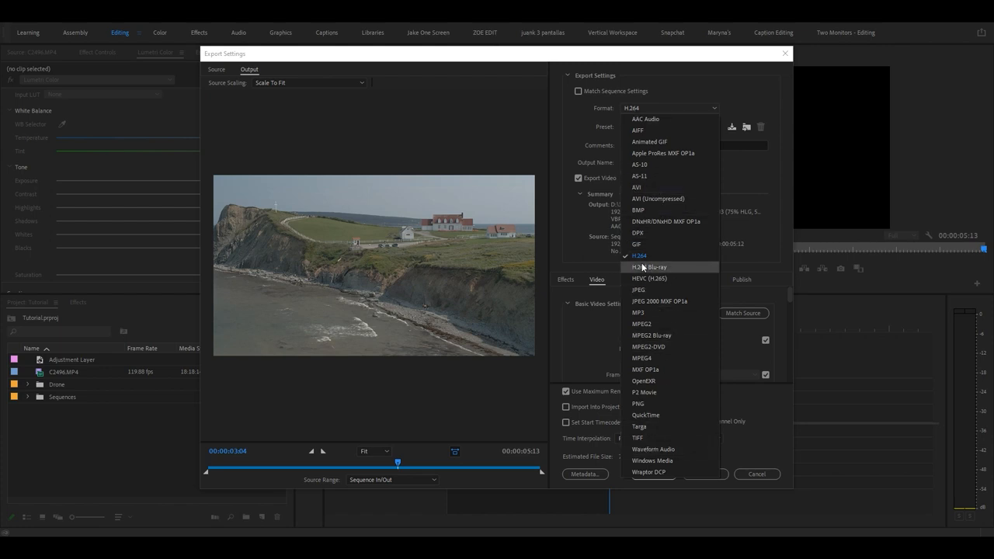
left_click(638, 256)
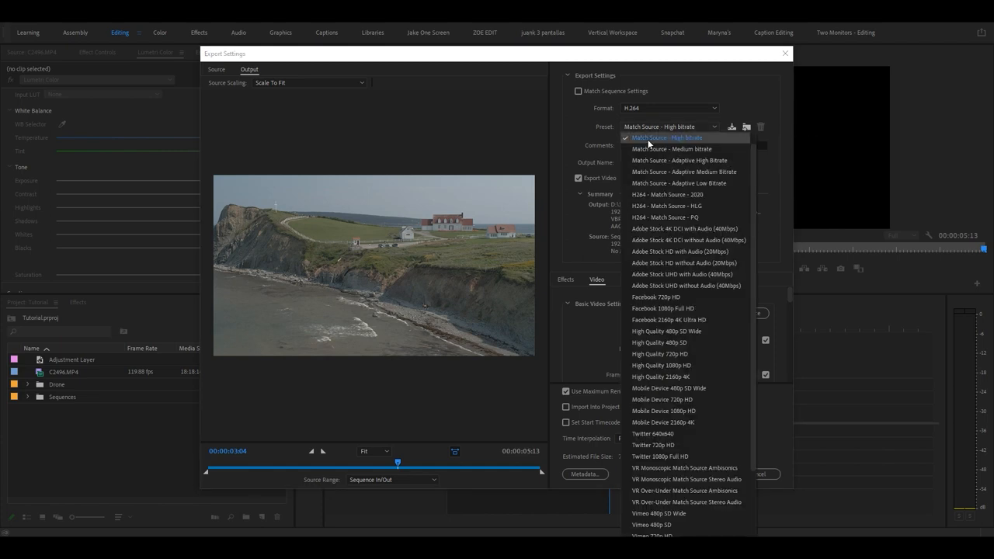
mouse_move(567, 118)
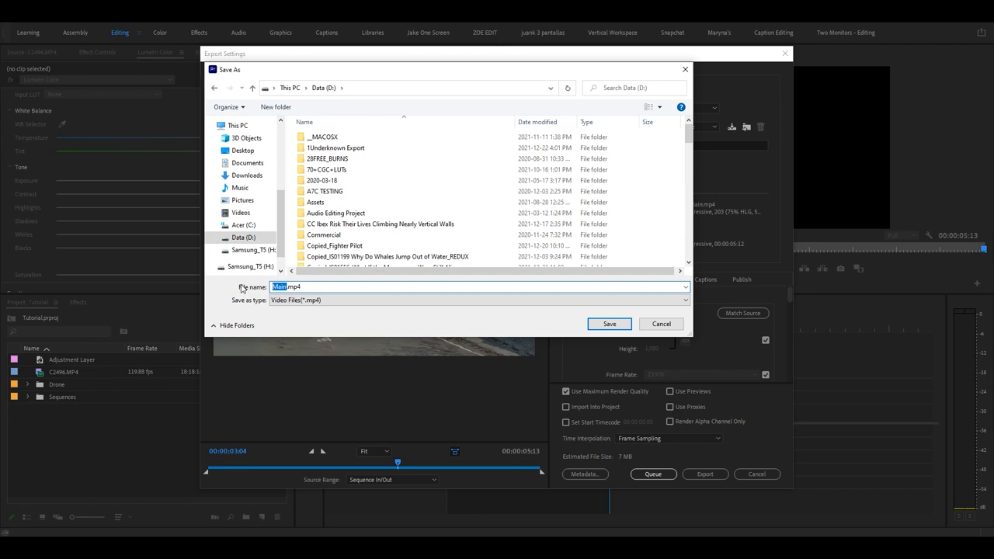
Name the export file tutorial.mp4 and scroll down to the bitrate settings.
type("tutori")
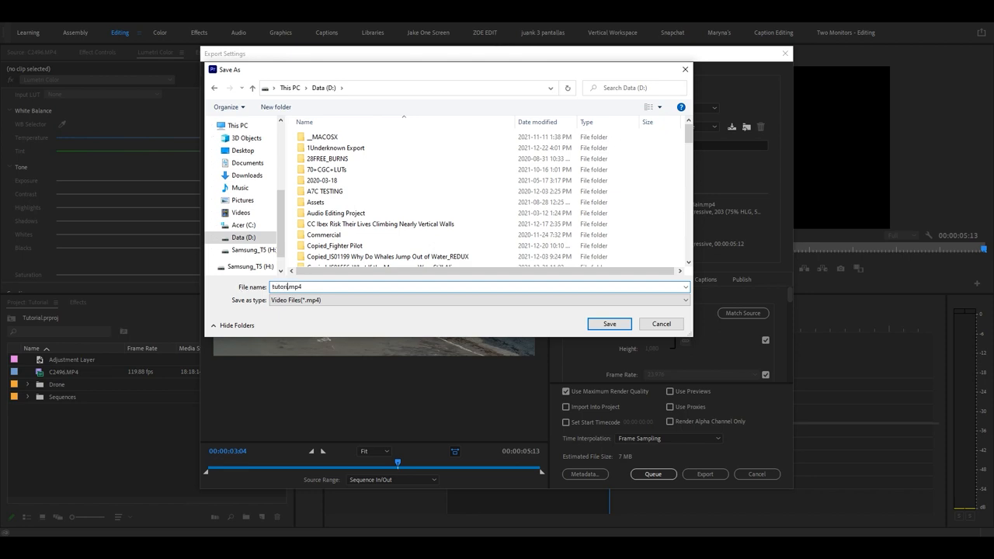
left_click(608, 324)
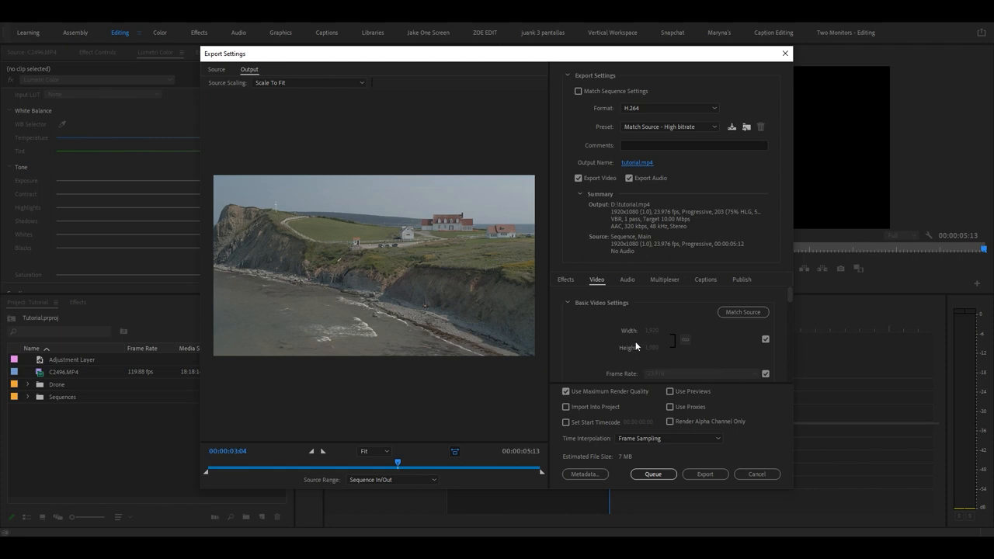
mouse_move(606, 336)
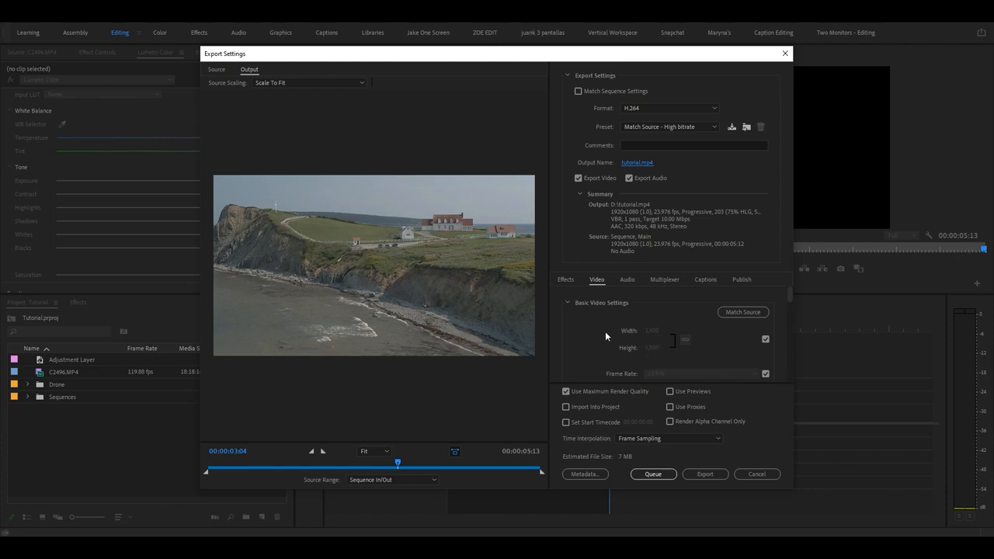
scroll("down", 3)
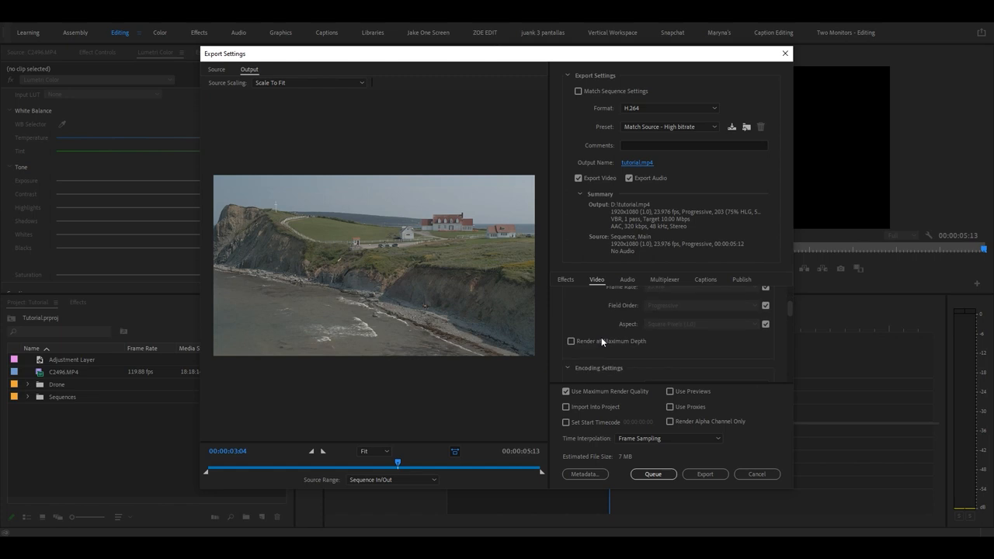
mouse_move(660, 356)
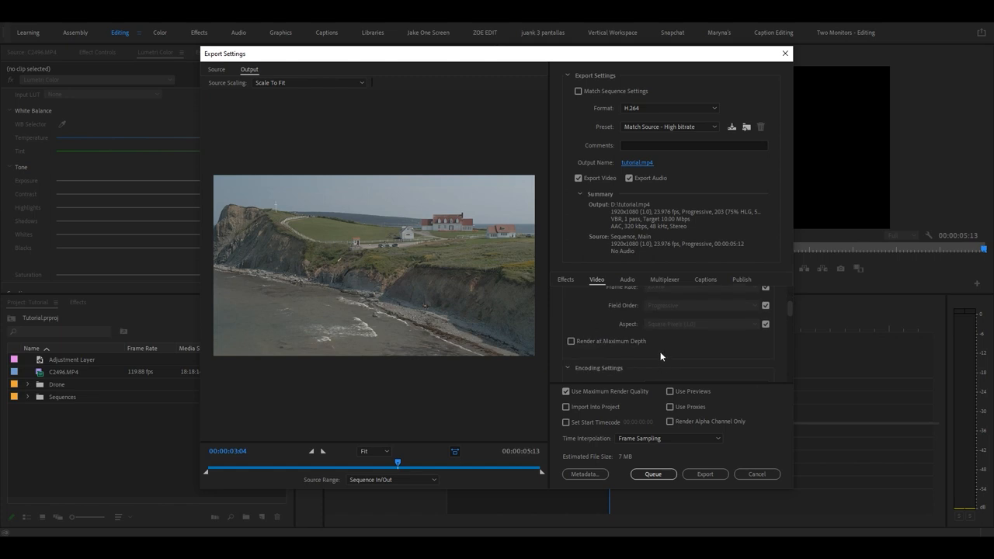
mouse_move(569, 346)
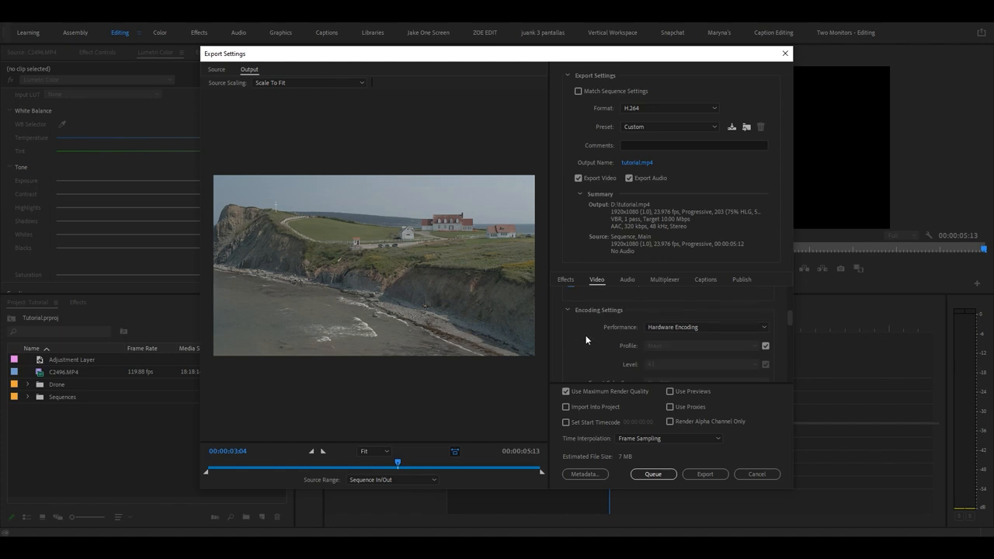
scroll("down", 3)
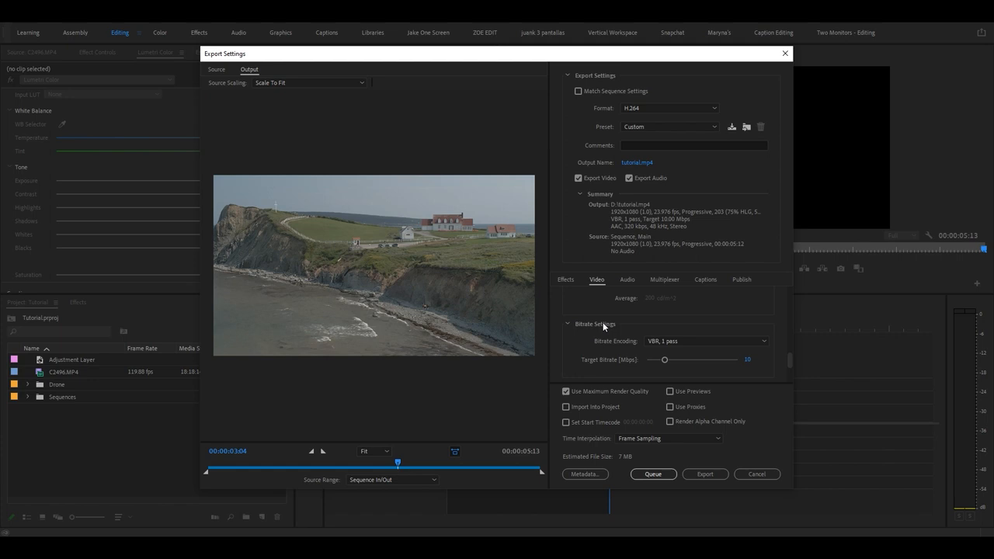
mouse_move(706, 341)
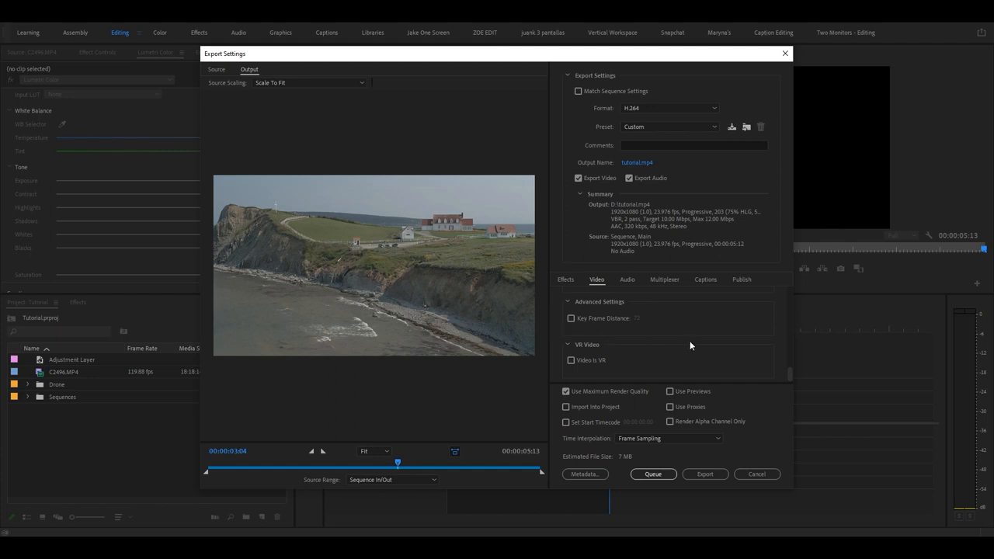
mouse_move(620, 396)
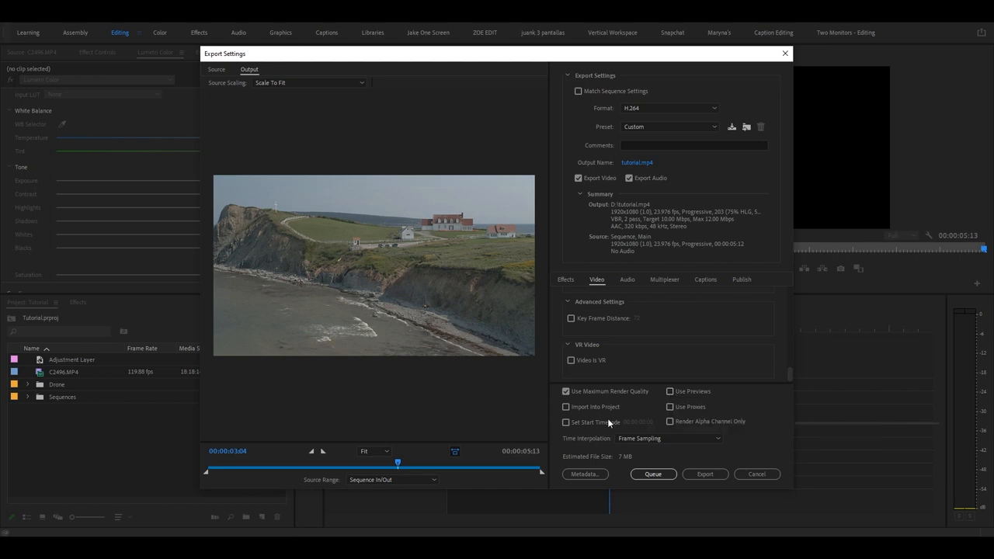
mouse_move(748, 423)
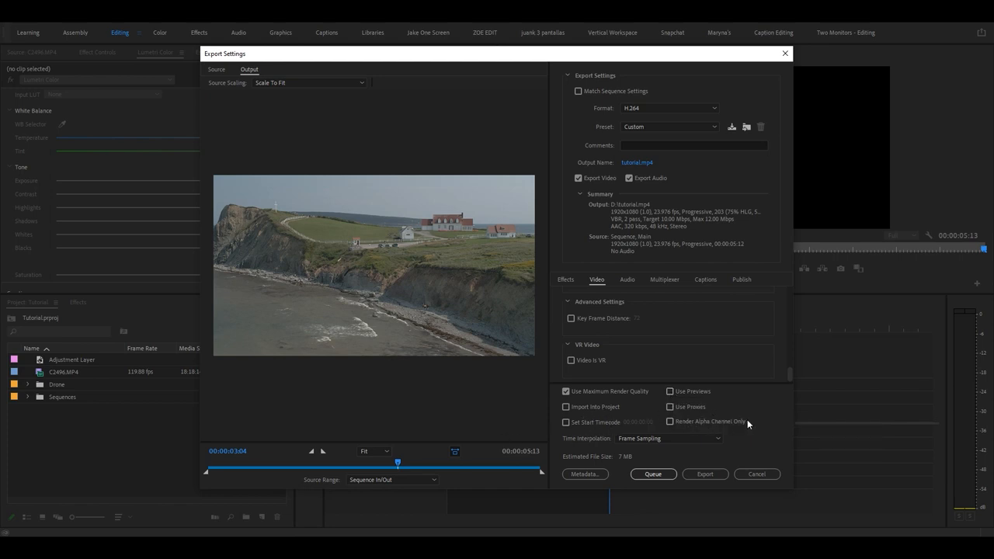
mouse_move(621, 461)
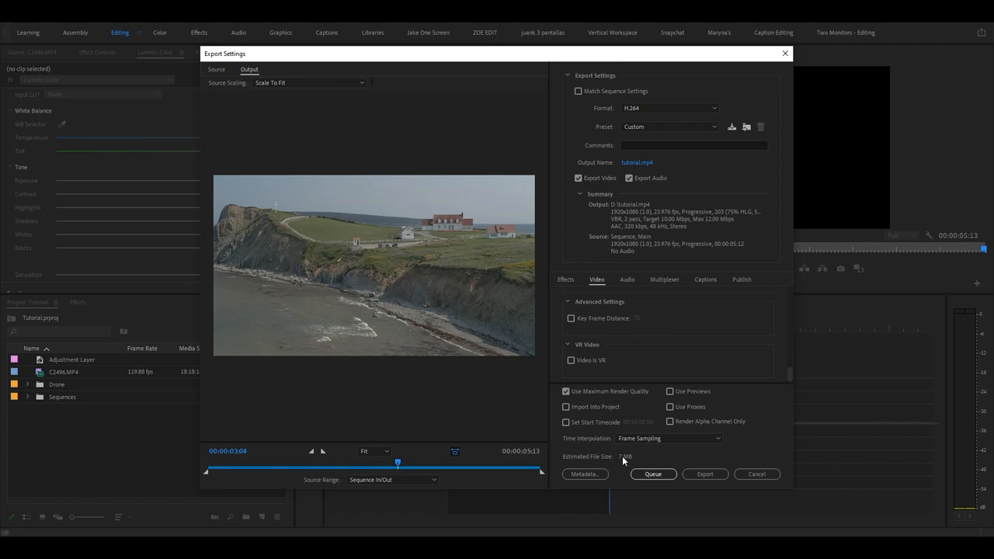
mouse_move(733, 437)
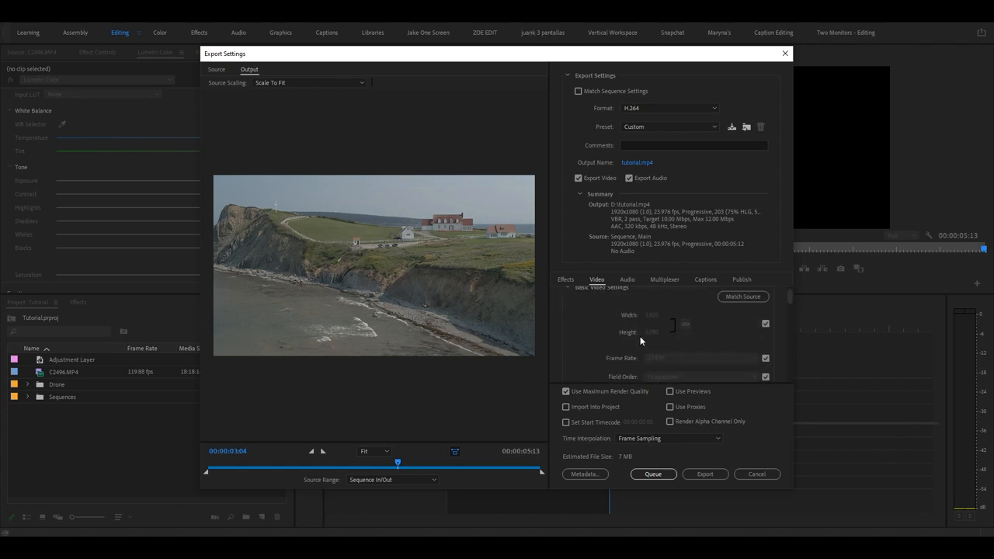
Review the Video settings (VBR 2-pass, 10 Mbps target) and start the tutorial.mp4 export.
scroll("down", 3)
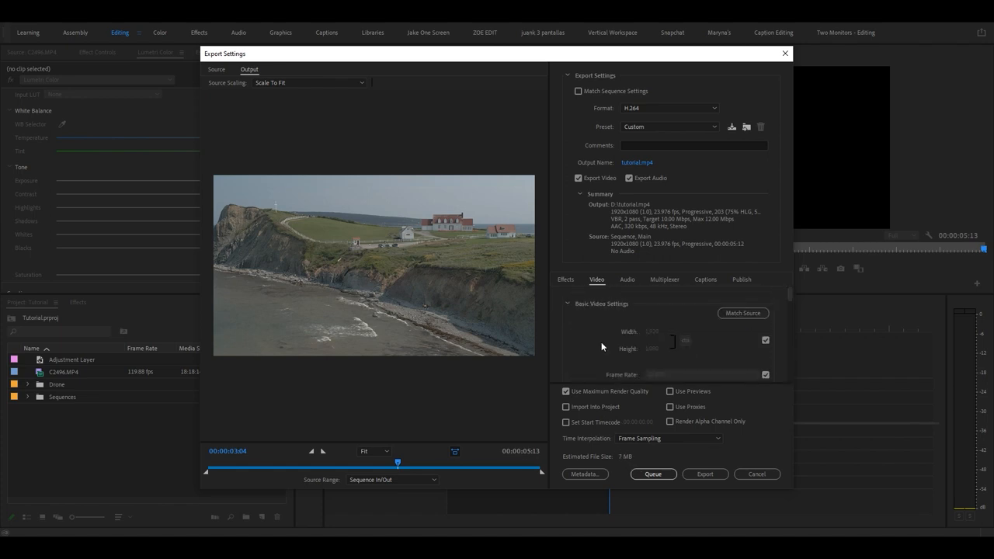
scroll("down", 3)
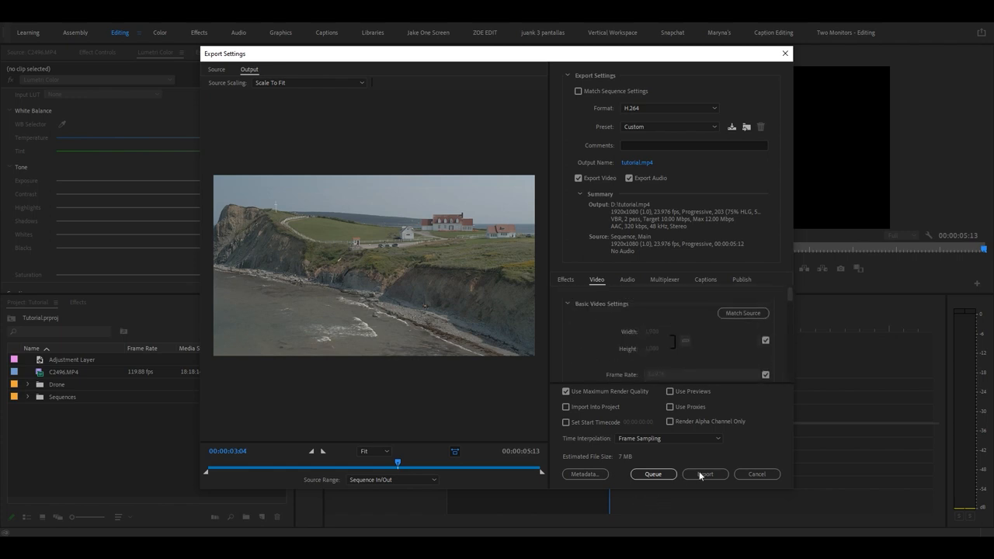
left_click(704, 474)
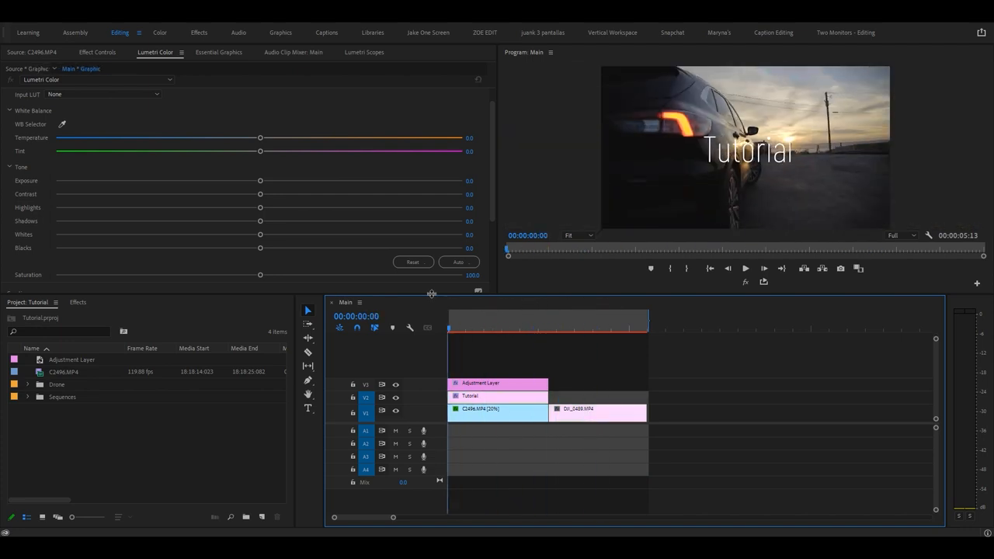
mouse_move(432, 295)
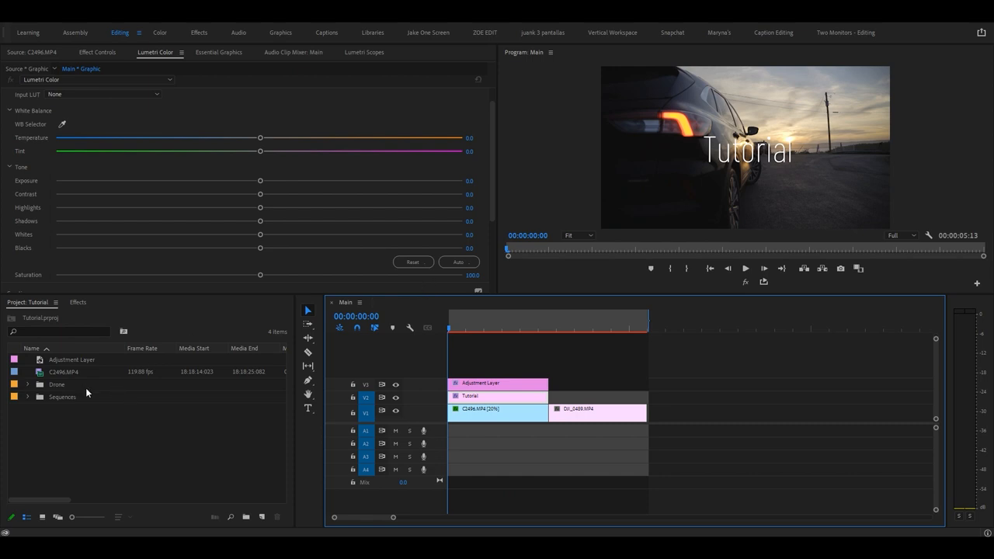
mouse_move(78, 481)
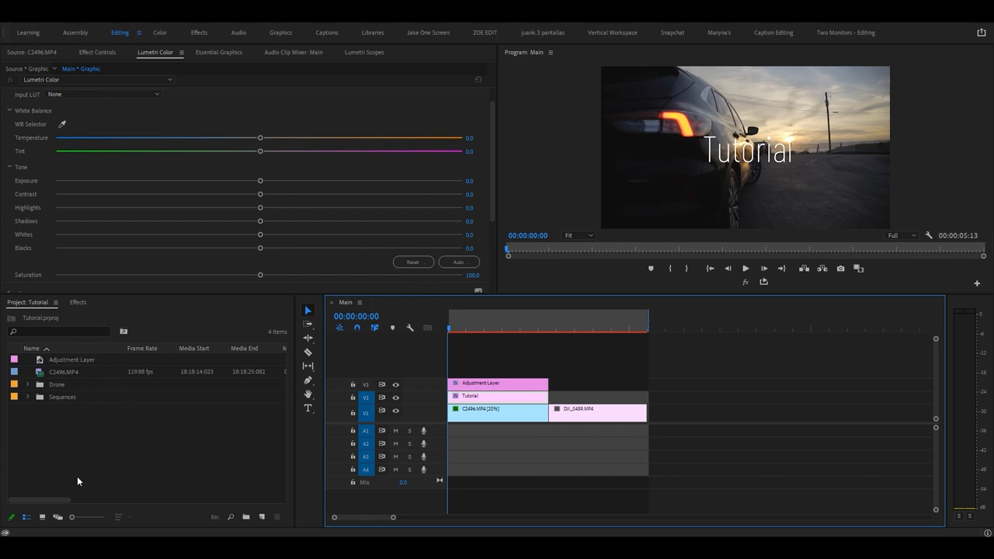